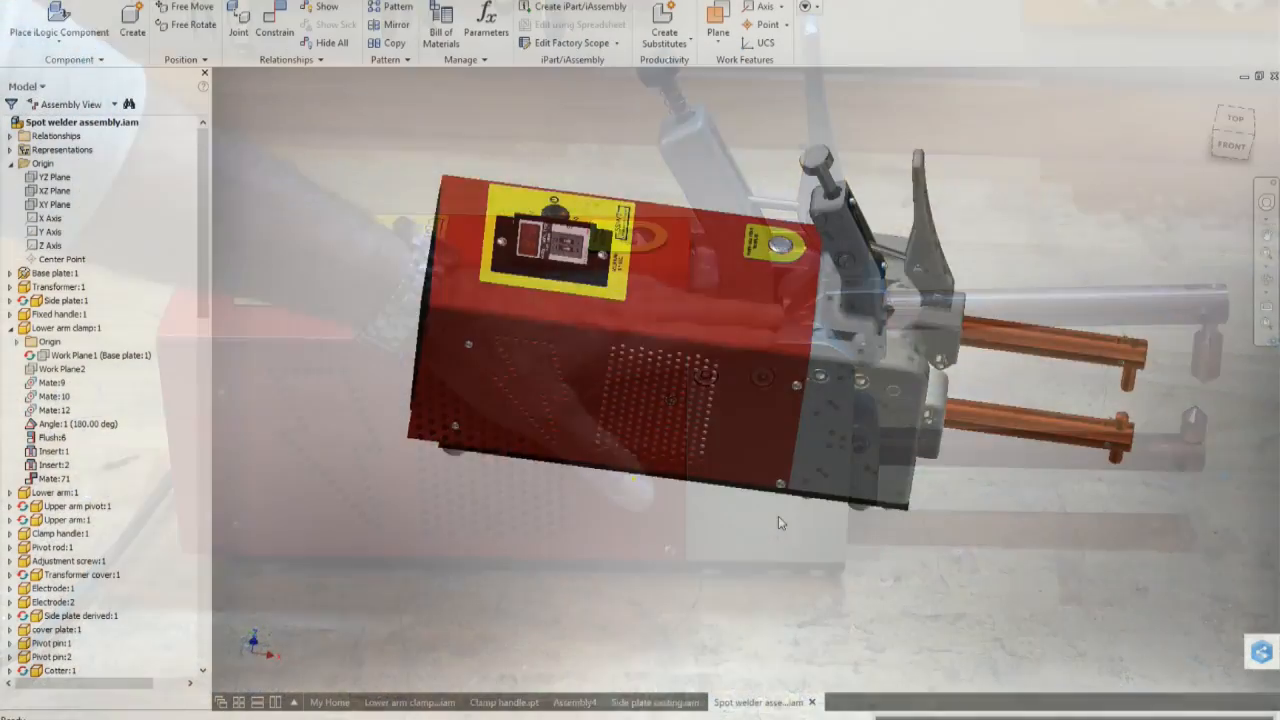
Orbit the spot welder assembly to view it from several sides.
left_click_drag(780, 520, 724, 458)
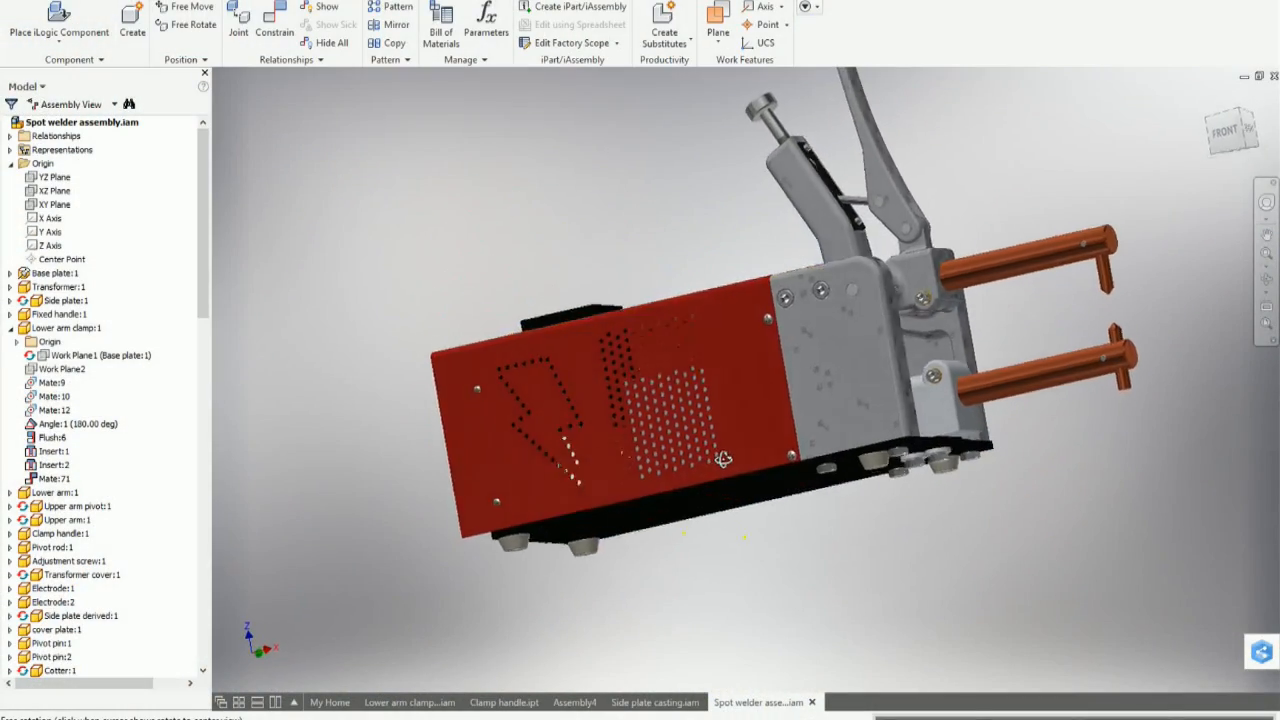
left_click_drag(724, 458, 956, 370)
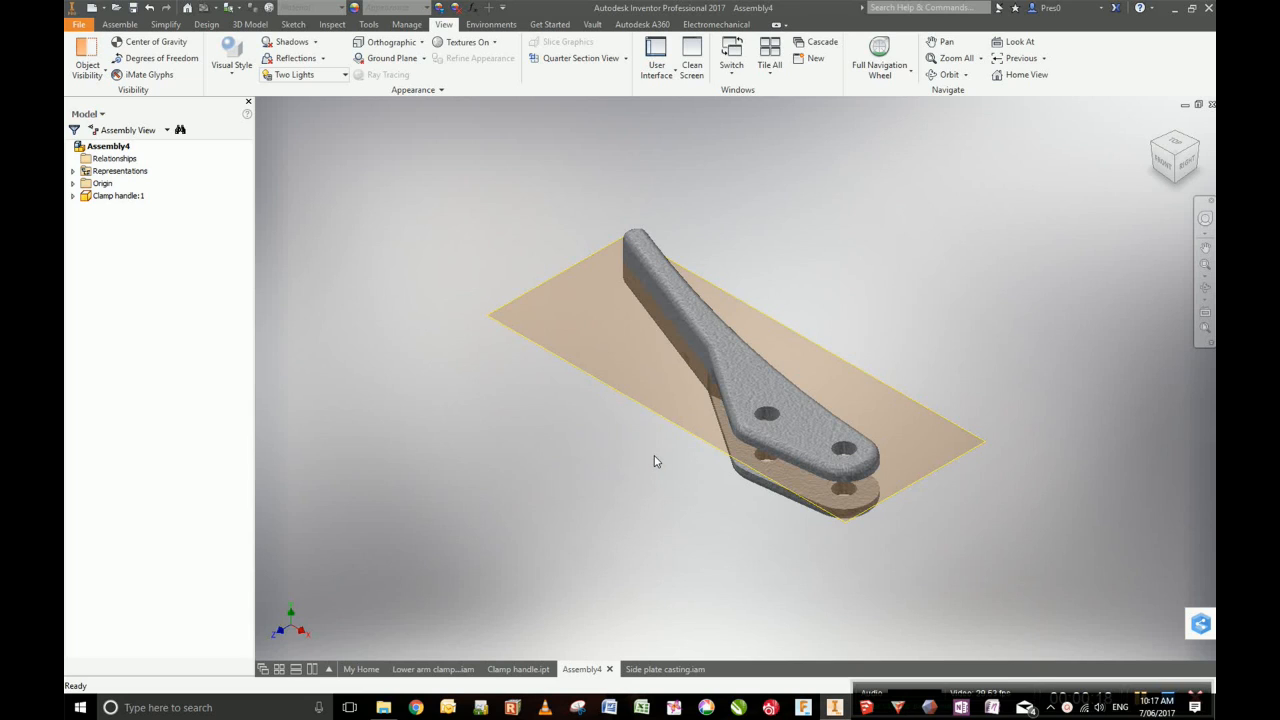
mouse_move(670, 468)
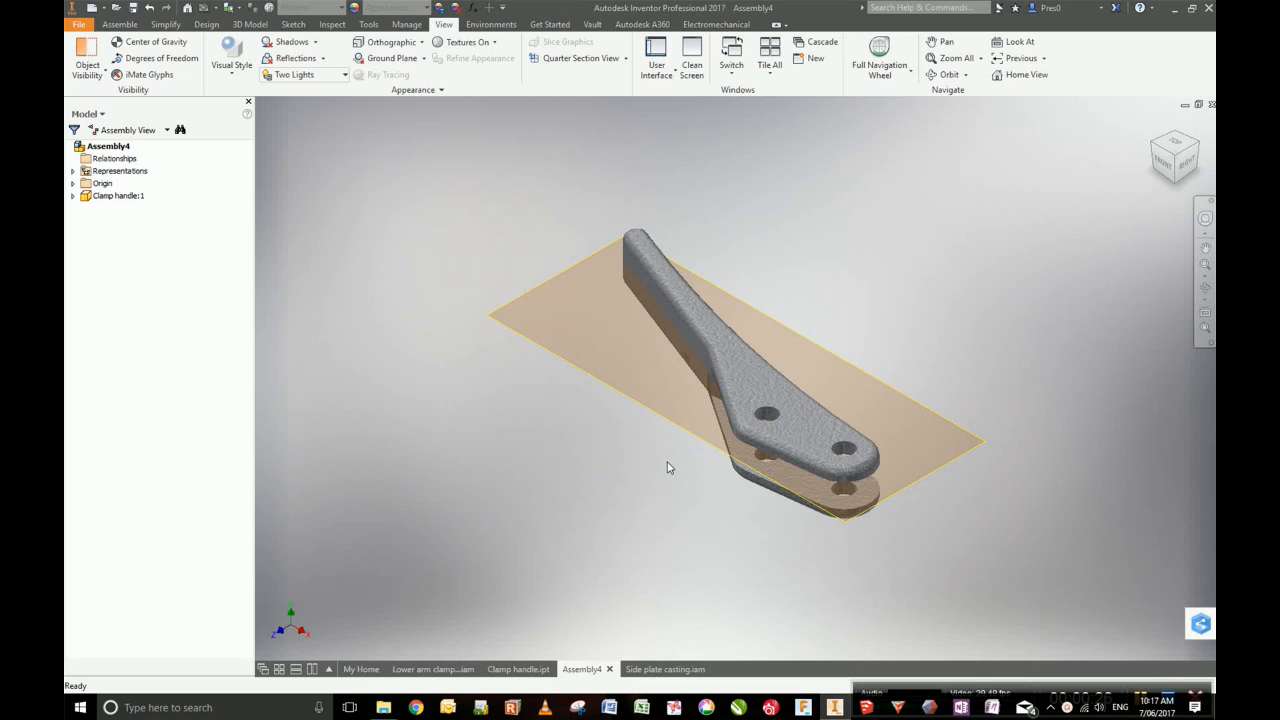
mouse_move(624, 472)
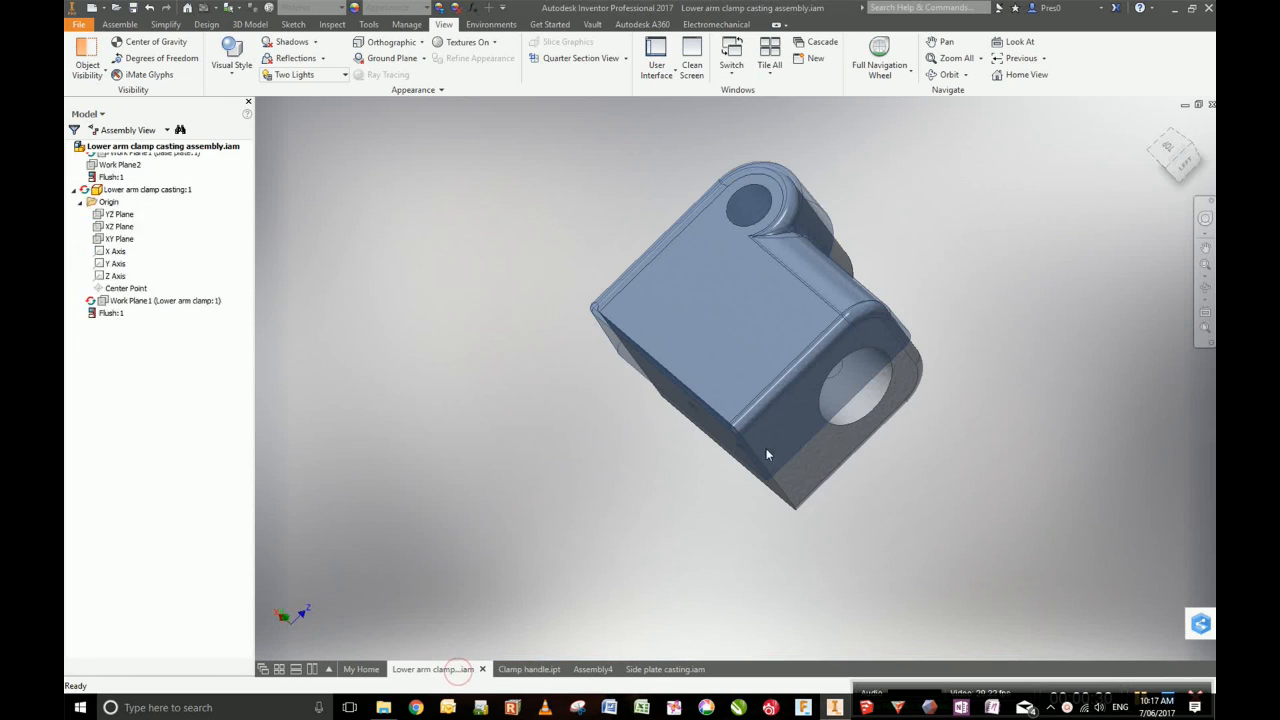
Orbit the lower arm clamp casting to inspect it from different angles.
left_click_drag(768, 456, 776, 498)
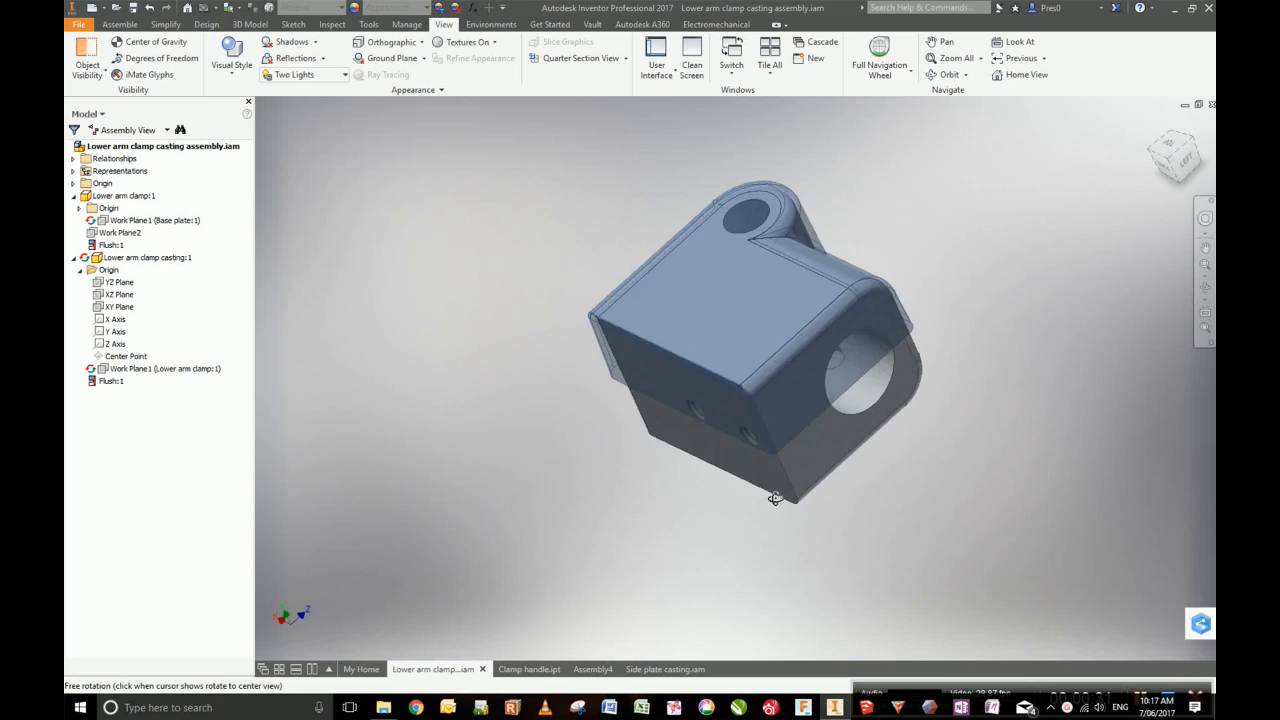
left_click_drag(776, 498, 702, 504)
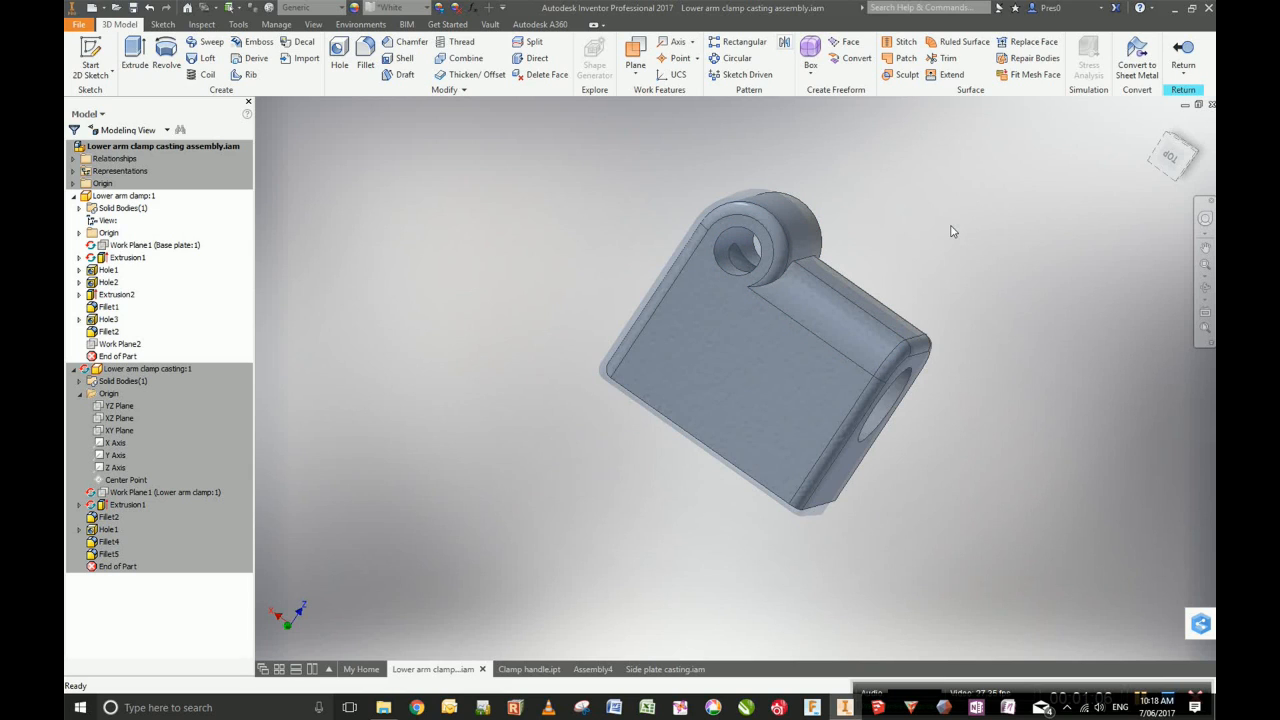
mouse_move(340, 398)
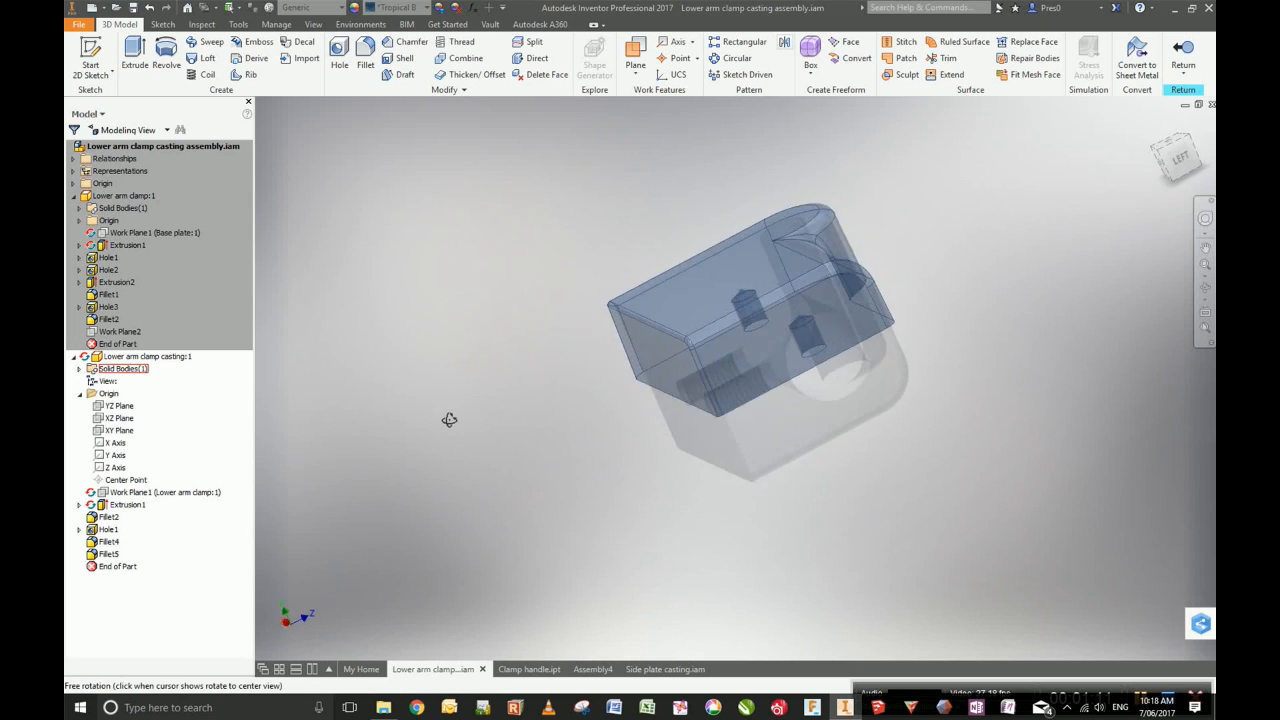
Turn the transparent casting around and pick a hole inside it to inspect.
left_click_drag(448, 420, 724, 216)
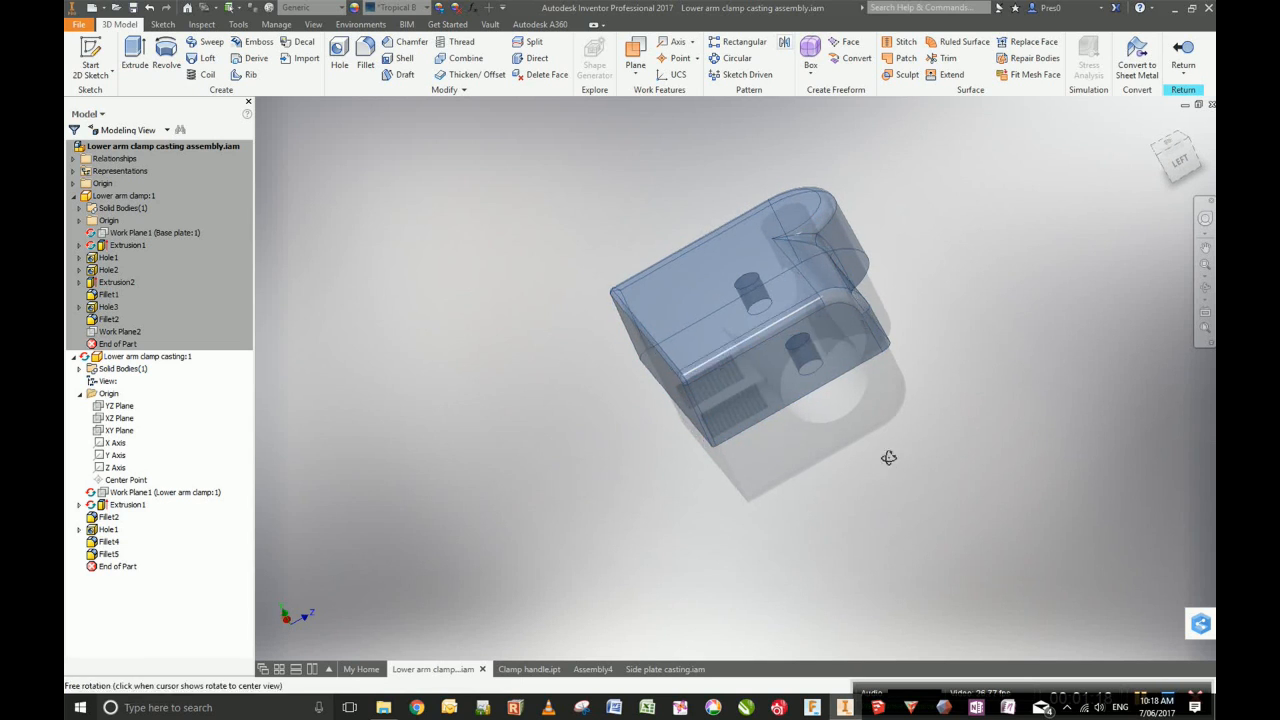
left_click_drag(888, 456, 804, 308)
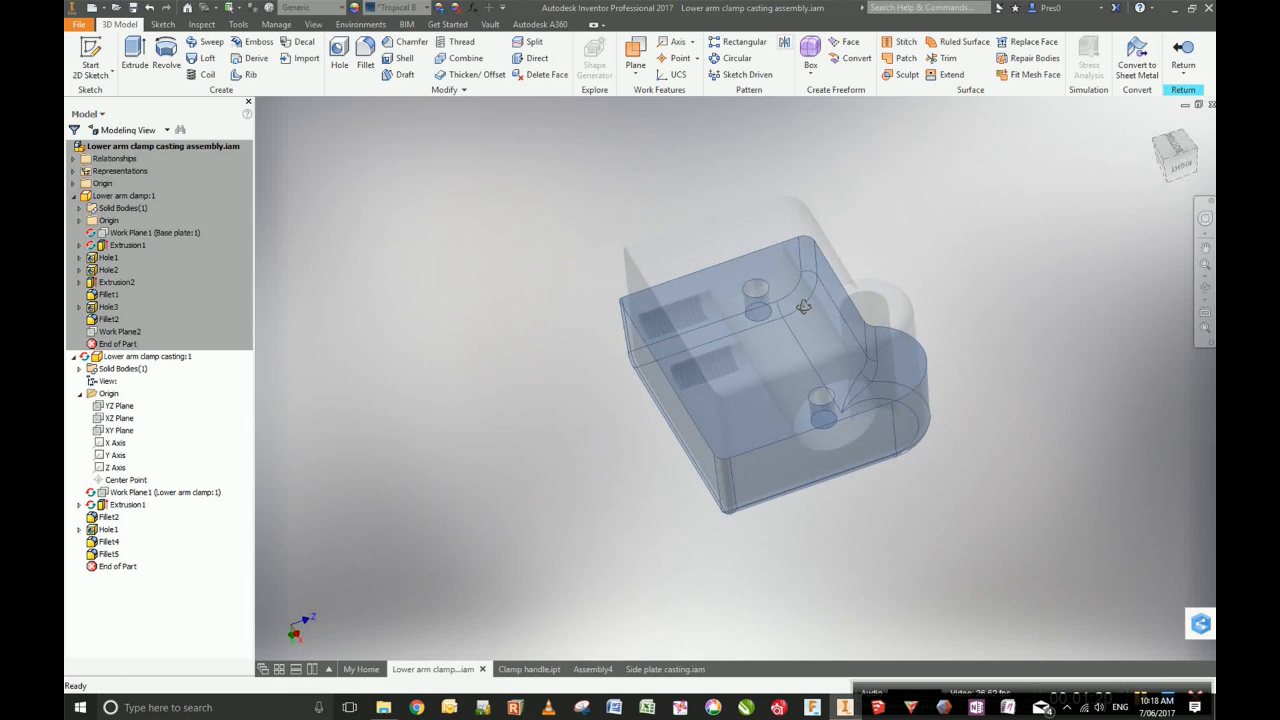
left_click(820, 408)
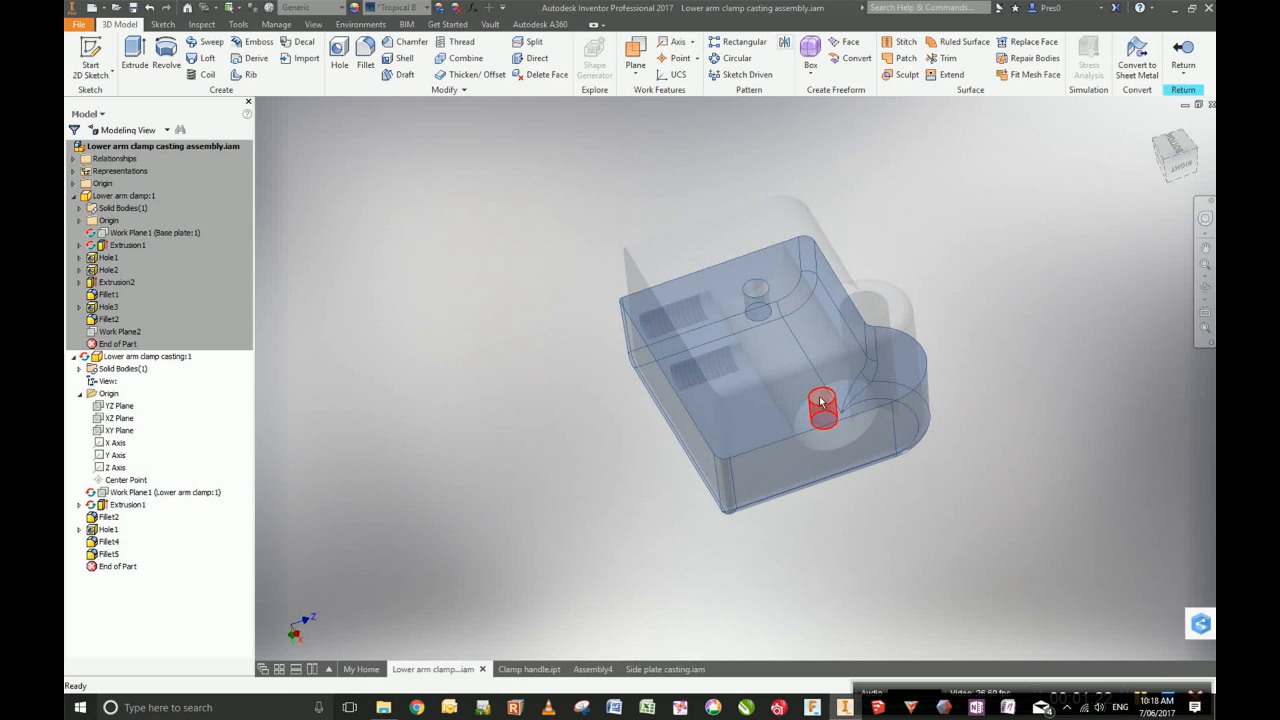
left_click(822, 404)
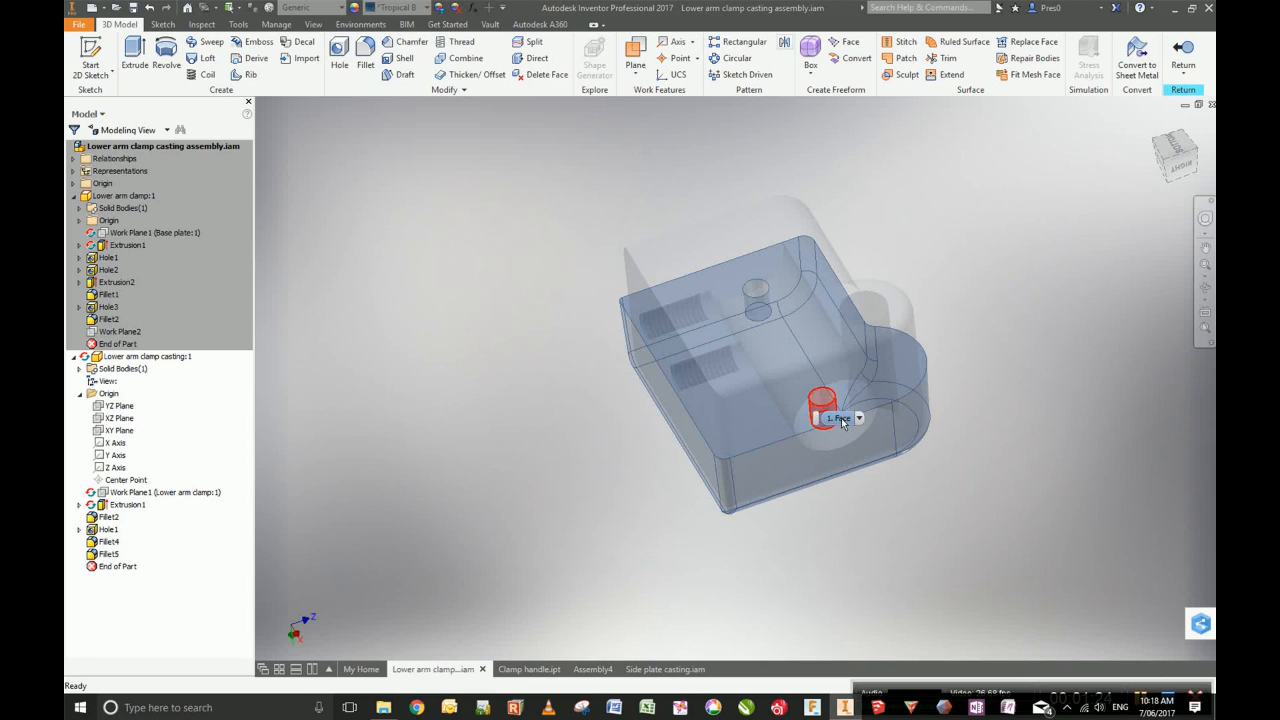
mouse_move(840, 418)
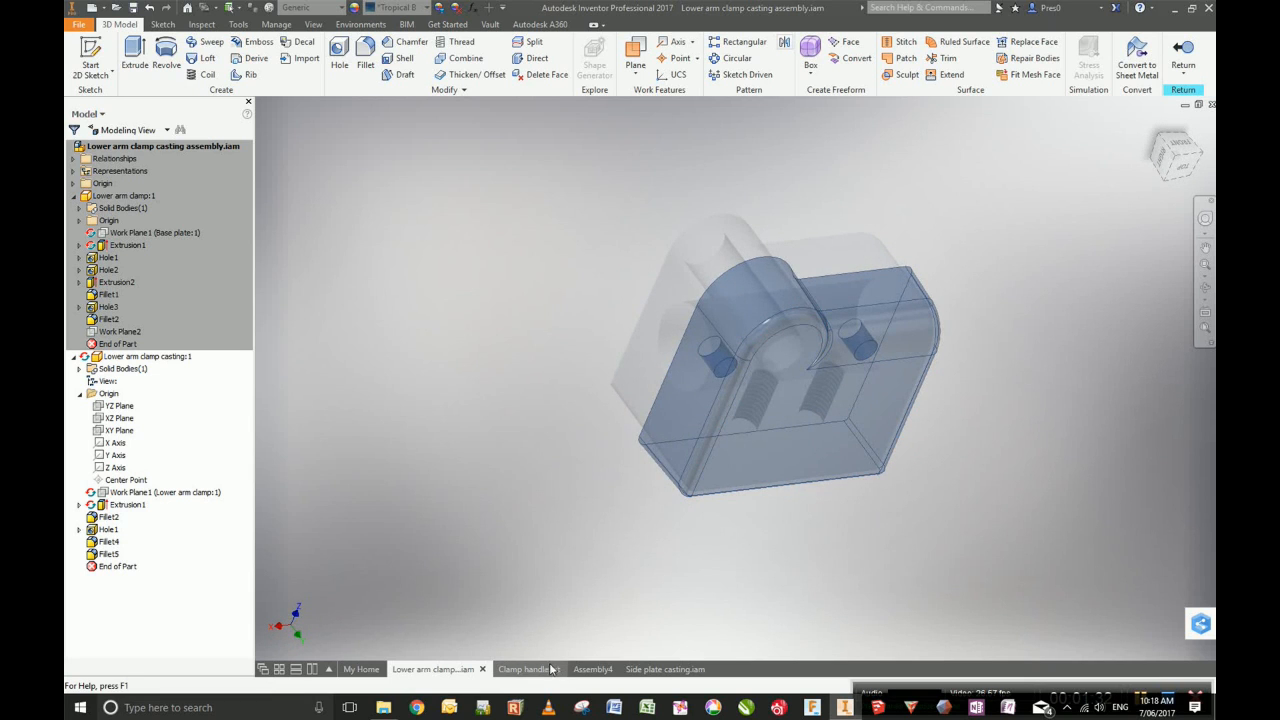
Switch to the Clamp handle.ipt part document.
left_click(528, 668)
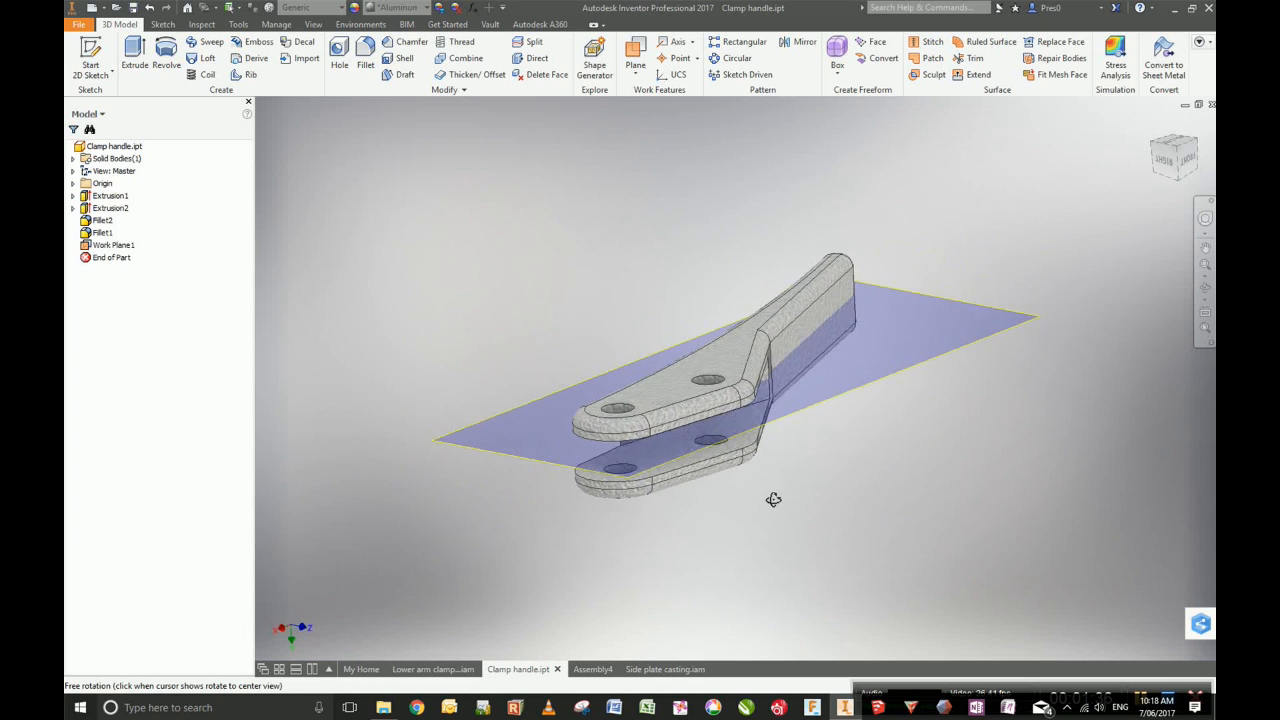
View the clamp handle part, then select Clamp handle:1 in Assembly4's browser.
left_click_drag(772, 500, 778, 532)
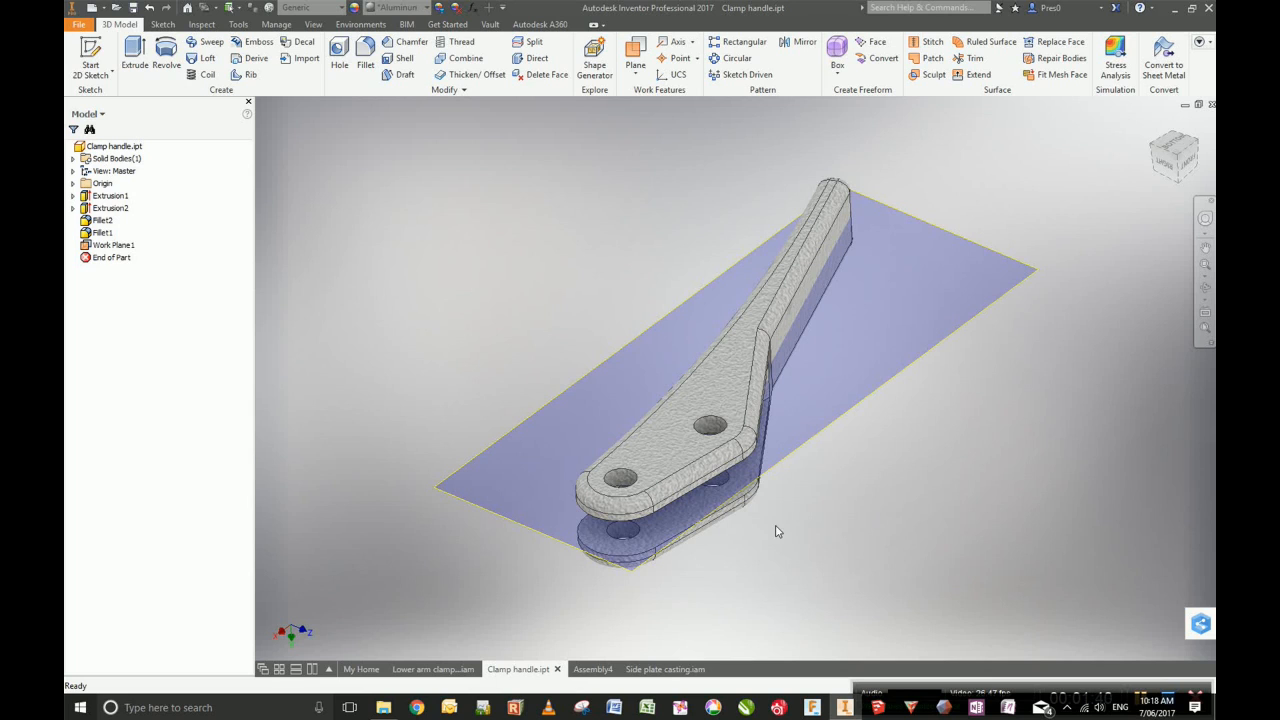
mouse_move(612, 640)
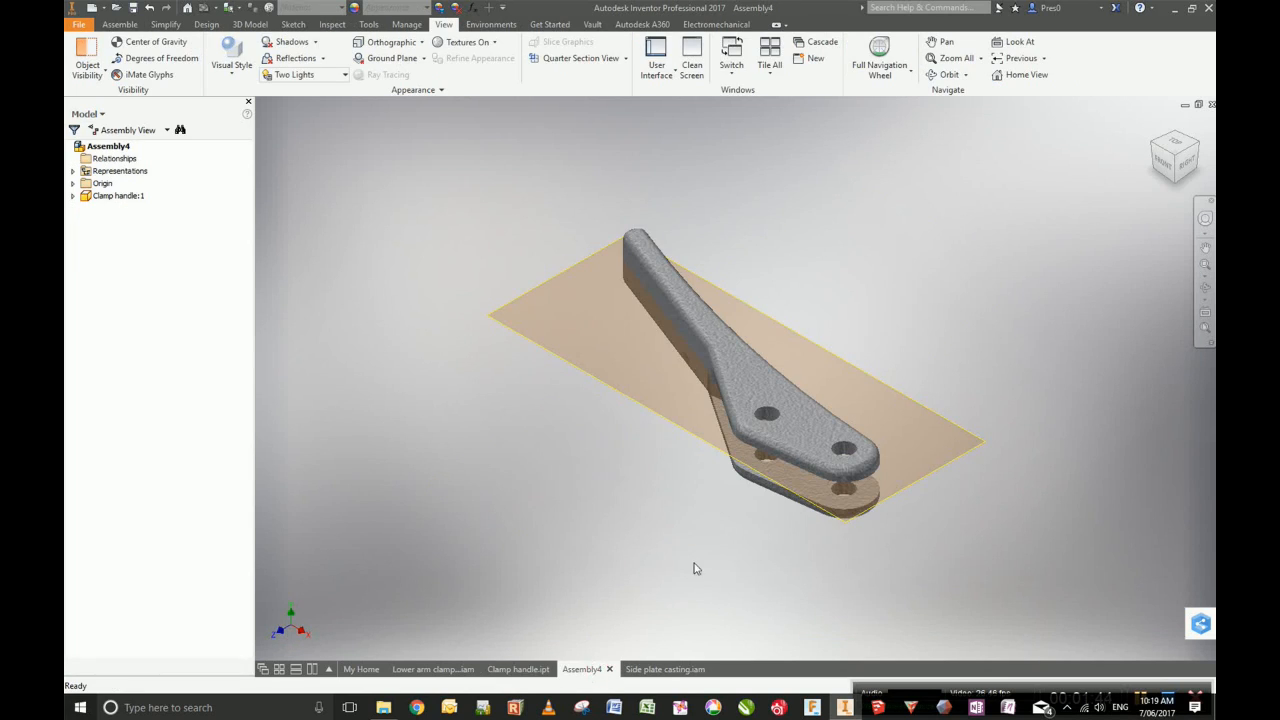
mouse_move(380, 256)
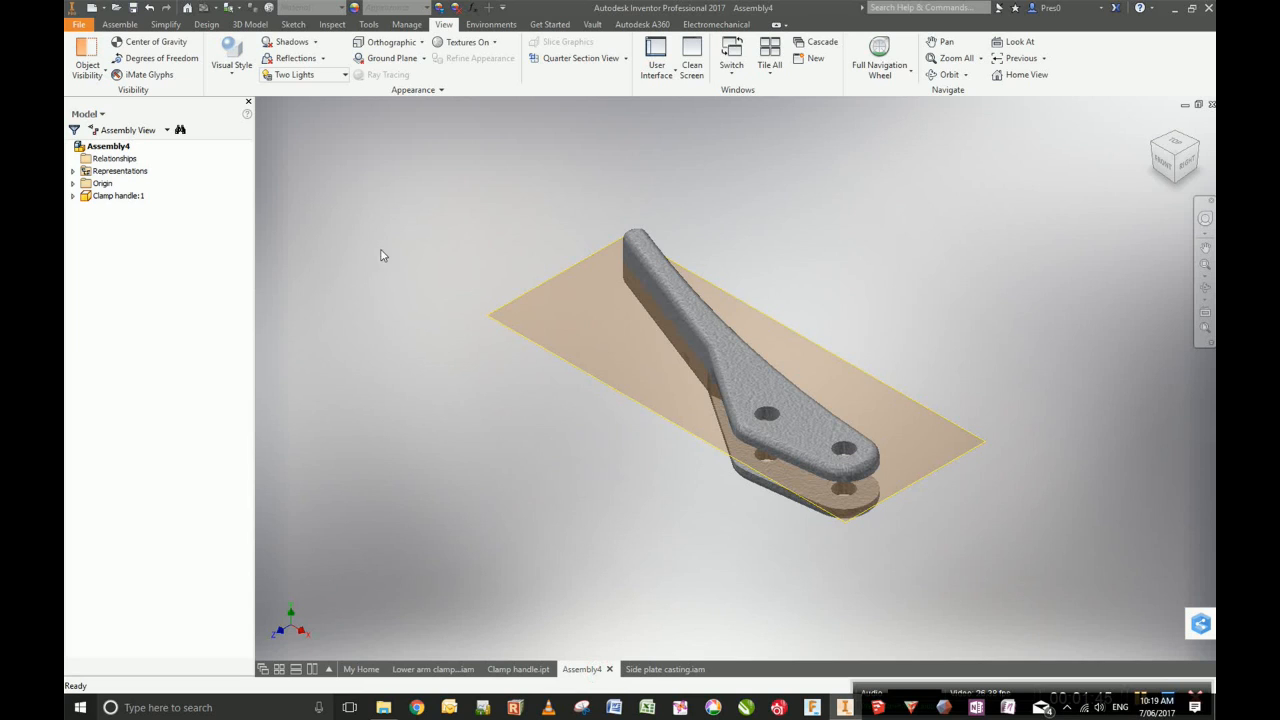
mouse_move(676, 262)
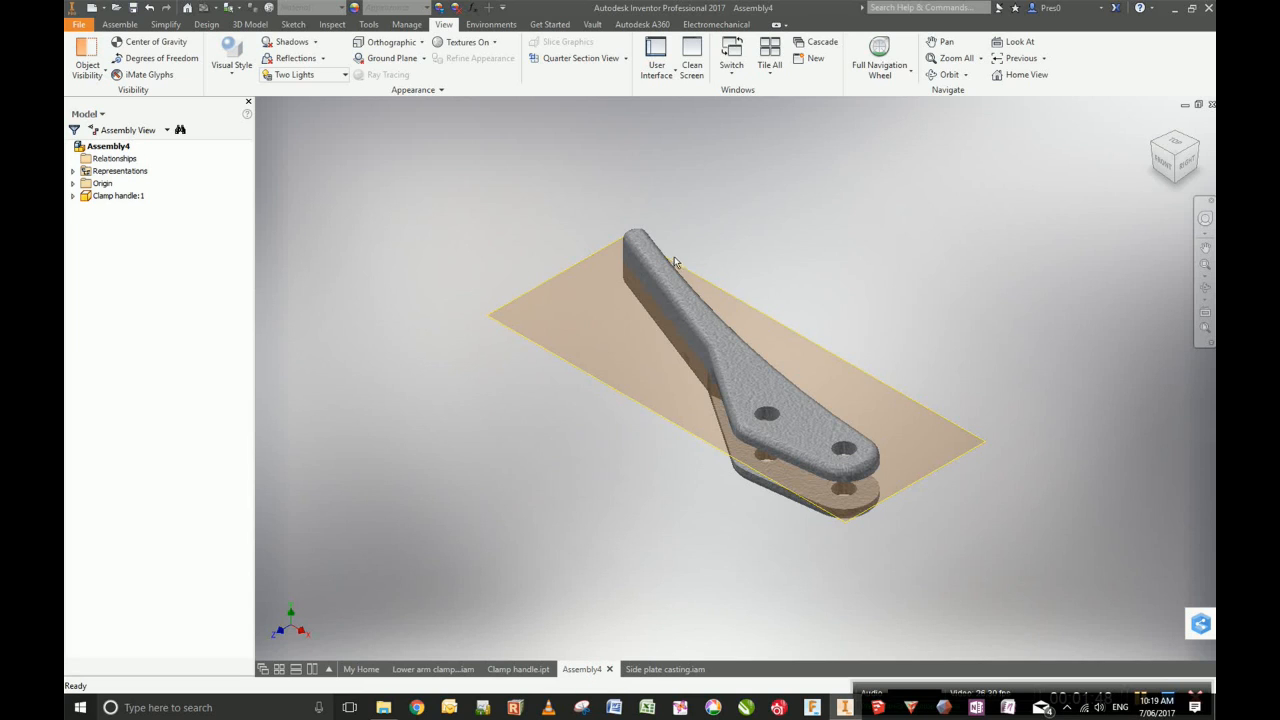
left_click(116, 196)
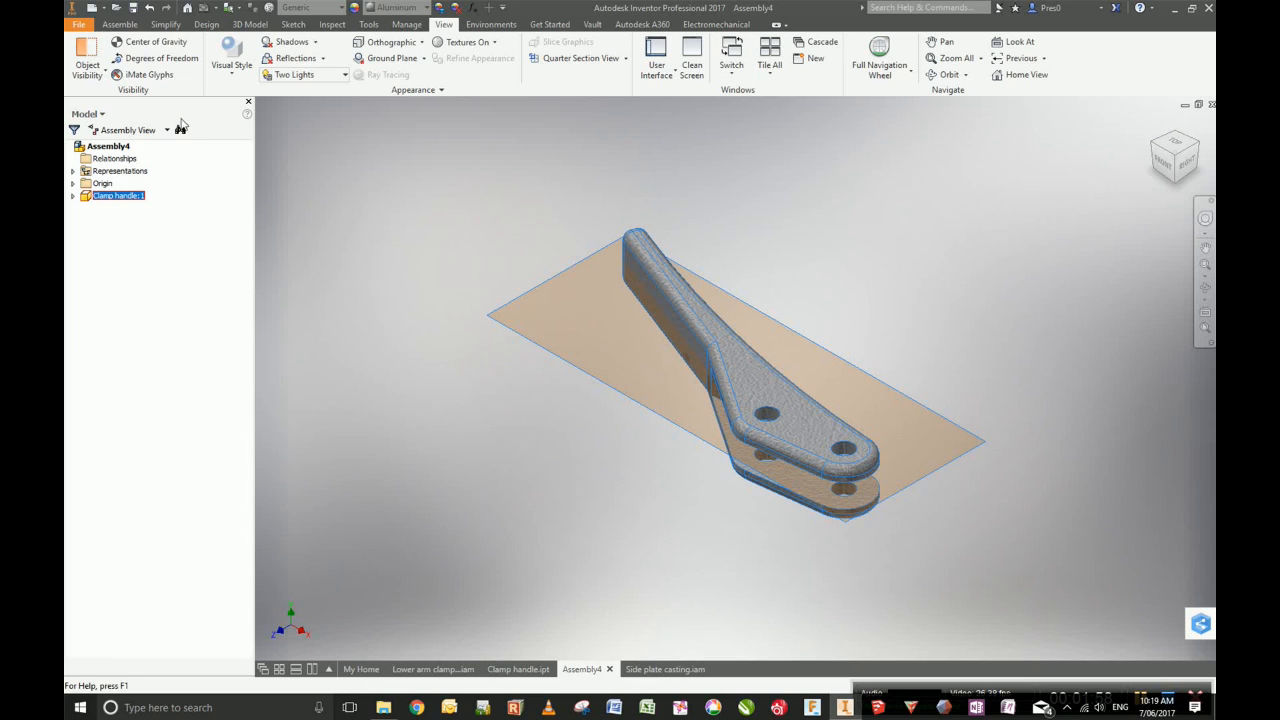
Create an in-place component named Lever pattern, dismiss the warning and confirm it as Lever pattern 2.
left_click(120, 24)
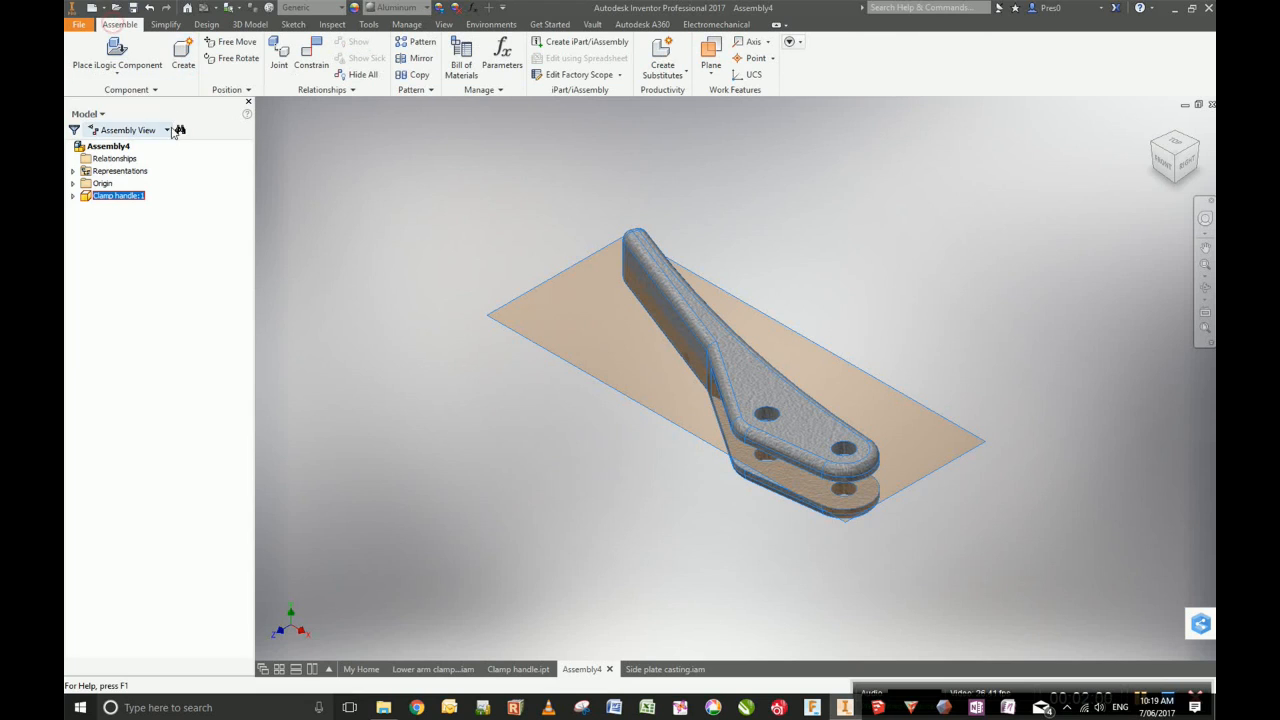
left_click(116, 64)
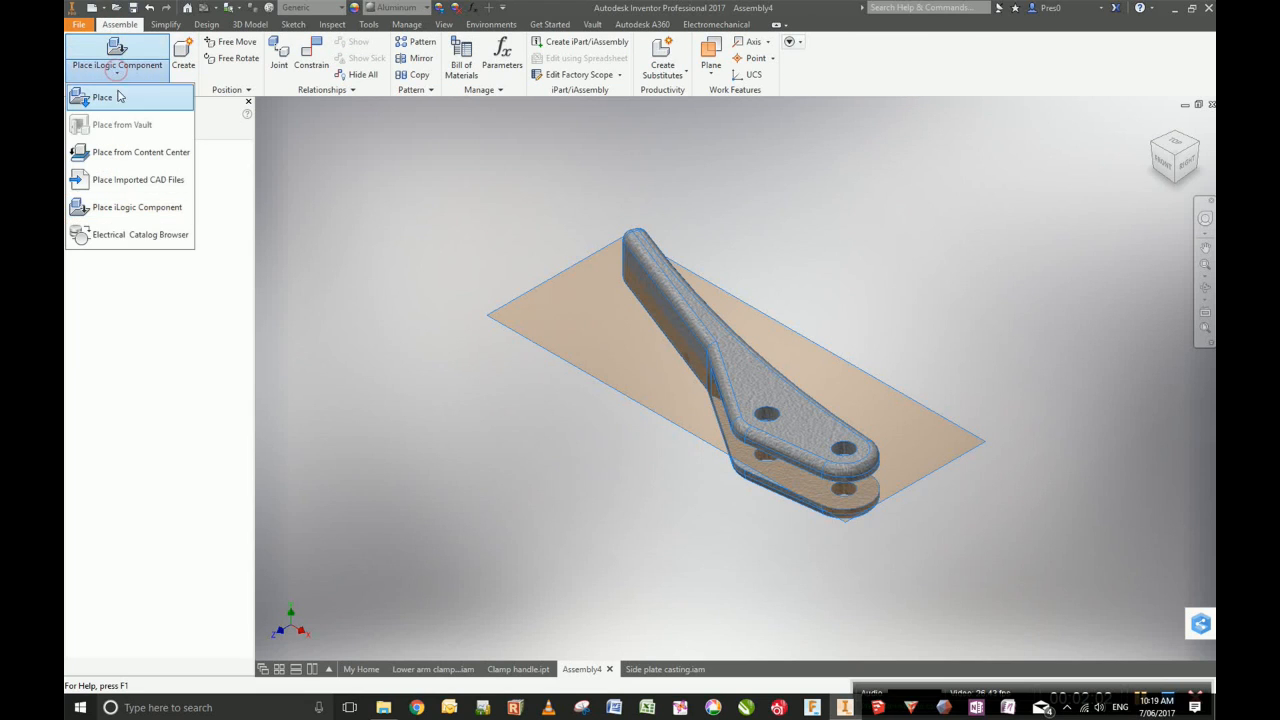
mouse_move(168, 116)
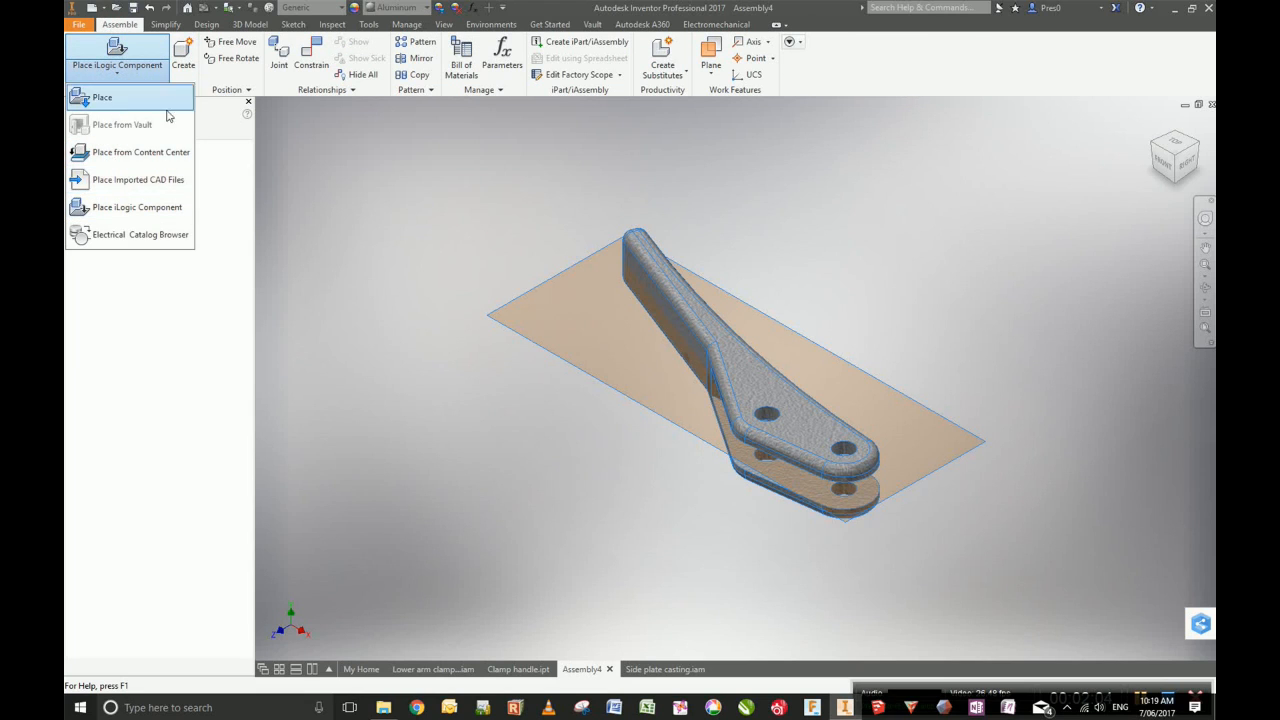
left_click(184, 52)
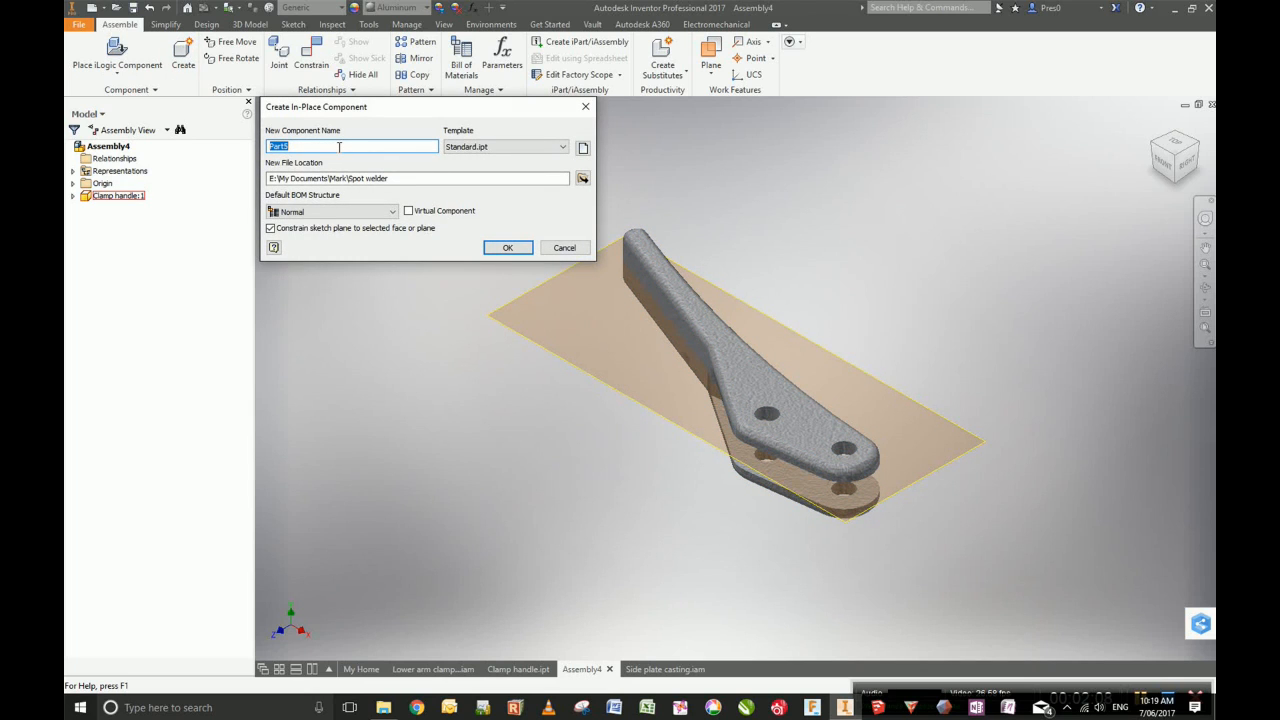
type("Lever pattern")
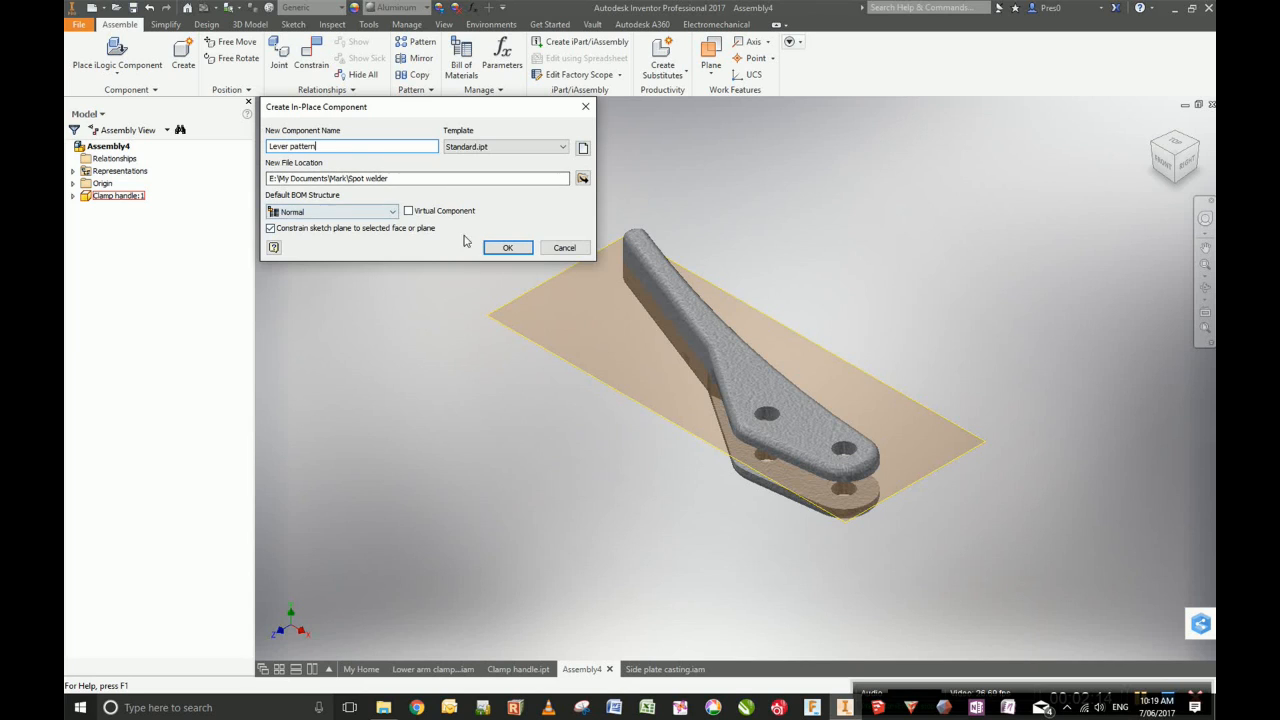
left_click(508, 248)
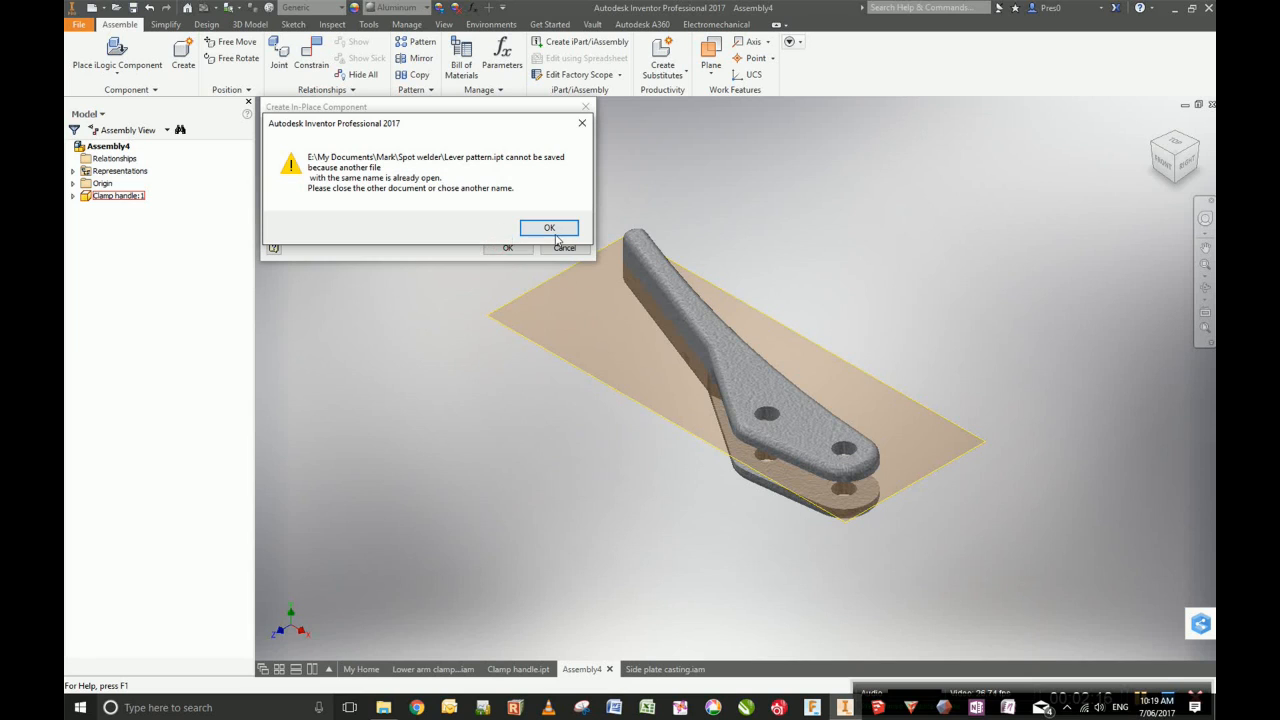
left_click(548, 228)
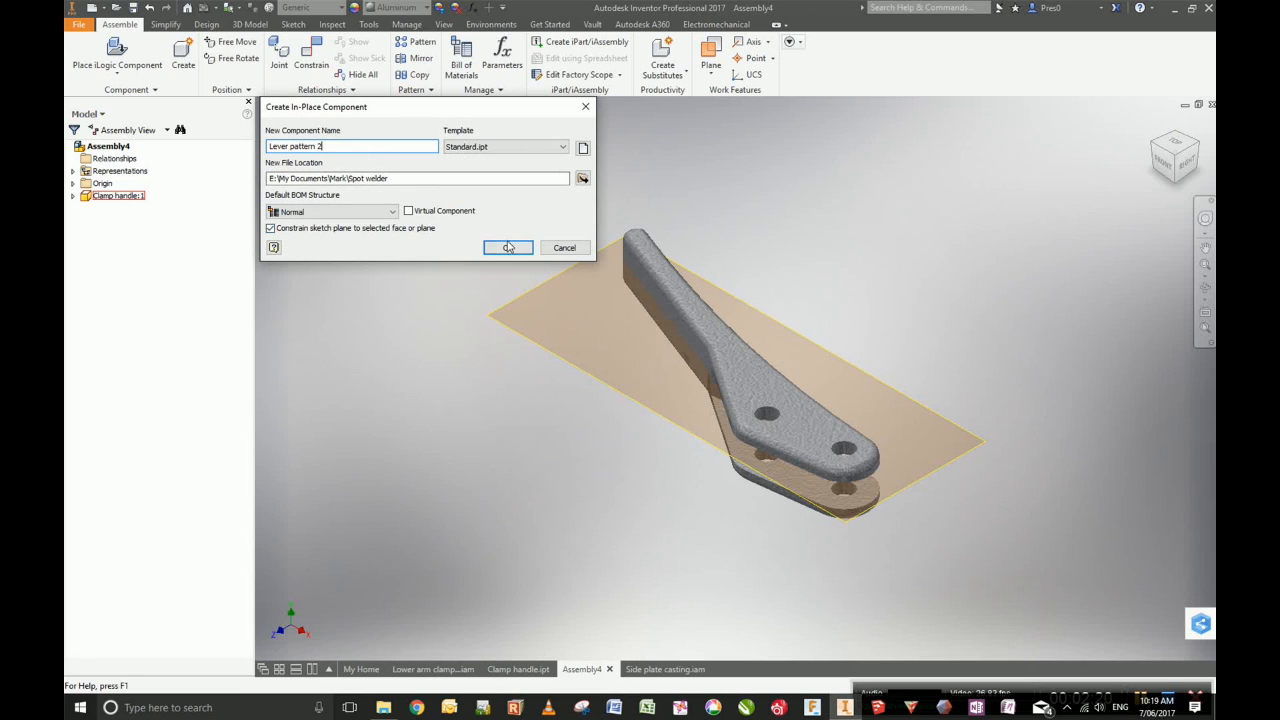
left_click(508, 248)
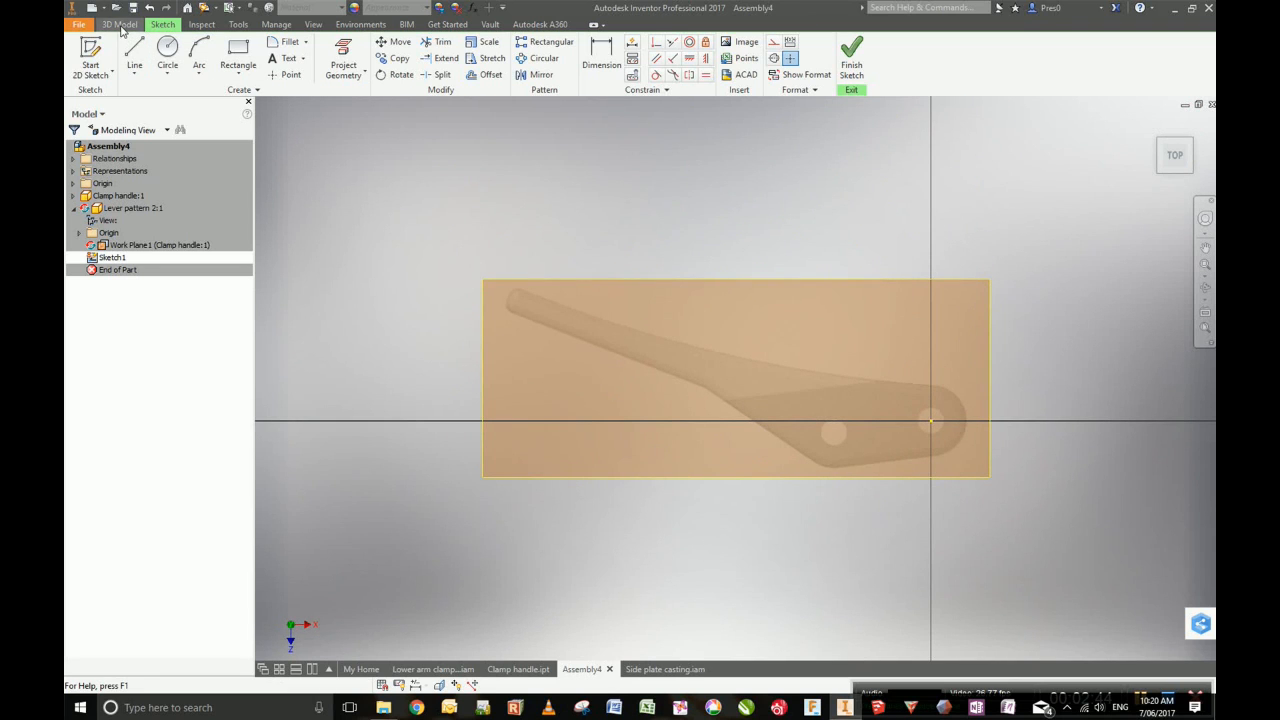
Hide User Work Planes via Object Visibility and return to the sketching commands.
left_click(312, 24)
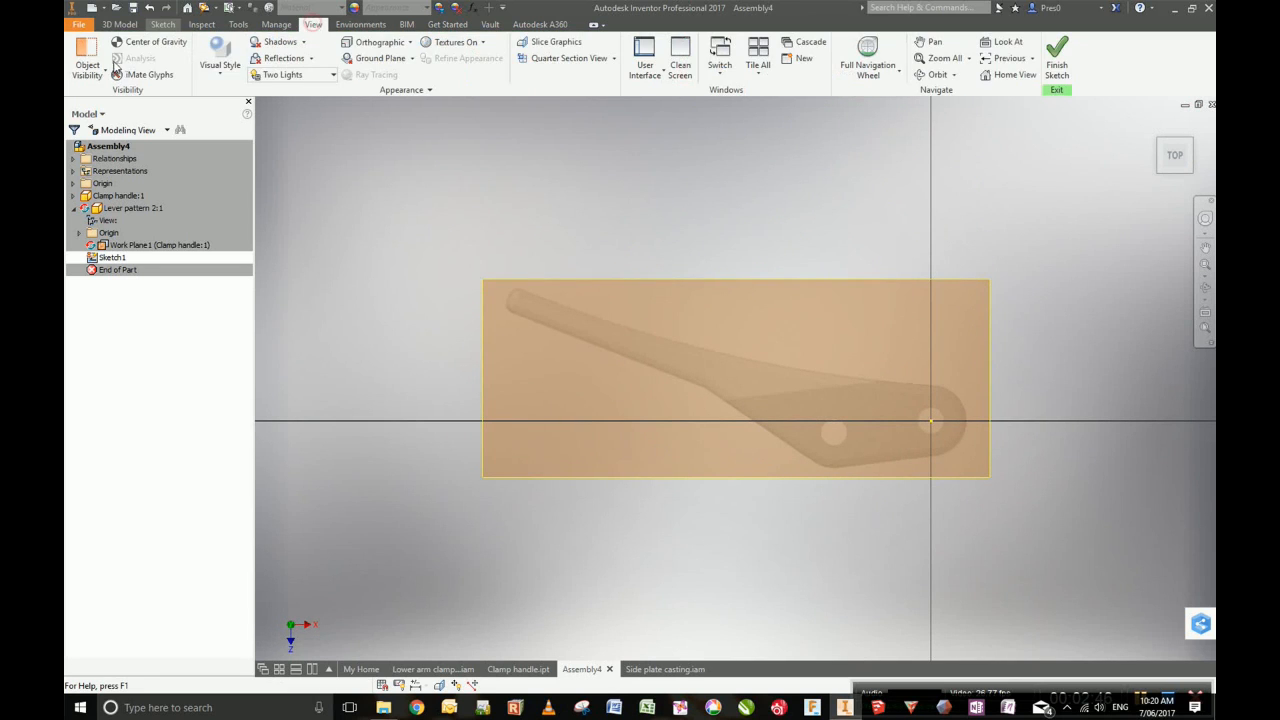
left_click(88, 58)
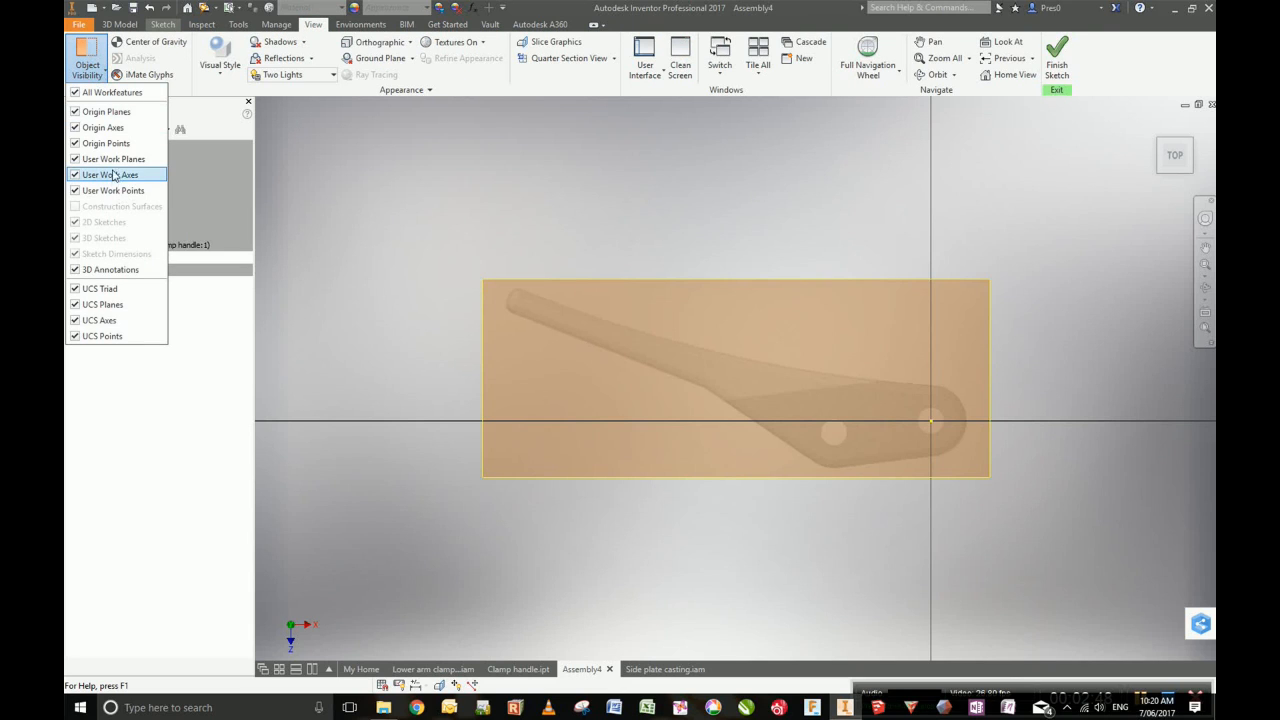
mouse_move(124, 192)
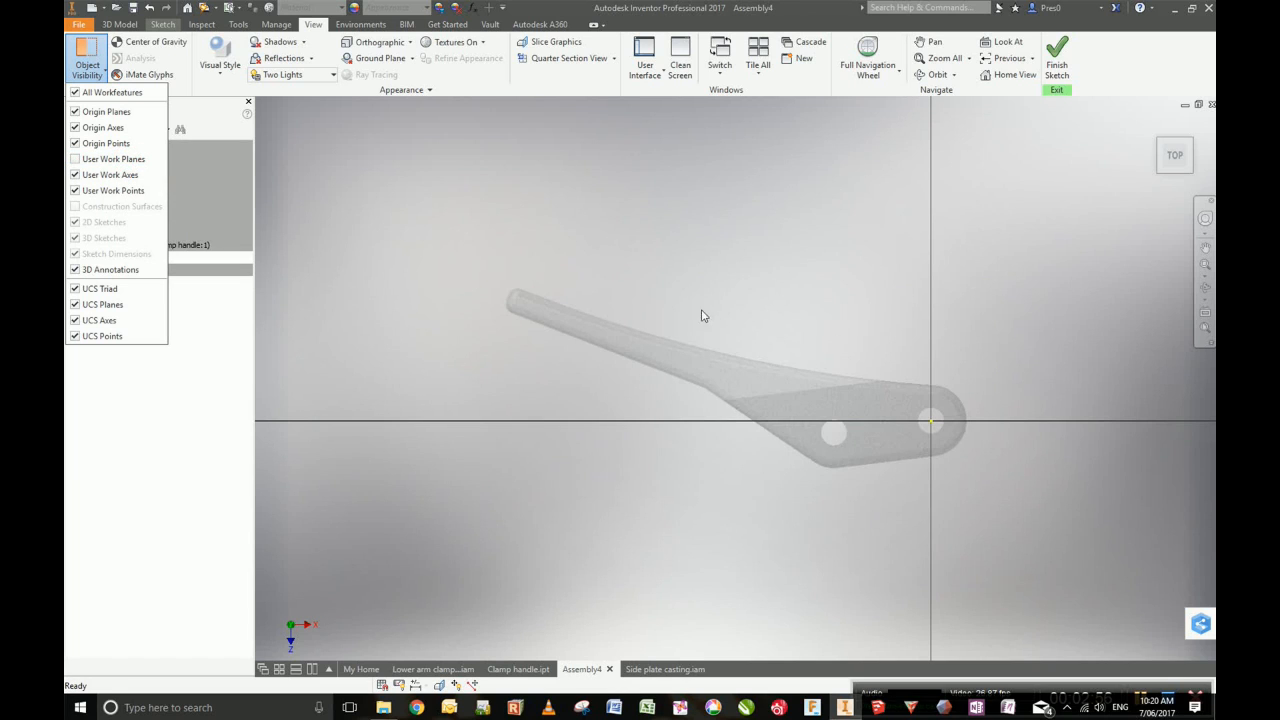
mouse_move(600, 360)
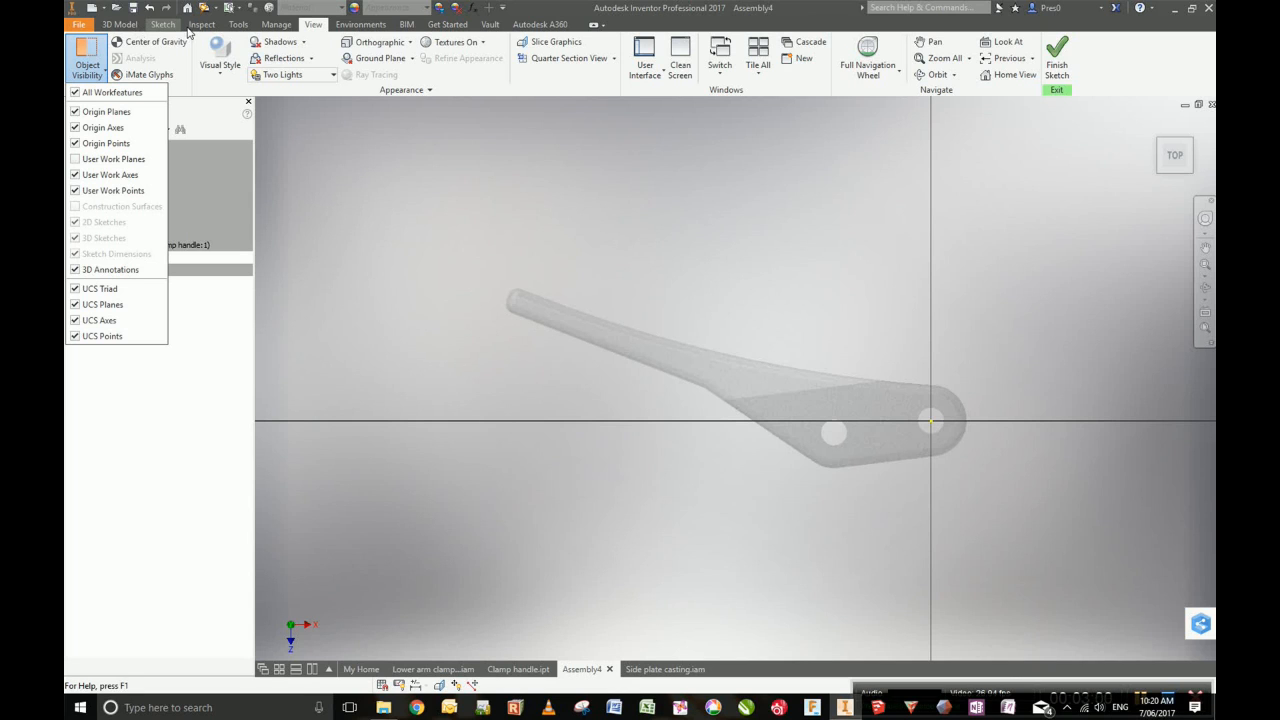
left_click(162, 24)
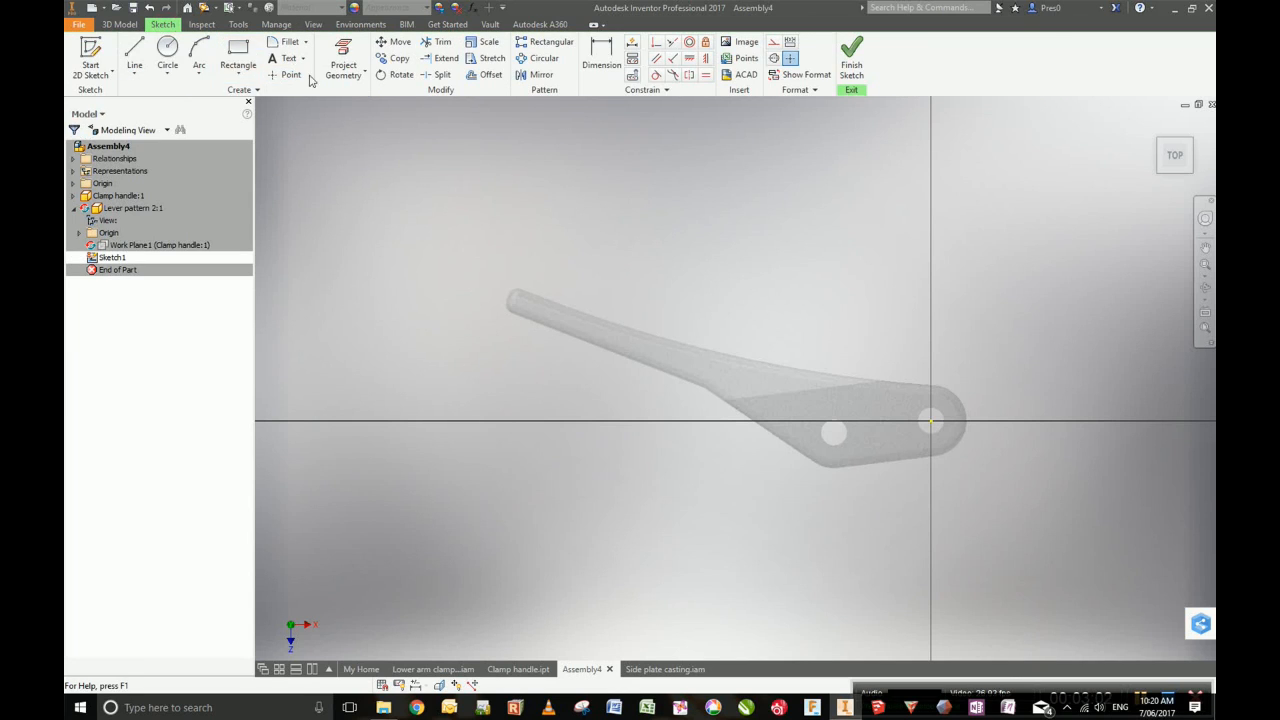
left_click(344, 58)
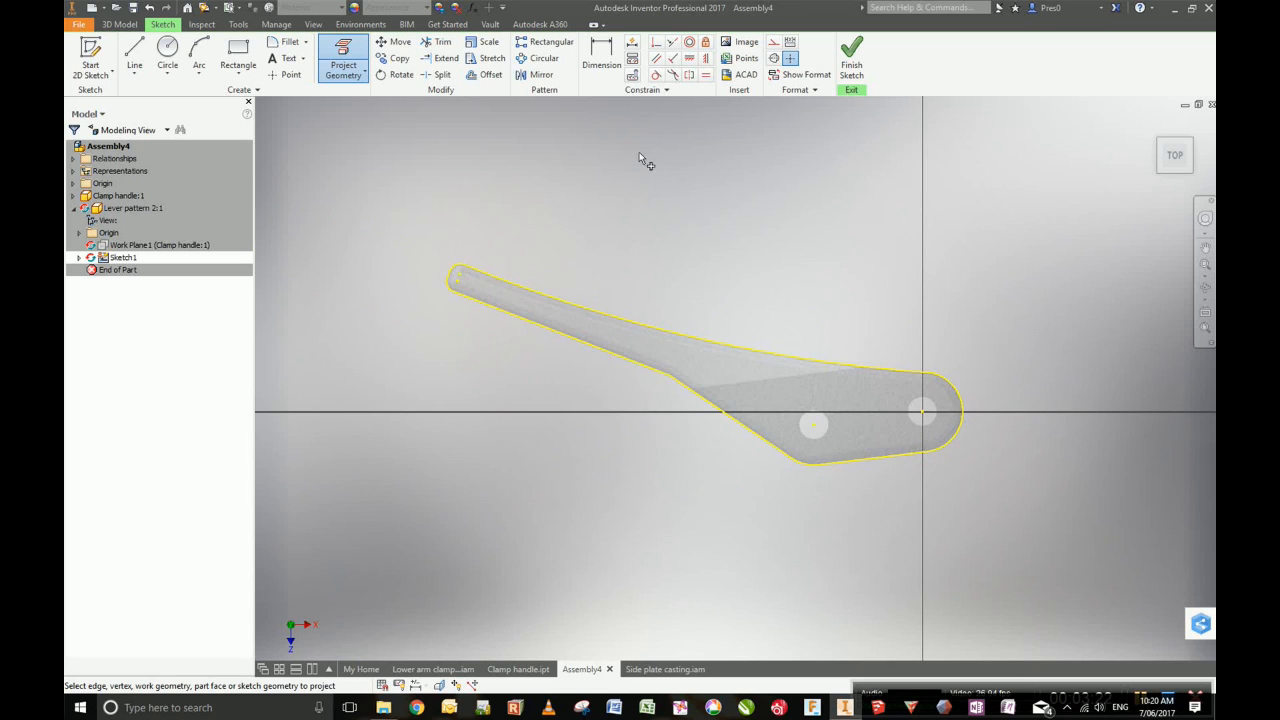
Start offsetting the projected clamp handle outline outward.
left_click(490, 74)
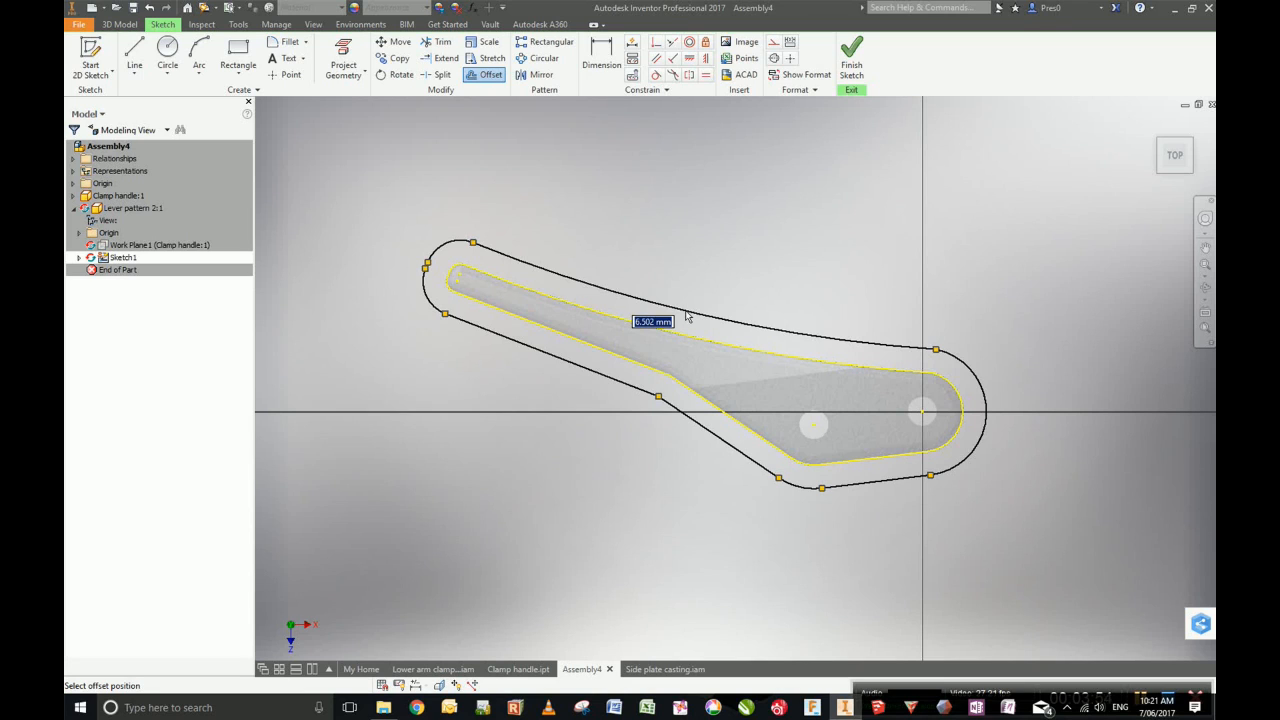
Set the offset distance of the outline to 1 mm.
type("1")
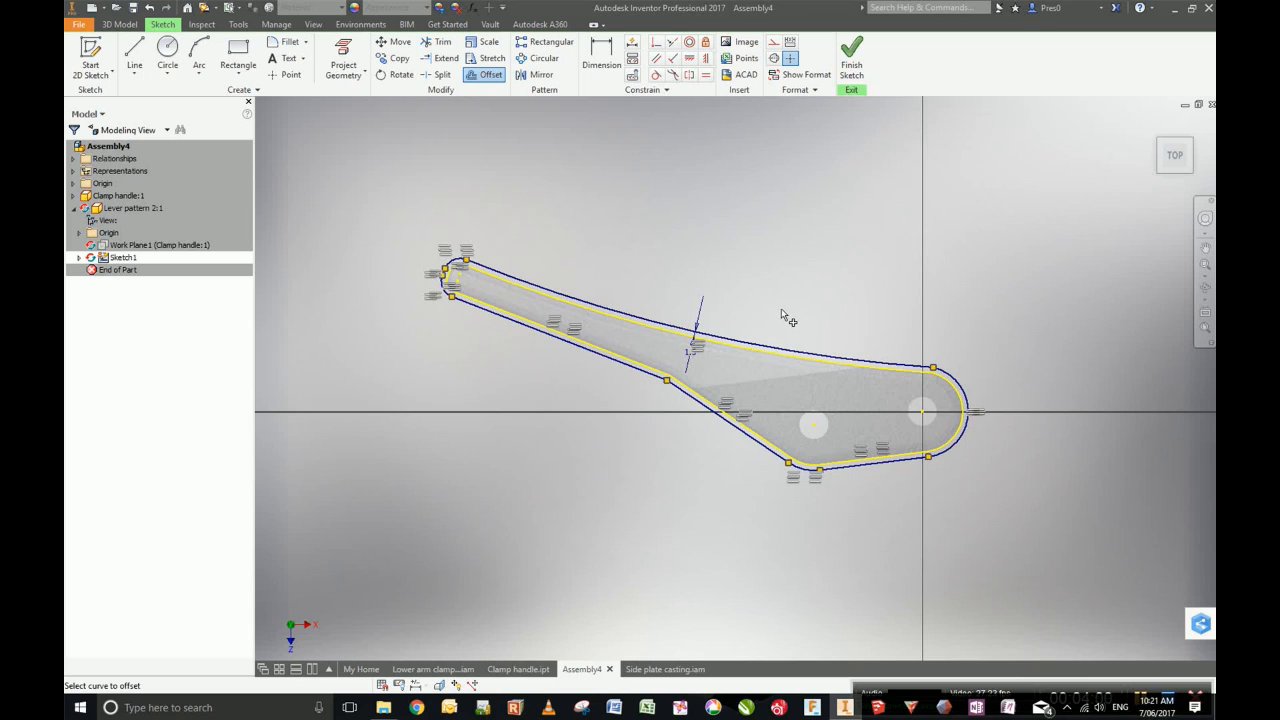
mouse_move(778, 324)
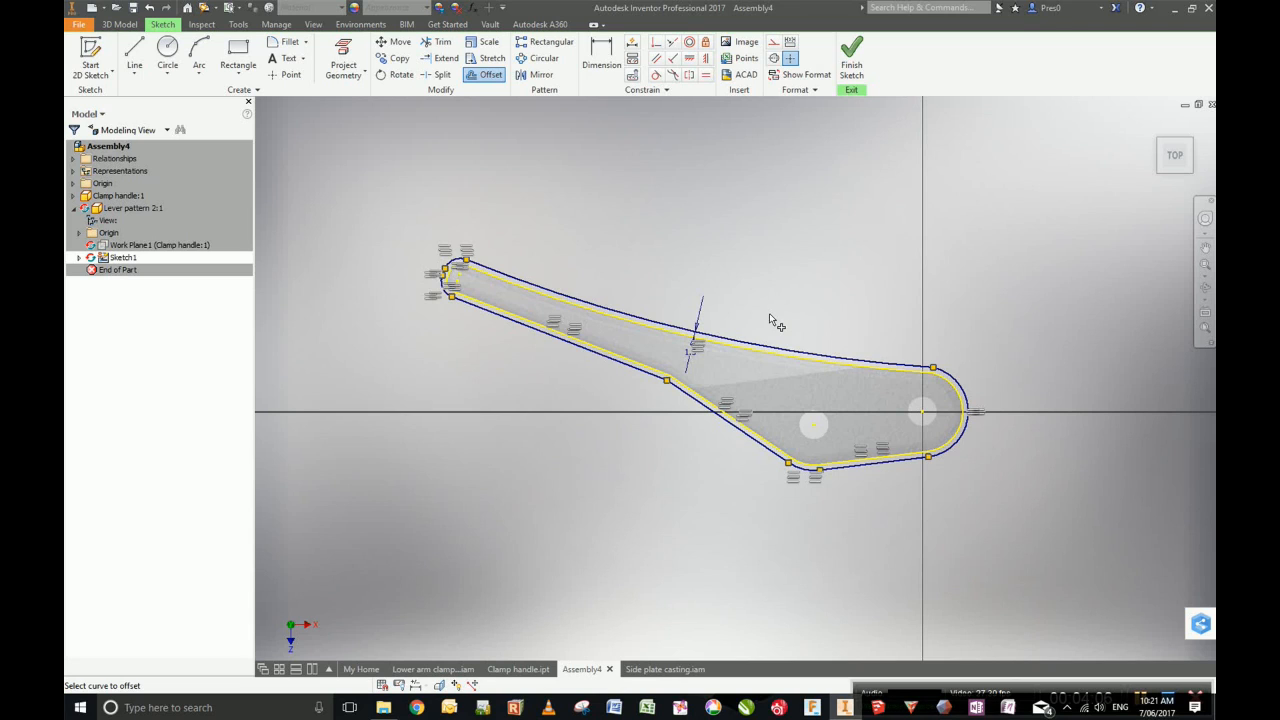
mouse_move(738, 242)
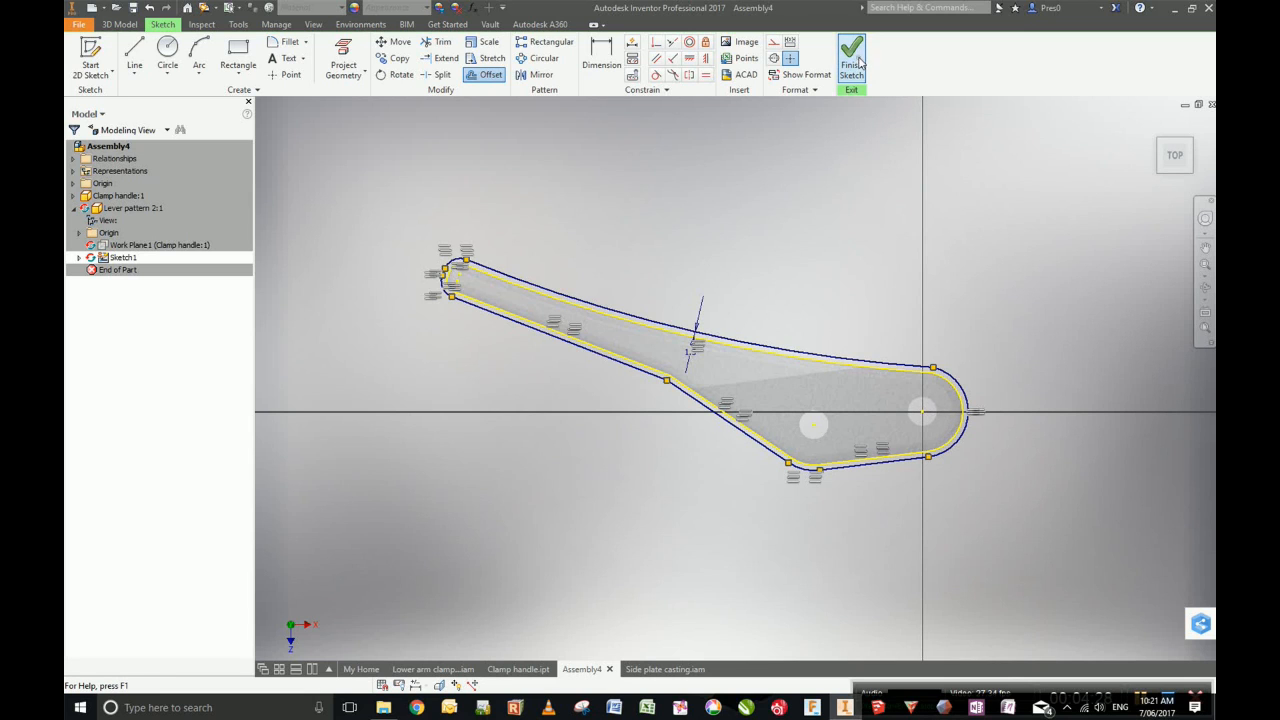
Finish the sketch and extrude the offset handle profile with an 11 mm distance.
left_click(852, 60)
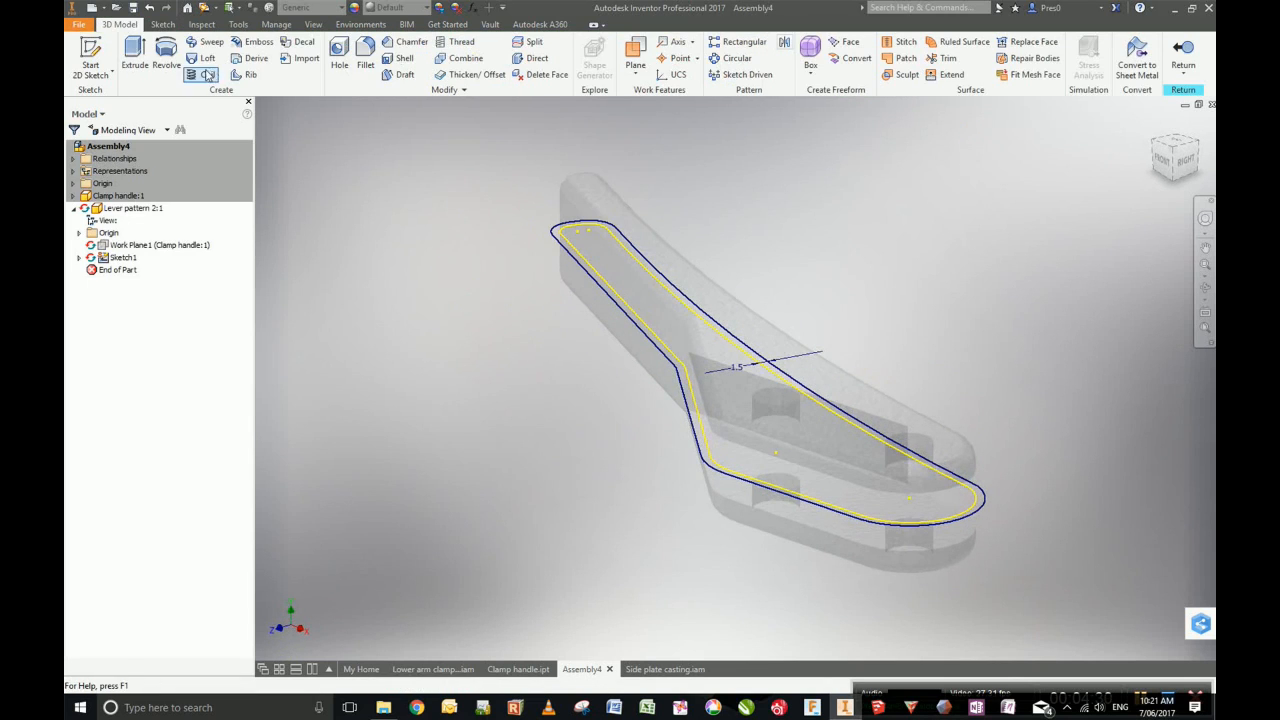
left_click(134, 56)
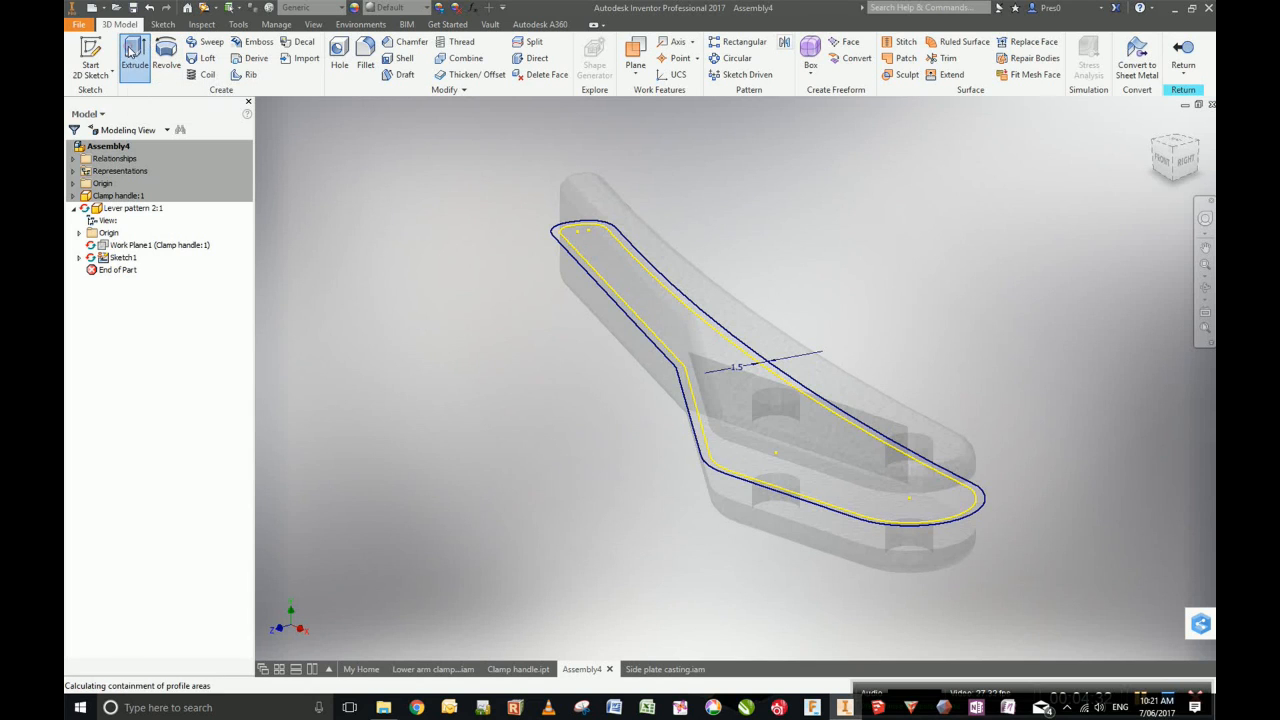
left_click(134, 56)
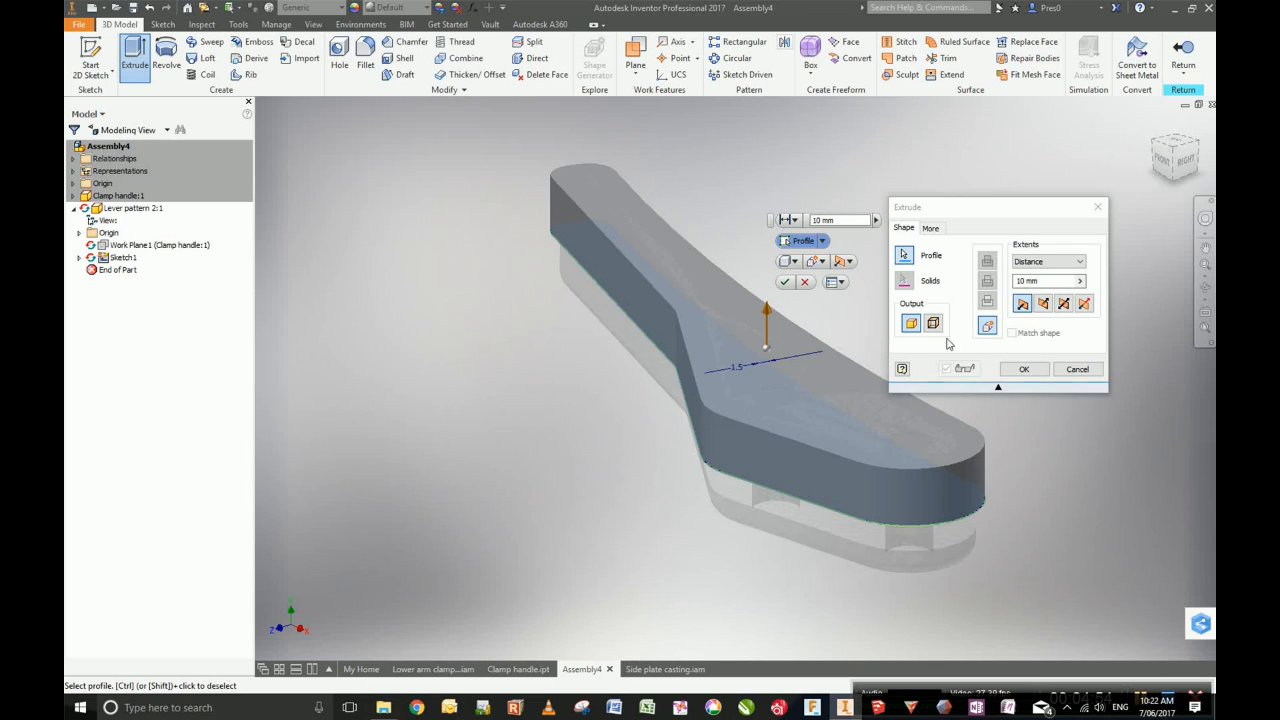
left_click(1044, 280)
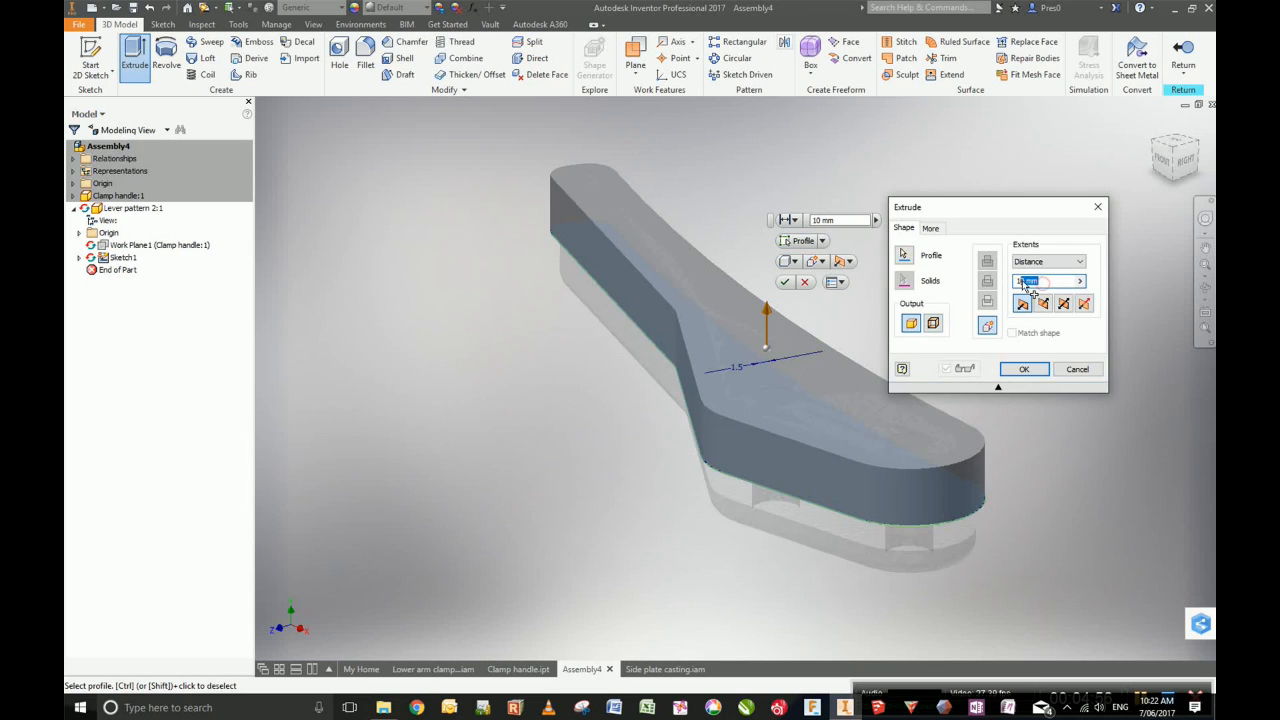
type("11")
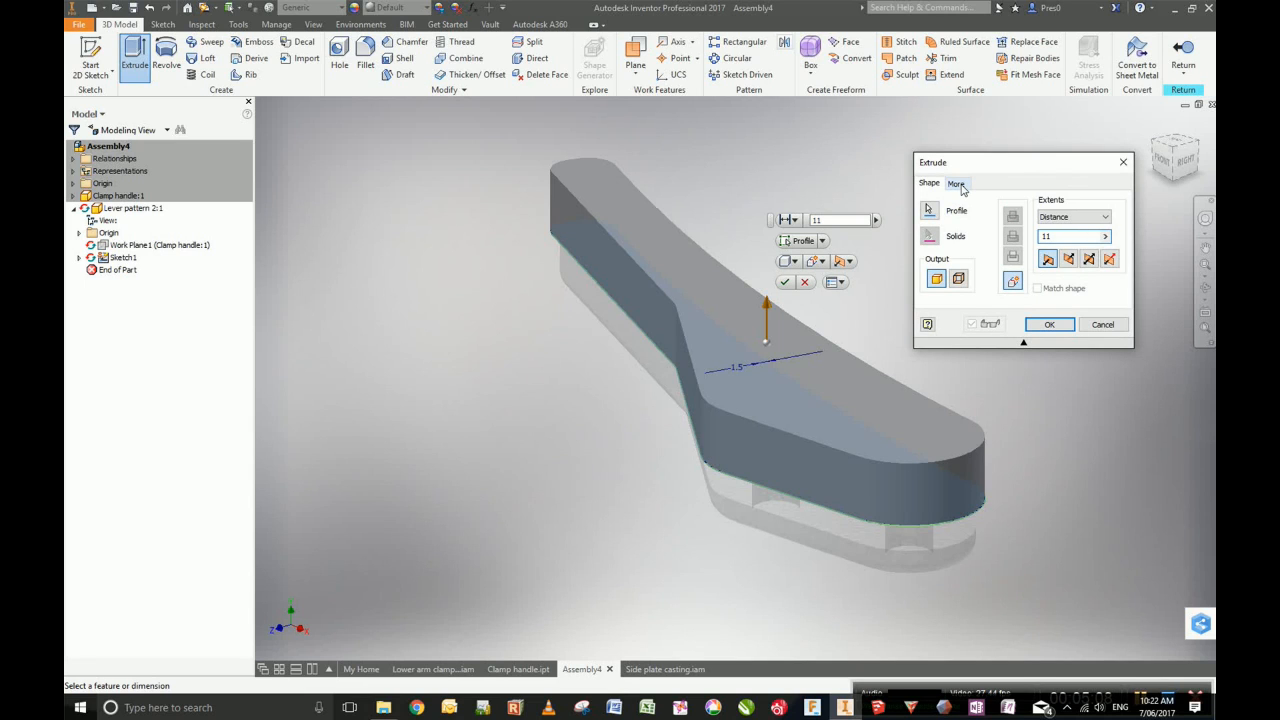
Give the extrusion a -2.5 degree taper under More and confirm it.
left_click(956, 184)
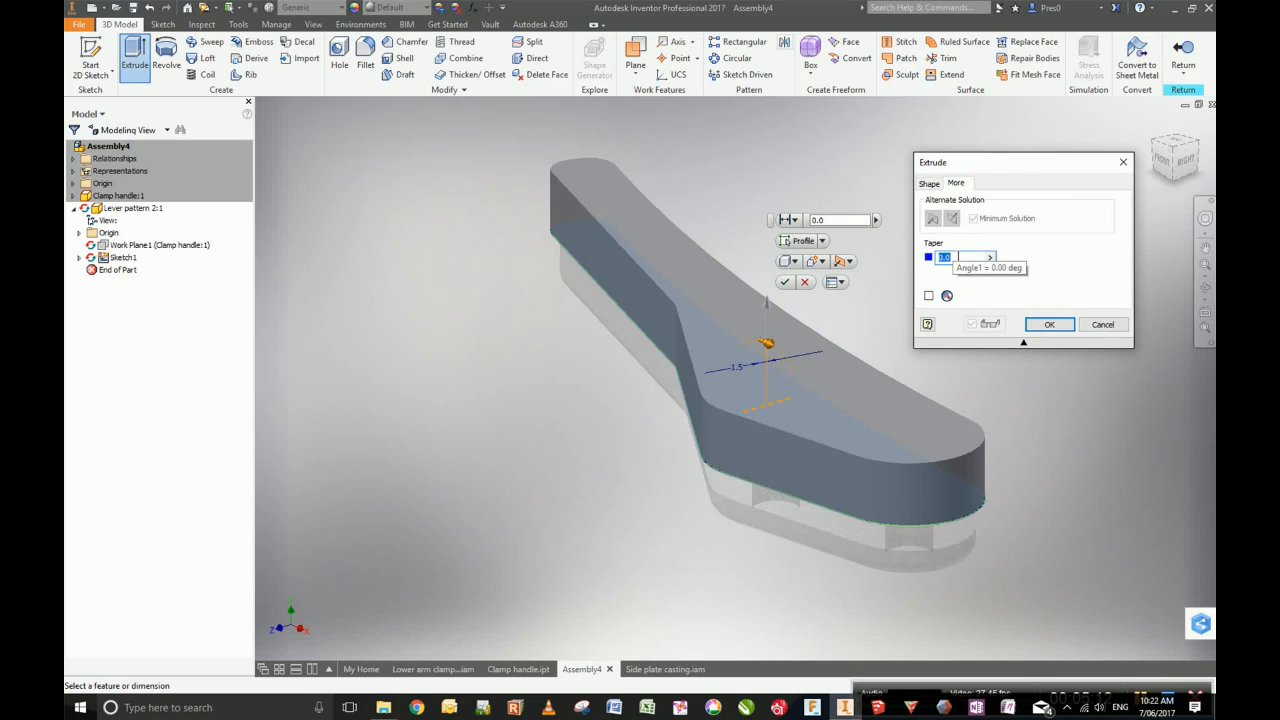
mouse_move(1056, 266)
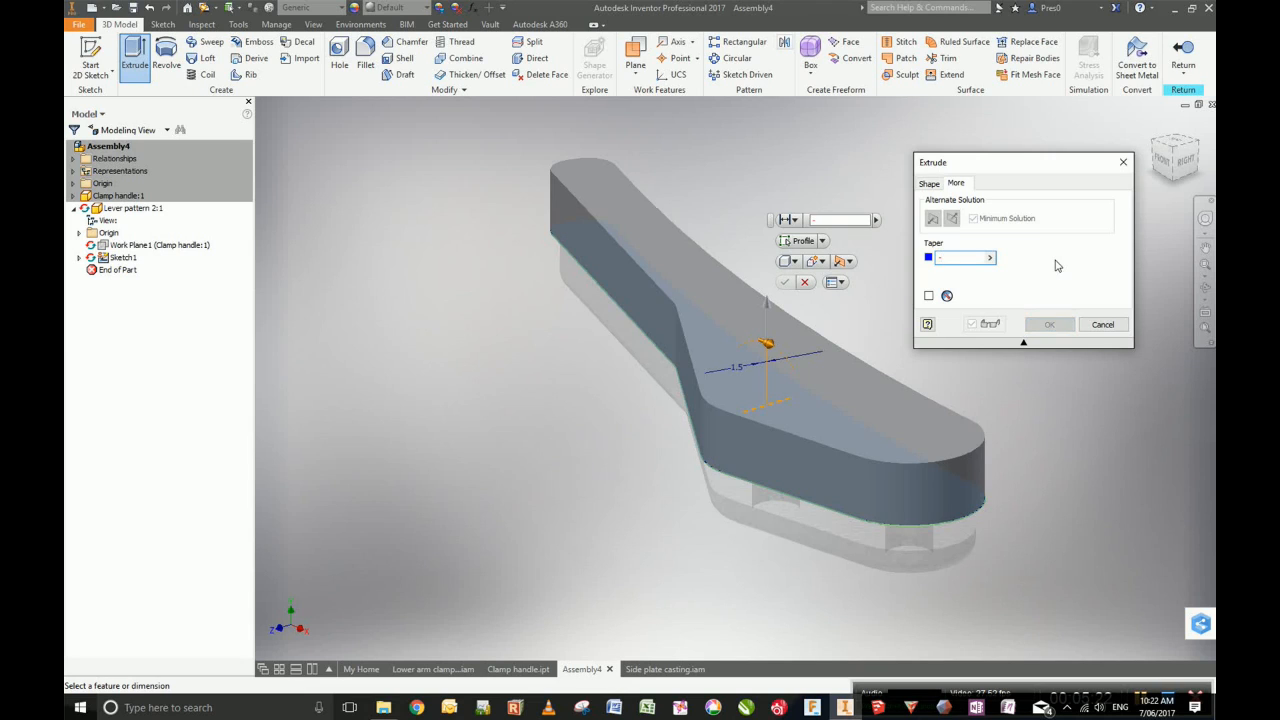
type("-2.5")
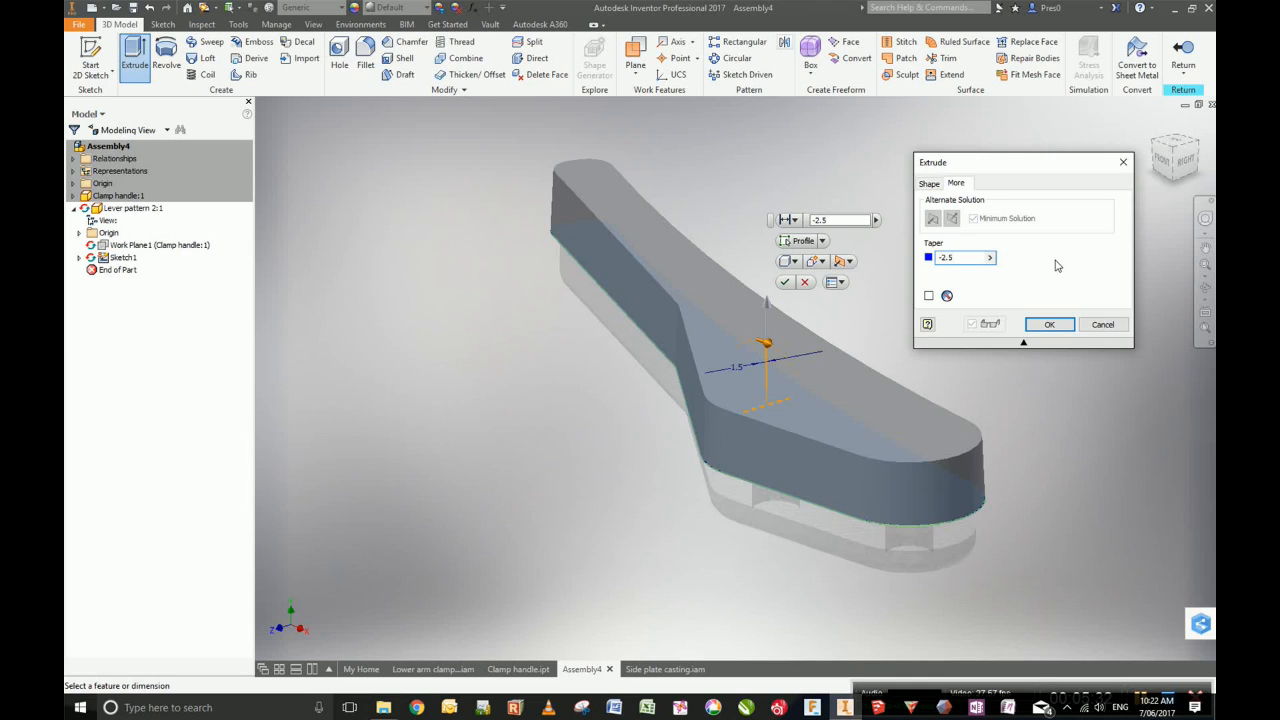
mouse_move(1058, 310)
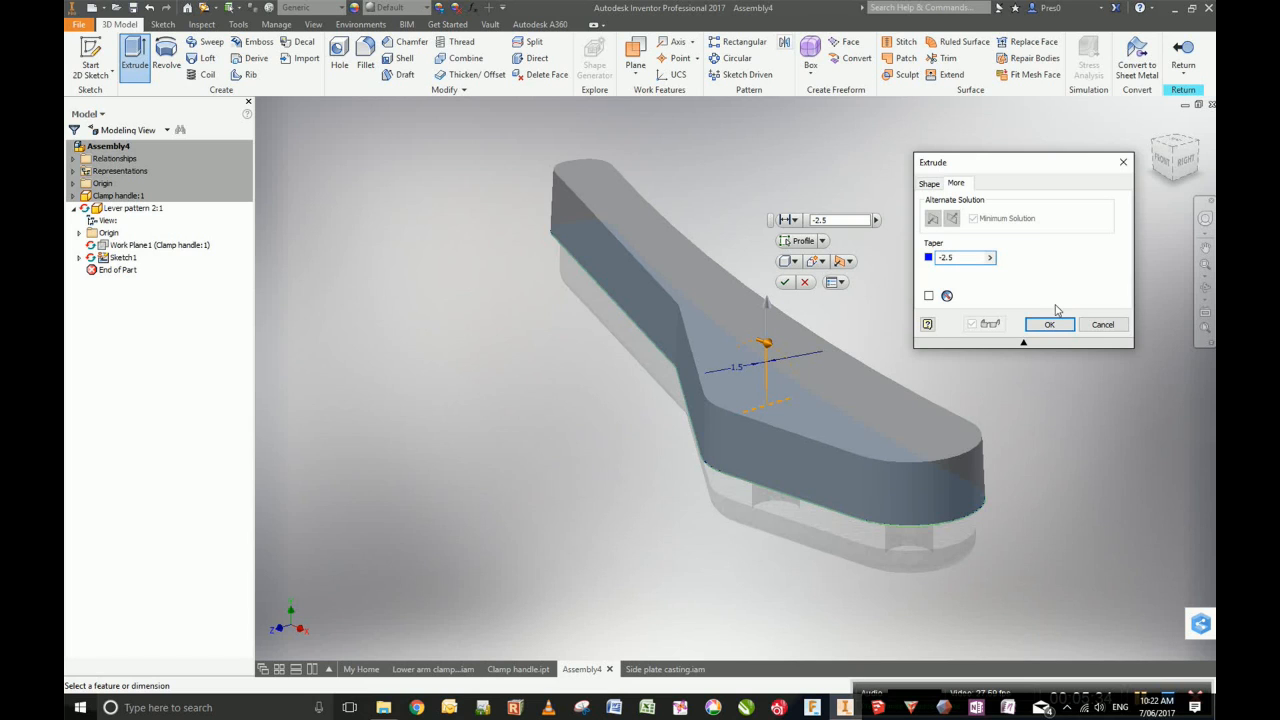
left_click(1048, 324)
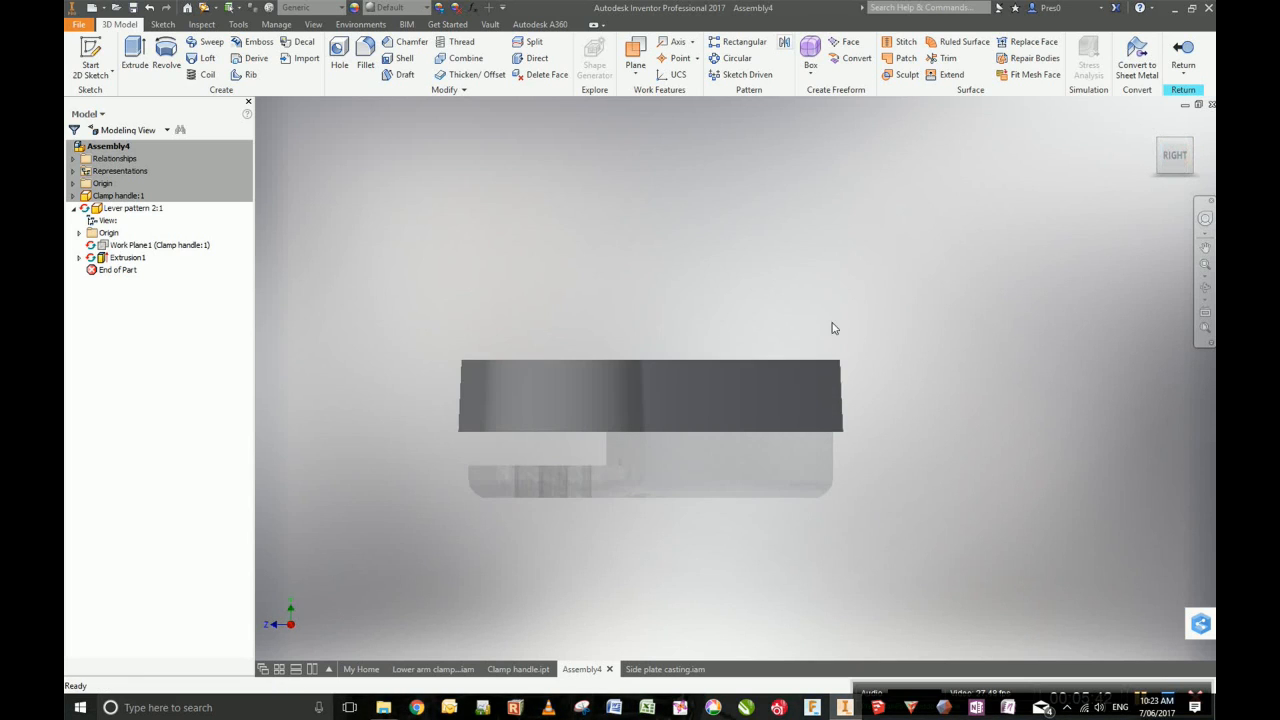
mouse_move(848, 390)
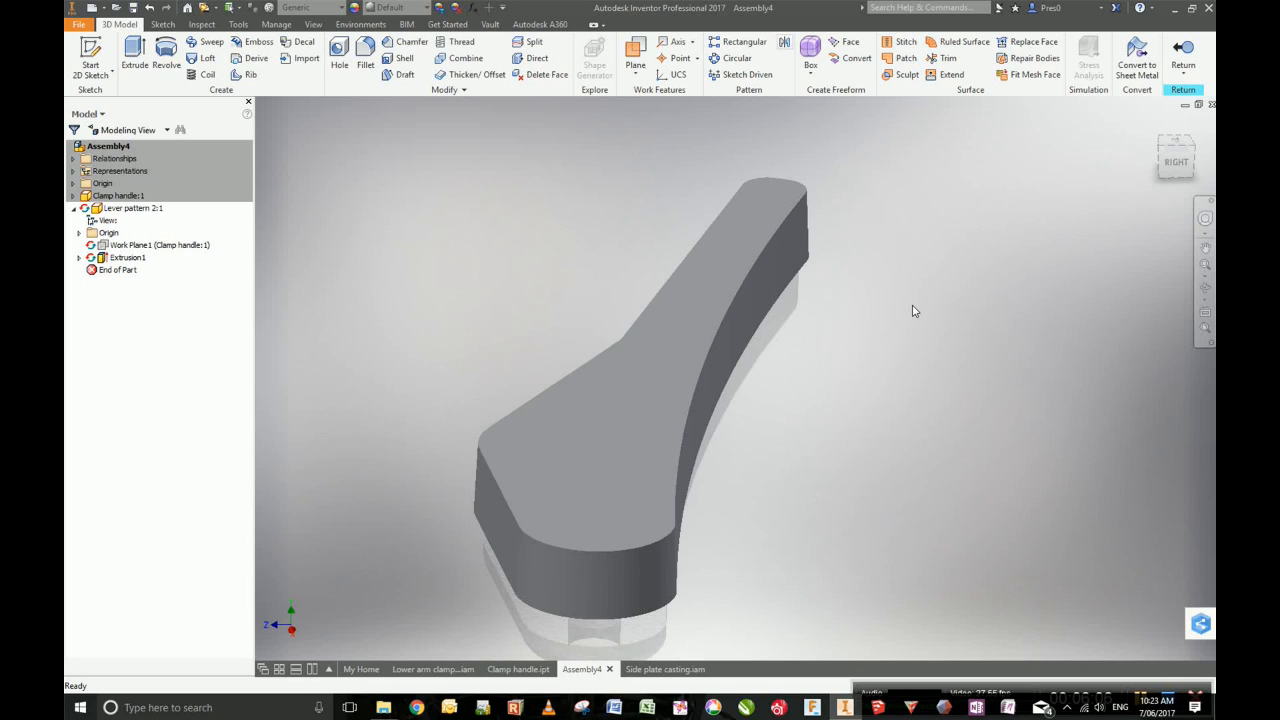
left_click(364, 50)
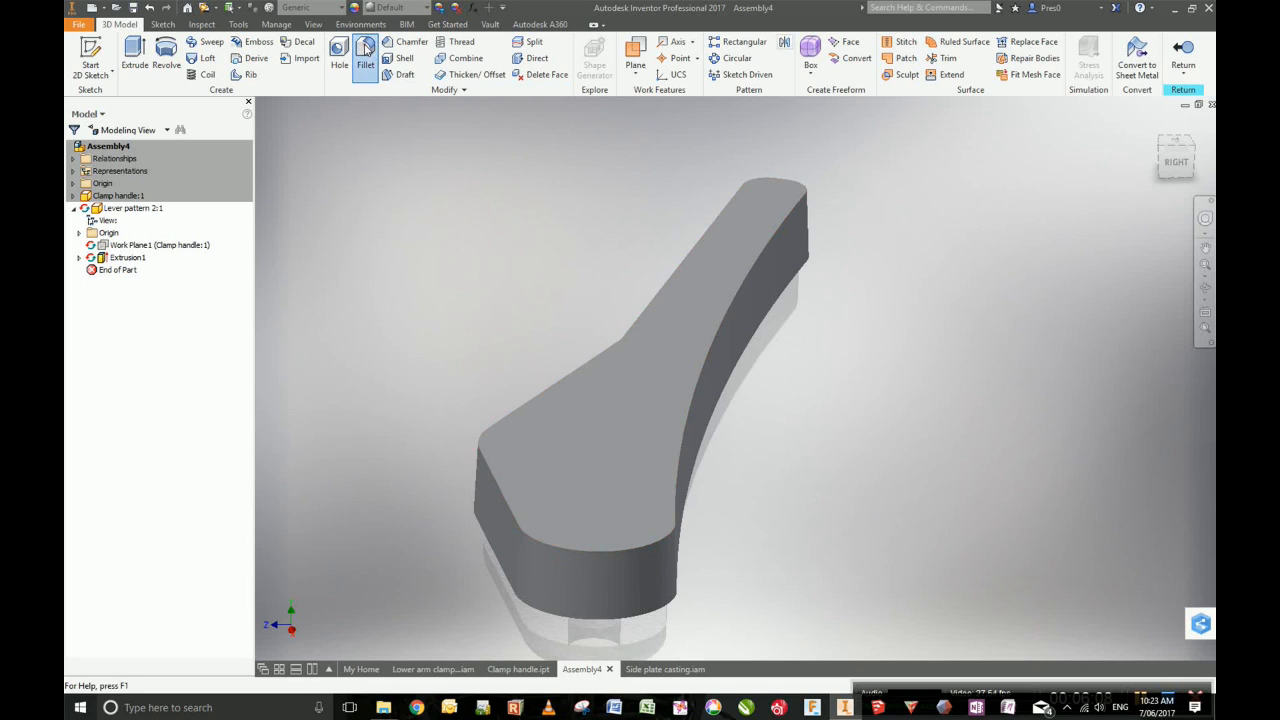
Apply a 2 mm fillet to the handle's top edge loop using Loop select mode (Fillet1).
left_click(364, 64)
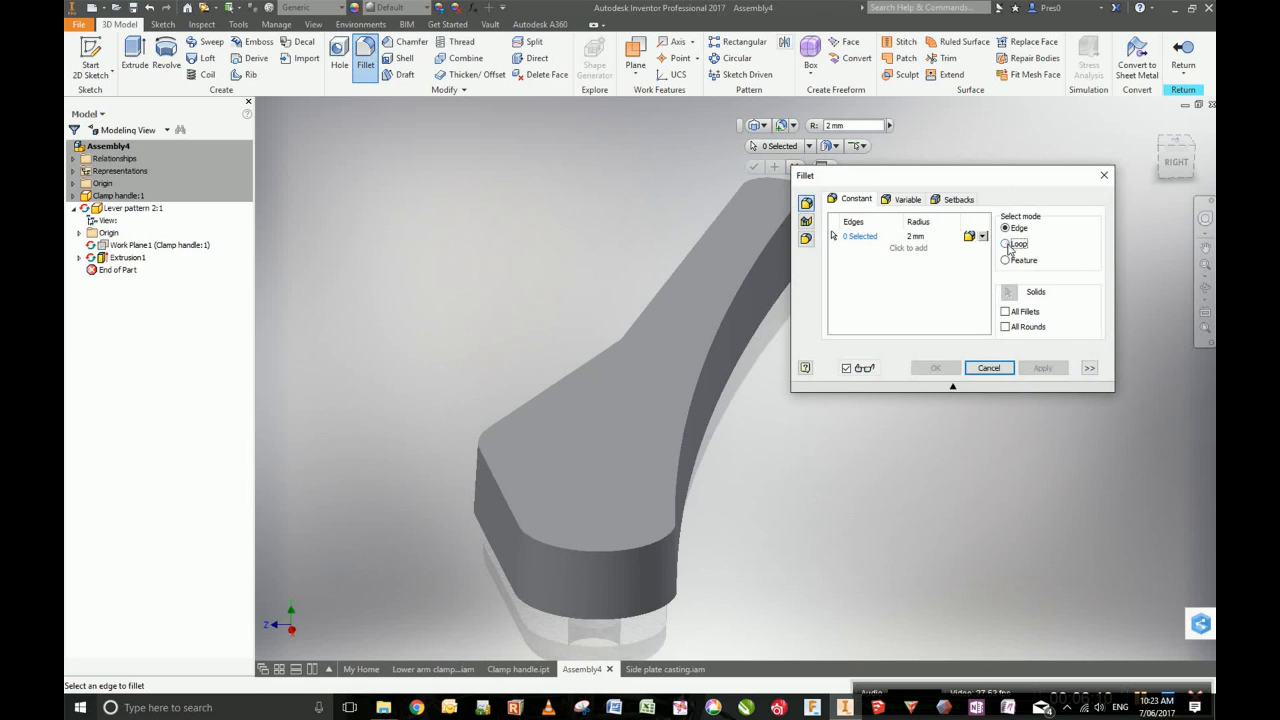
left_click(1006, 244)
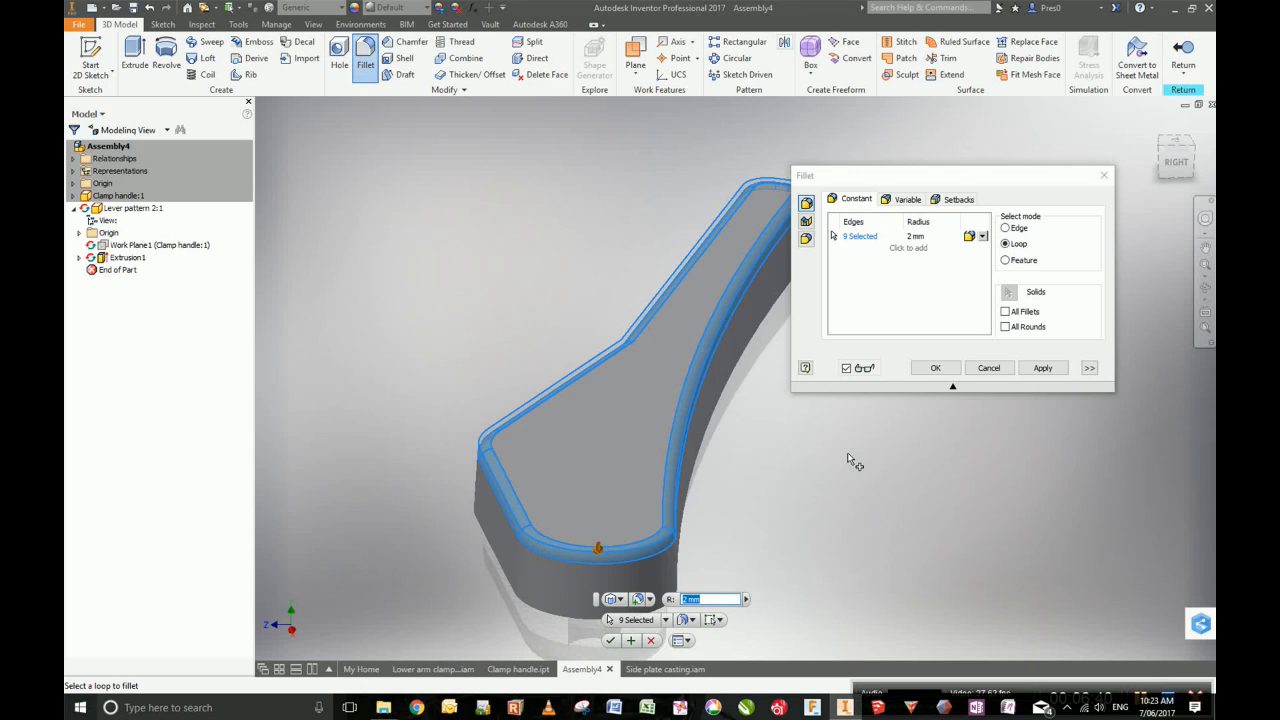
left_click(936, 368)
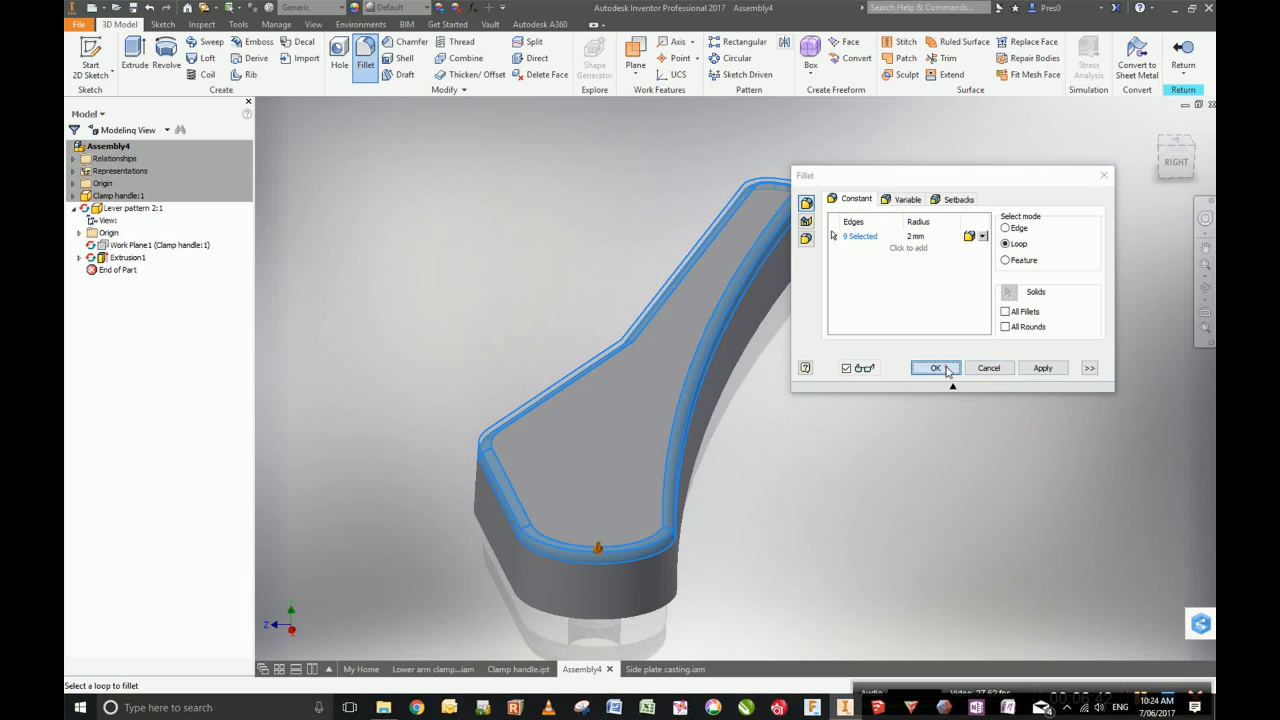
left_click(936, 368)
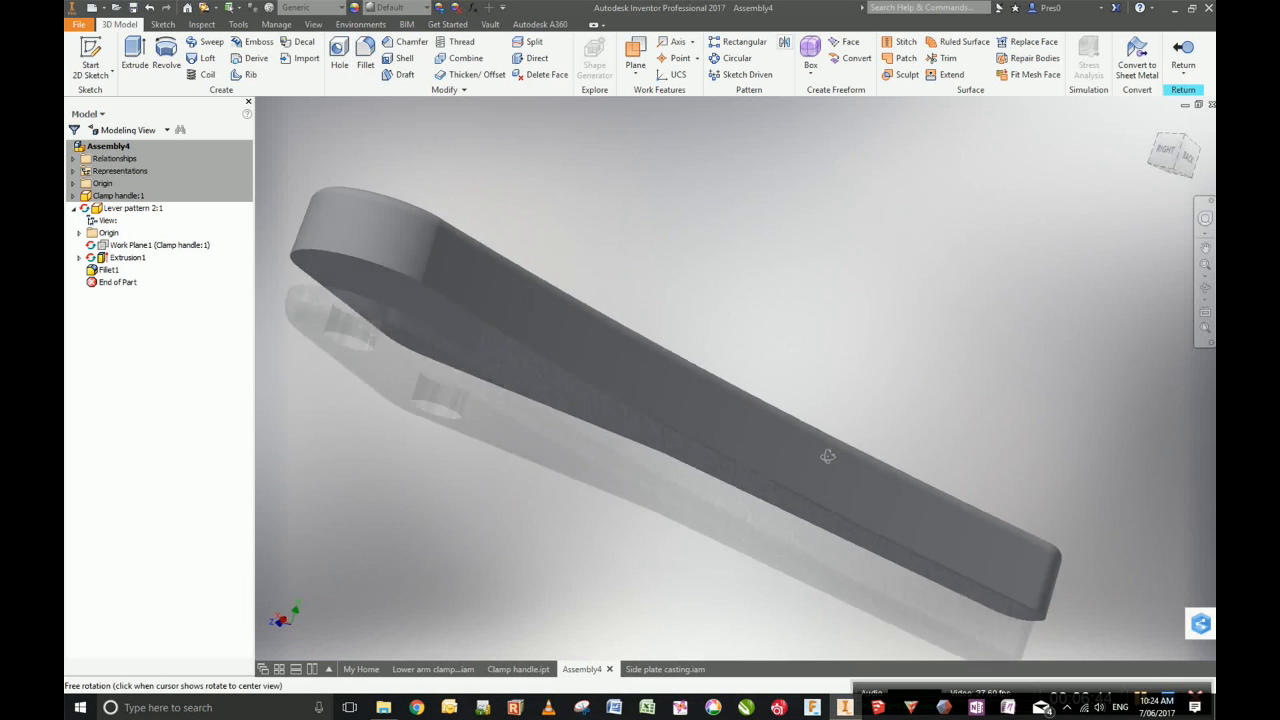
left_click_drag(828, 456, 796, 376)
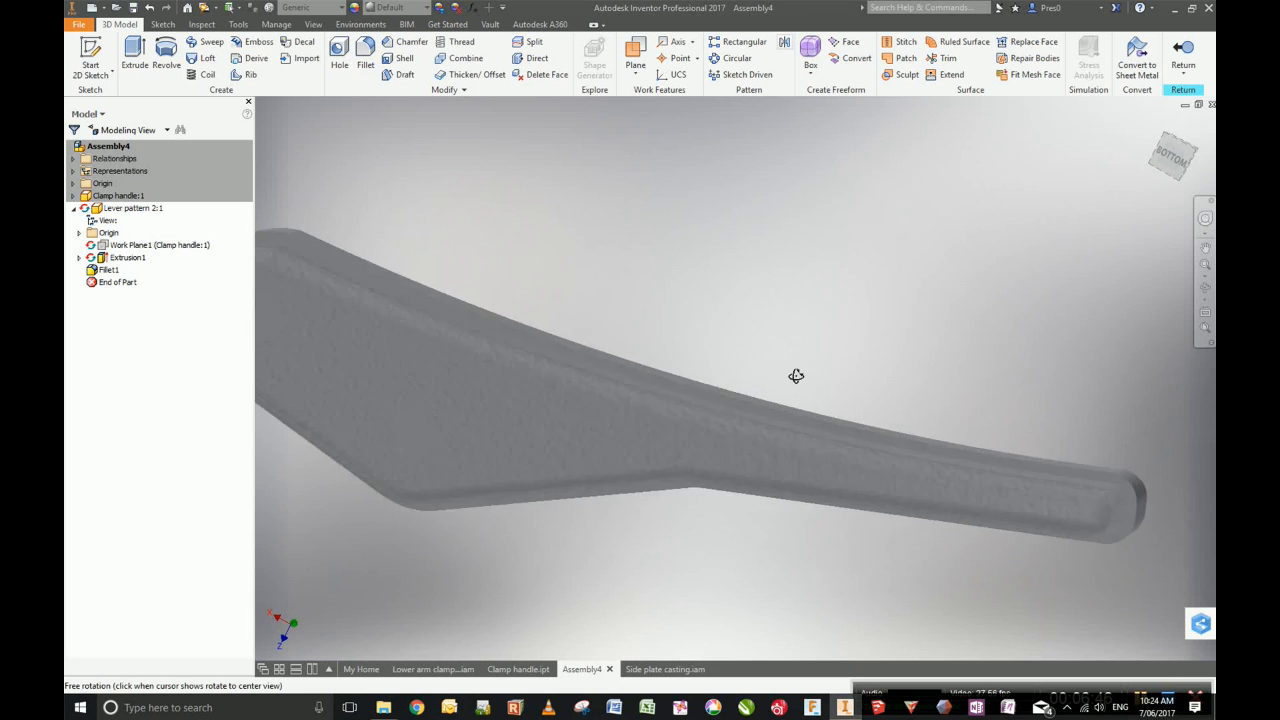
left_click_drag(796, 376, 796, 392)
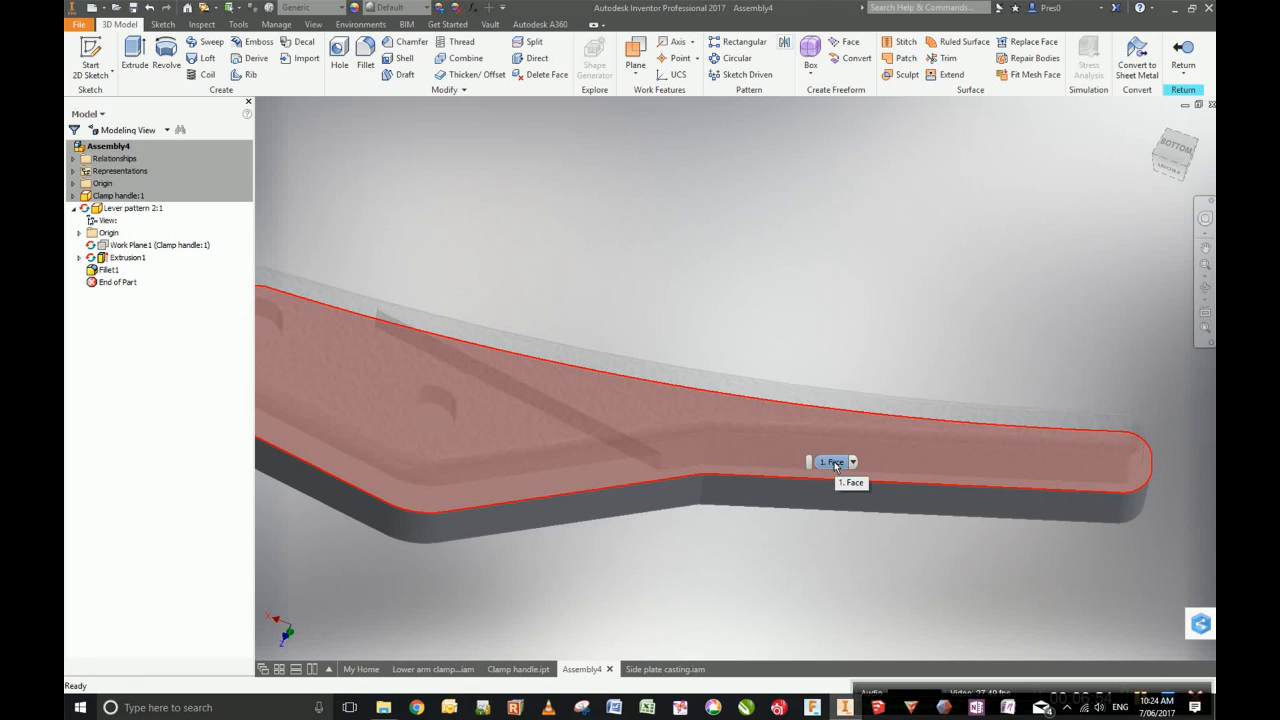
Start Sketch2 on the filleted lever's flat underside face for the hole centres.
left_click(830, 462)
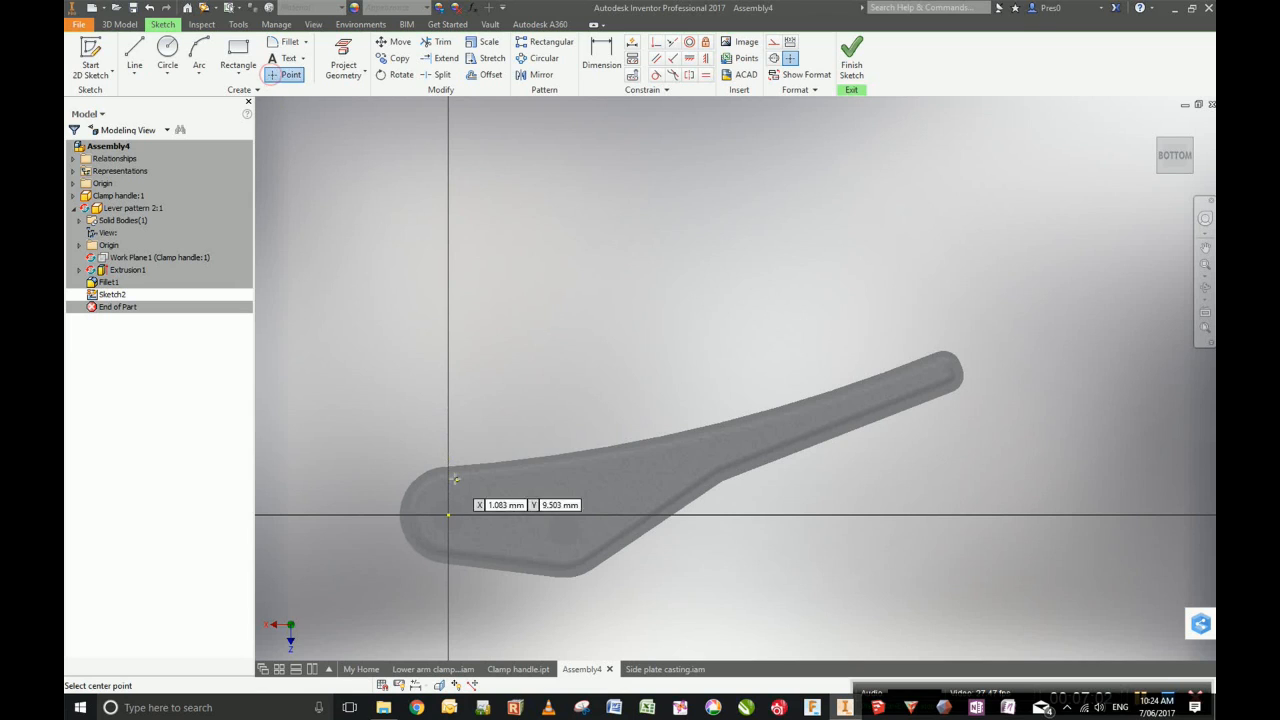
mouse_move(520, 508)
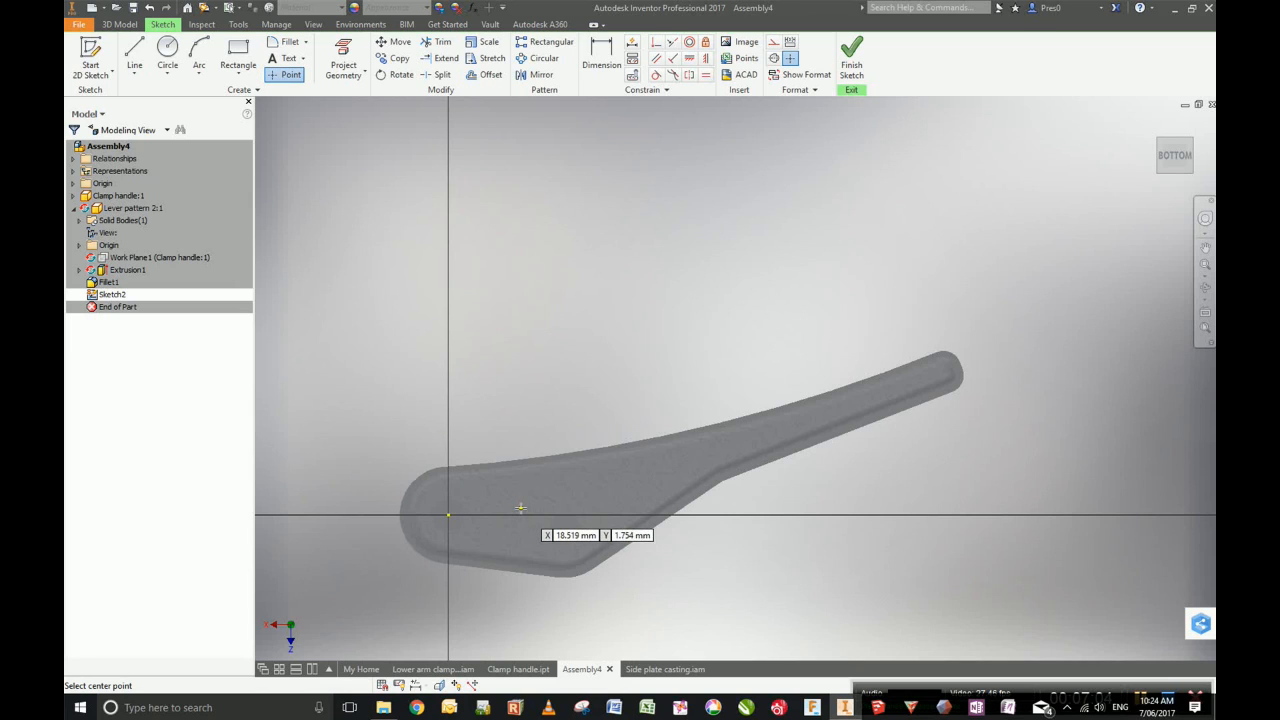
mouse_move(520, 510)
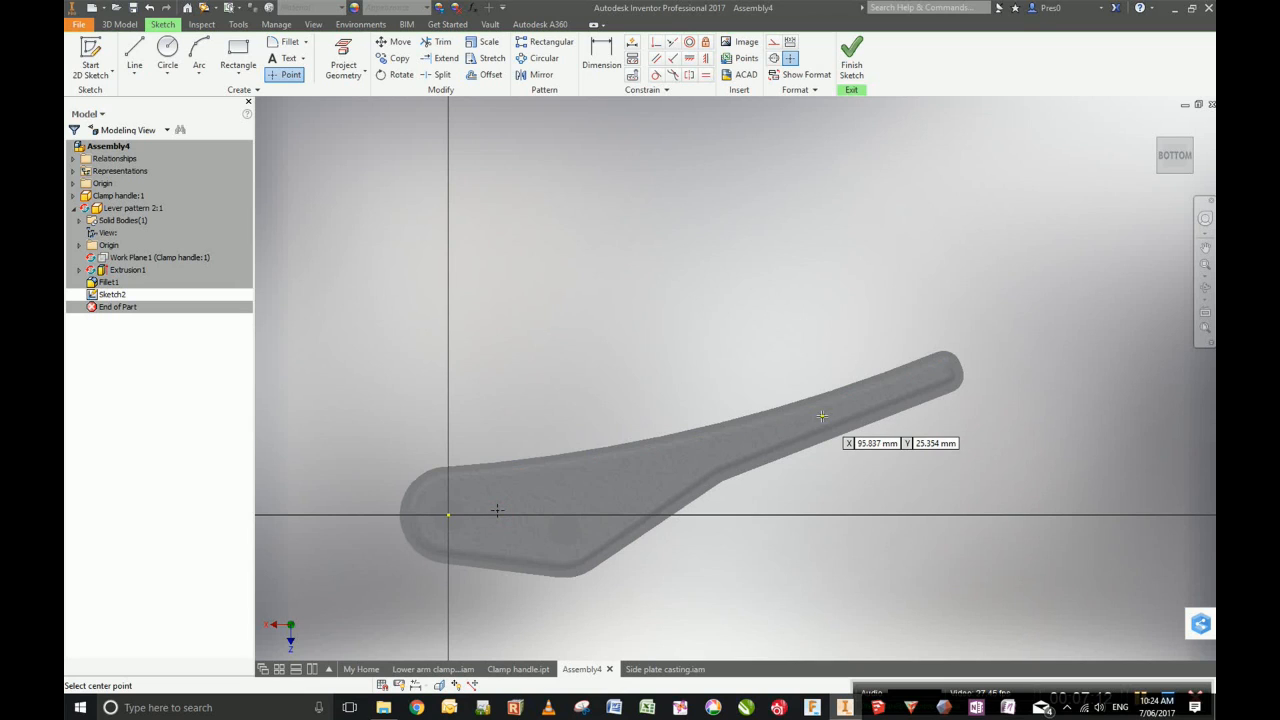
mouse_move(972, 276)
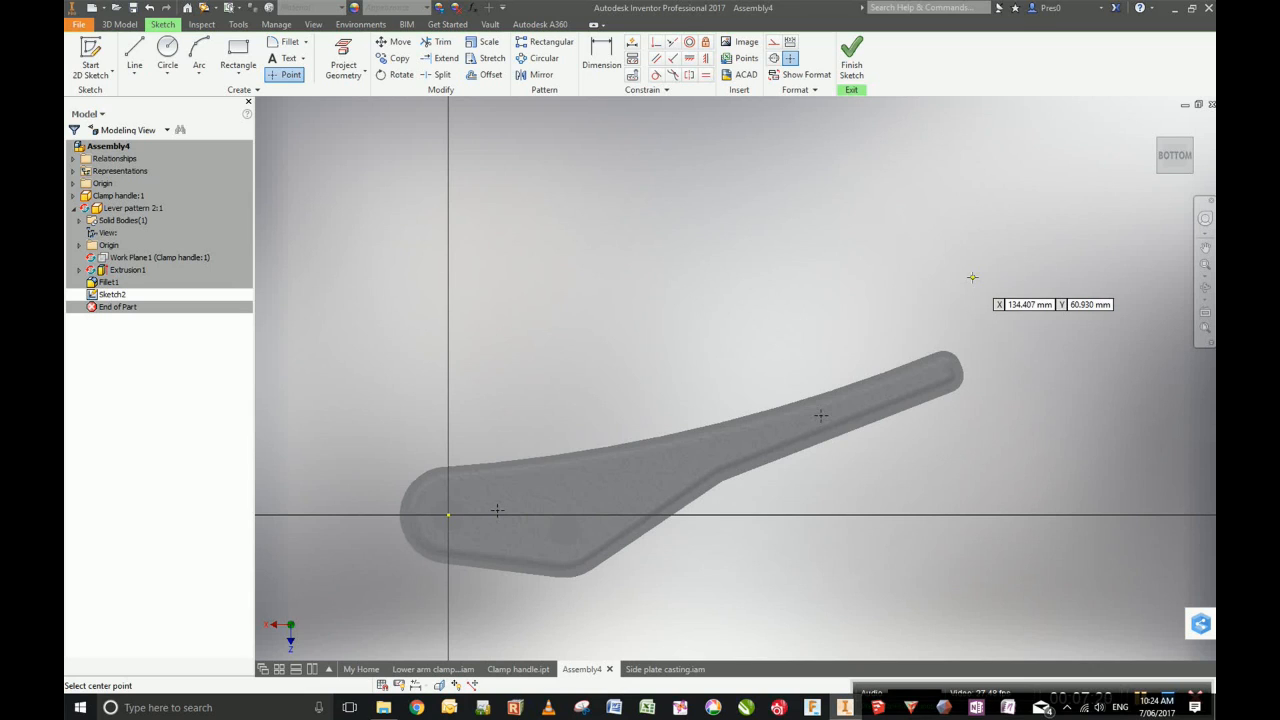
mouse_move(724, 114)
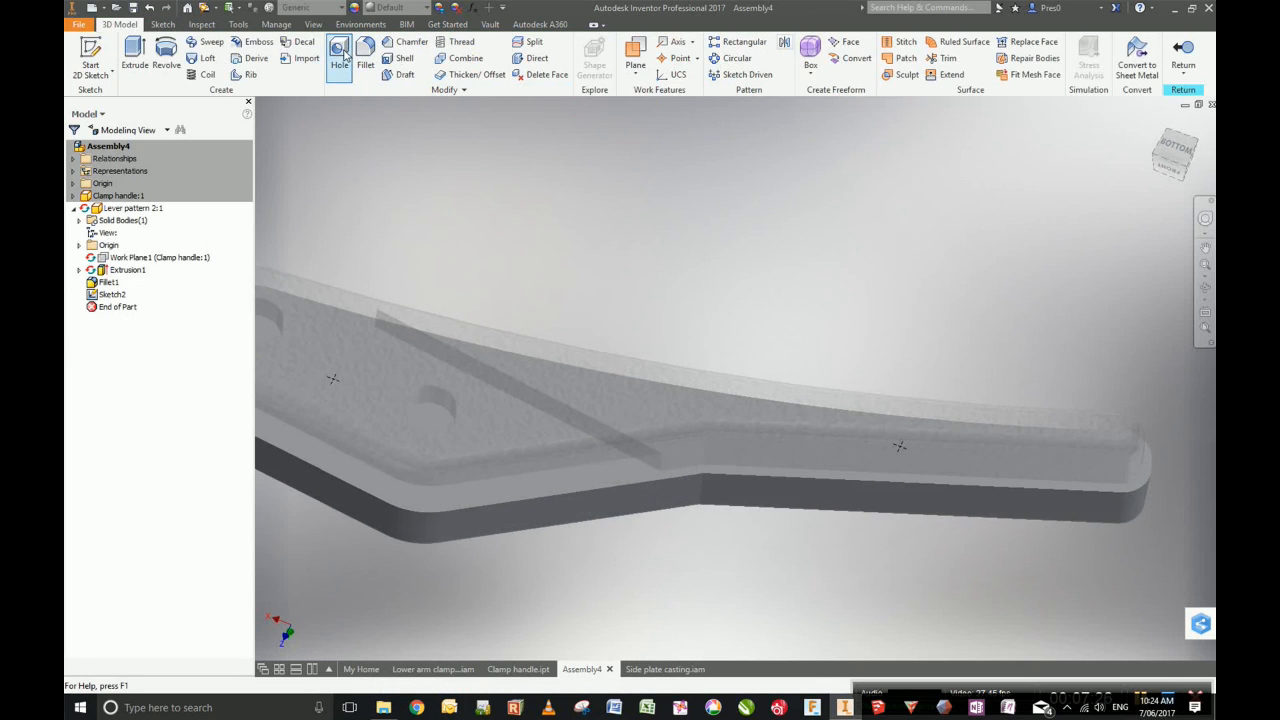
Place 6.5 mm holes from the sketch centre points and switch termination to Distance.
left_click(340, 50)
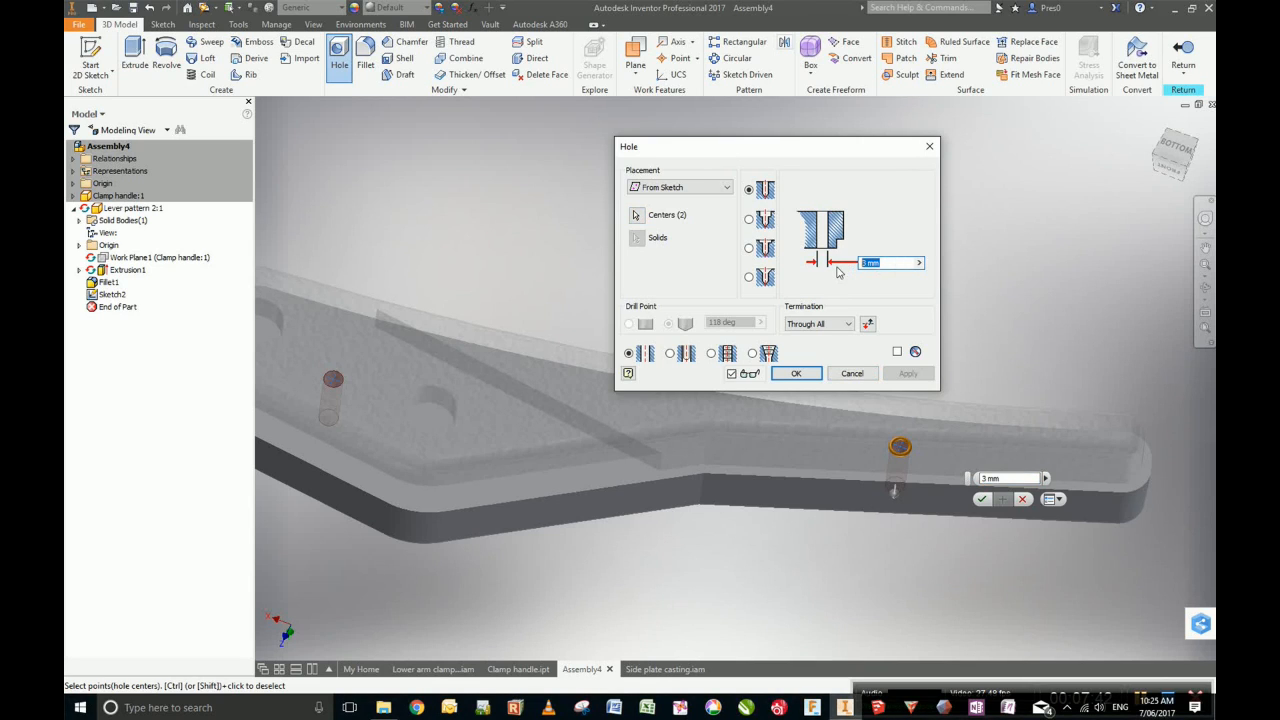
type("6.5")
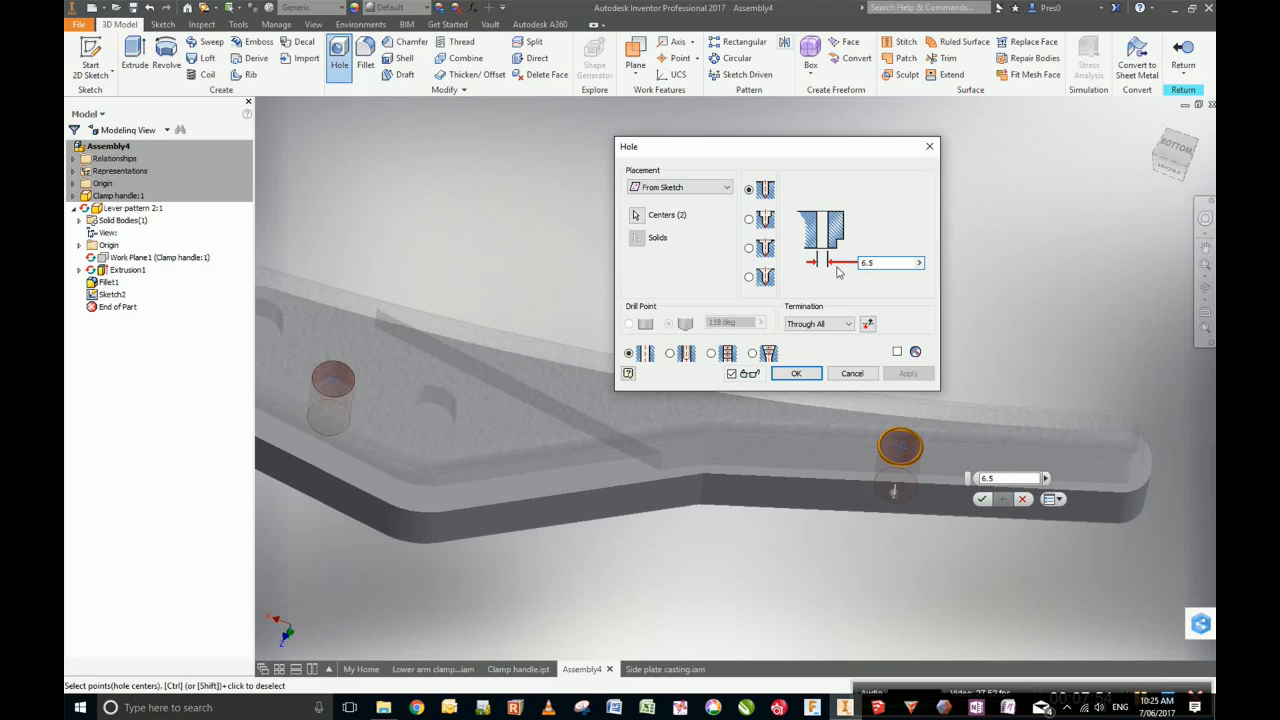
mouse_move(858, 300)
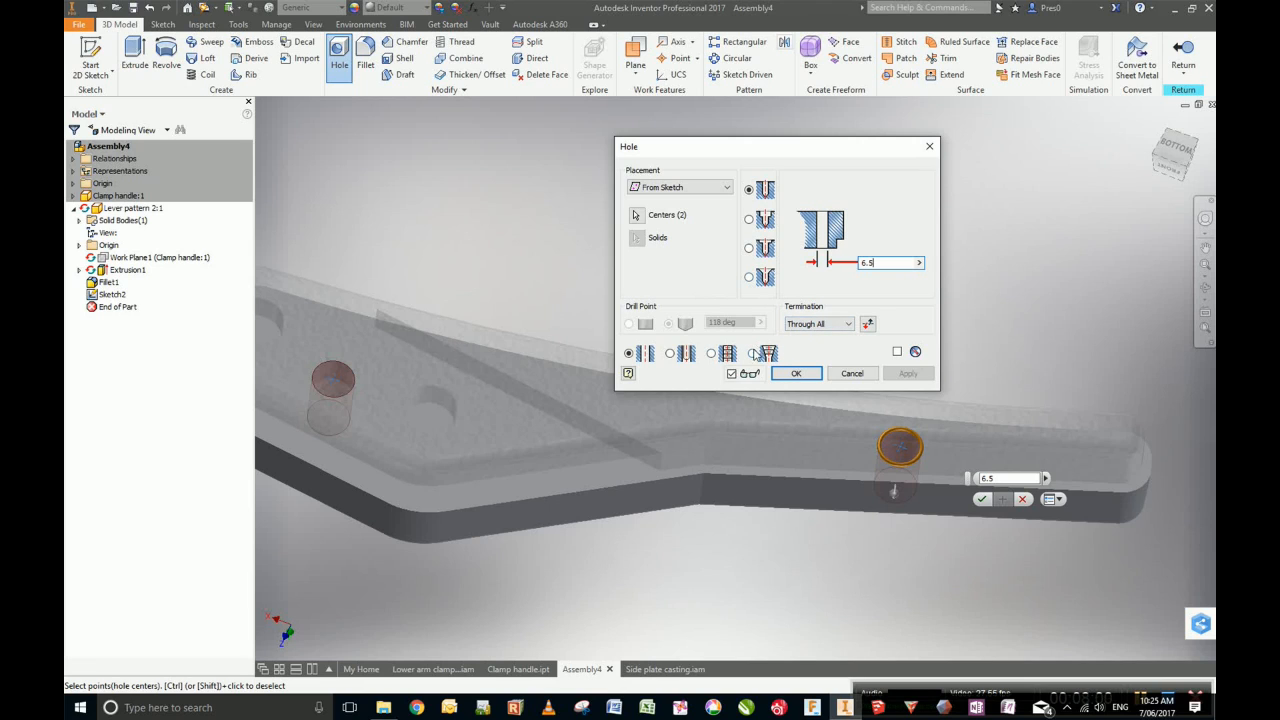
left_click(846, 324)
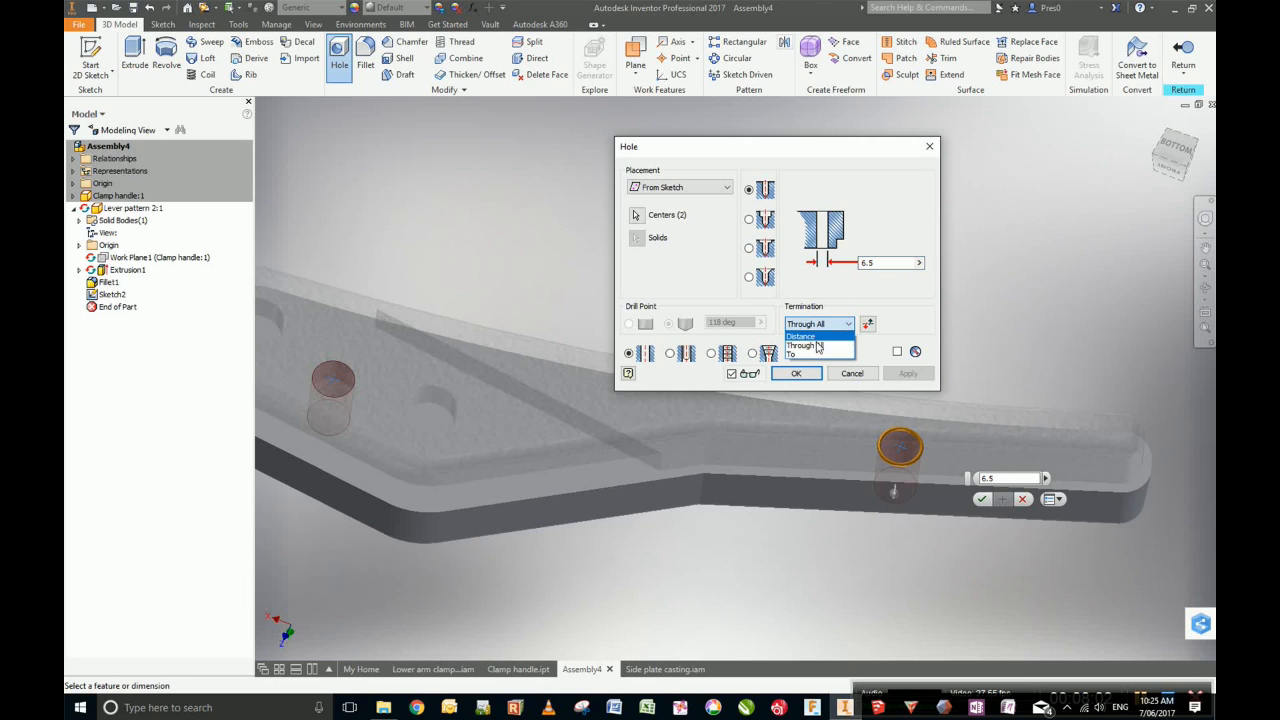
left_click(800, 336)
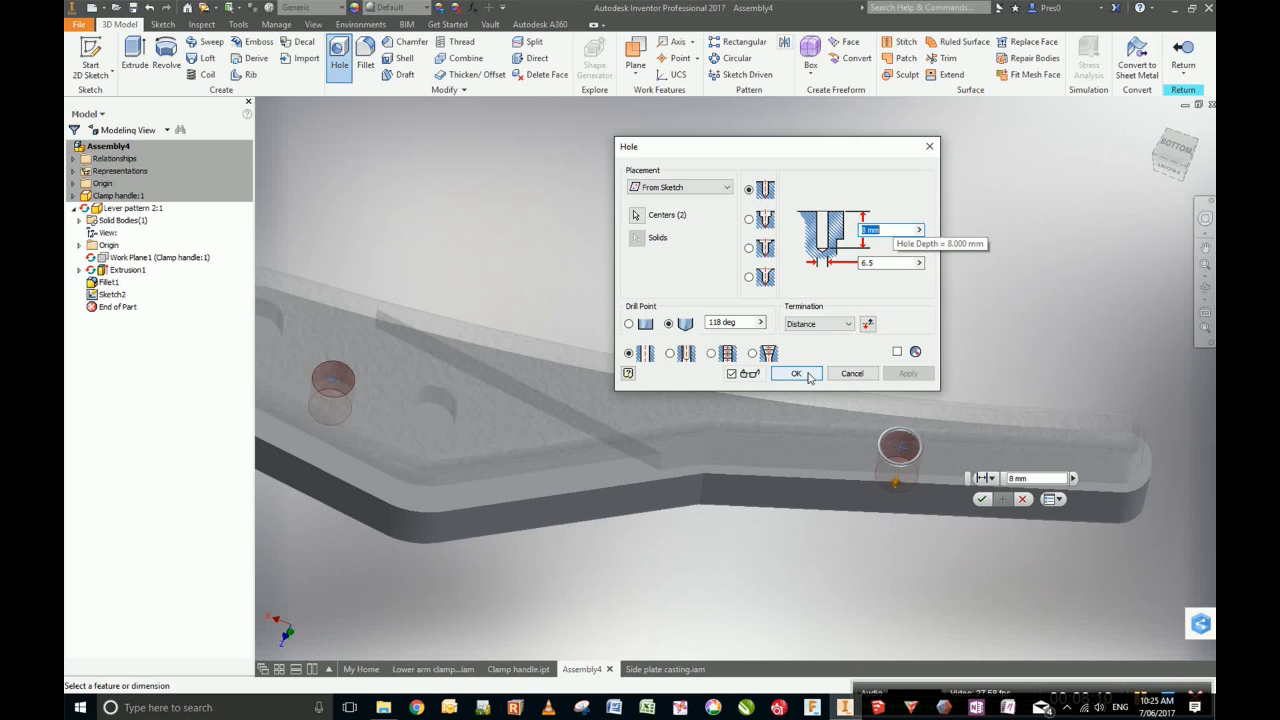
Accept Hole1 drilling the two blind holes and inspect them on the lever.
left_click(796, 374)
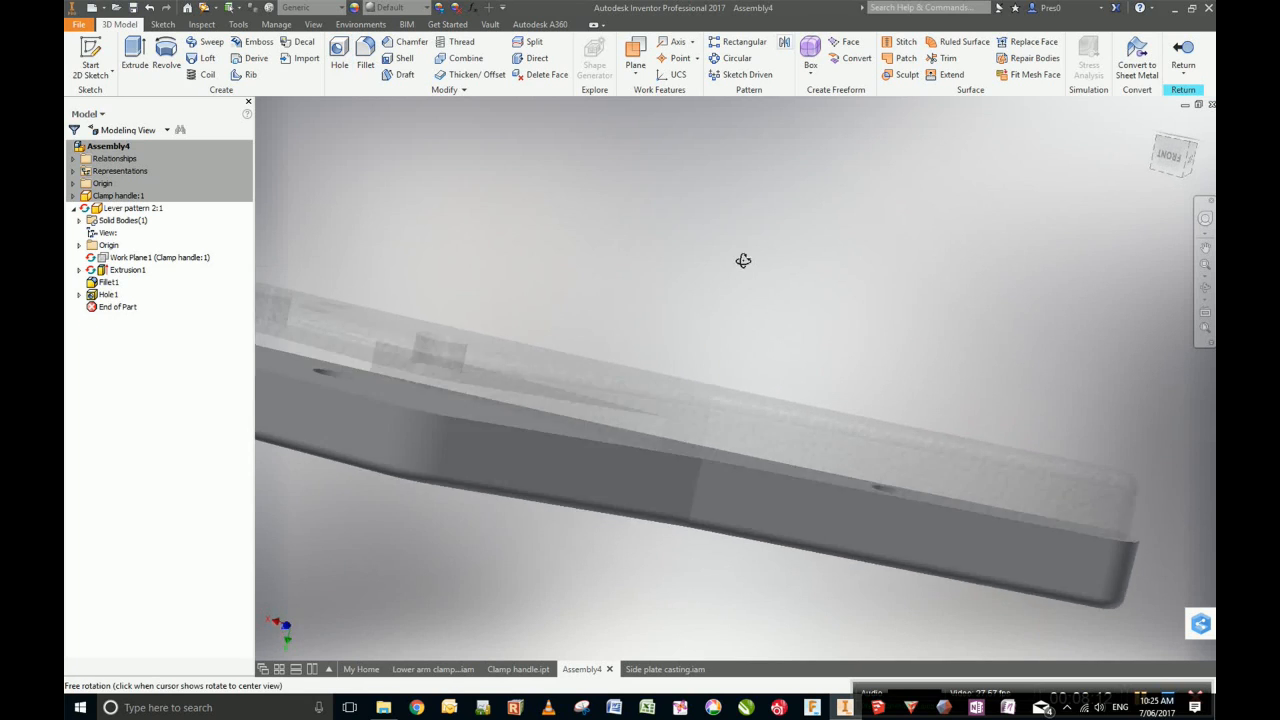
left_click_drag(744, 260, 716, 396)
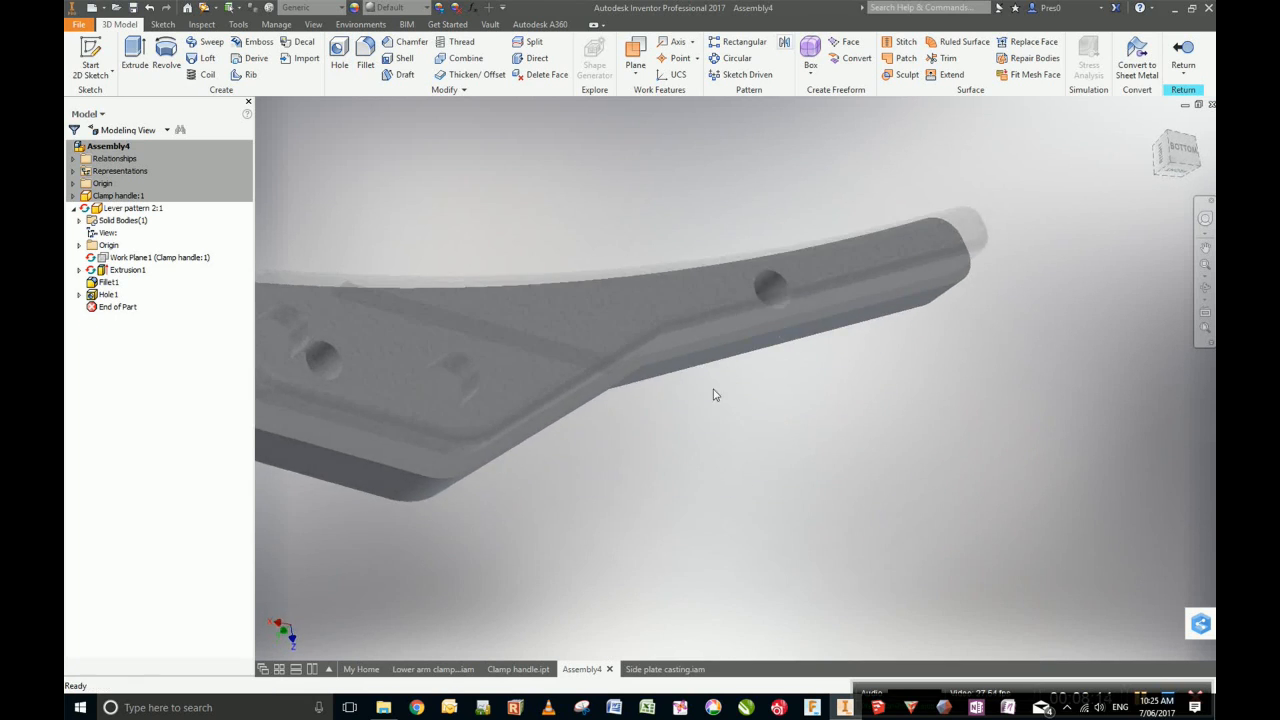
left_click_drag(716, 396, 736, 224)
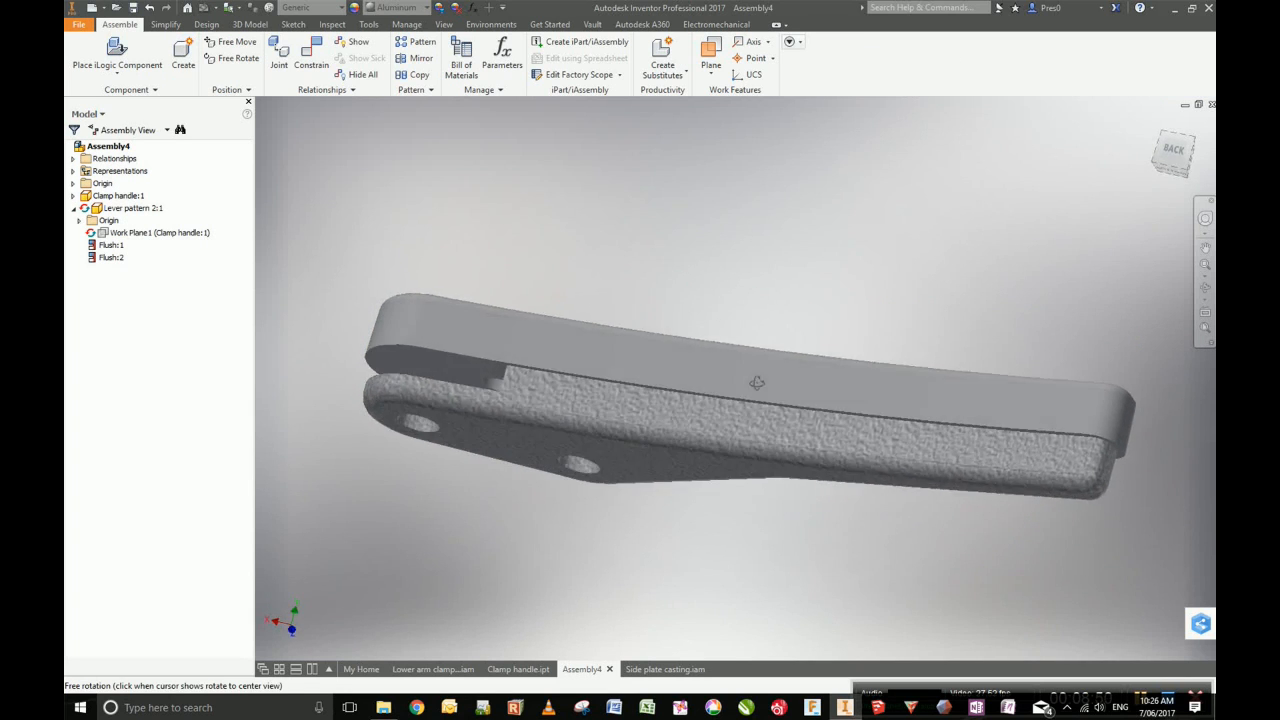
Orbit toward the handle end and open Lever pattern 2 for in-place editing.
left_click_drag(756, 384, 744, 420)
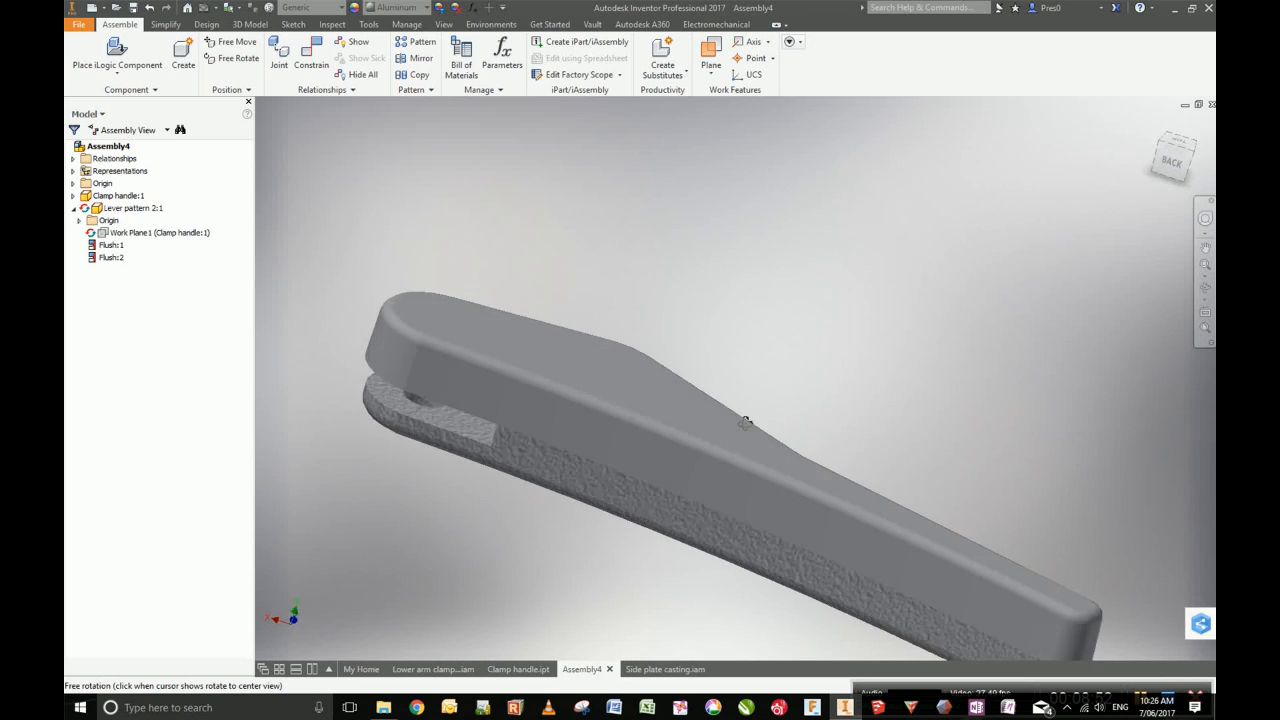
left_click_drag(744, 420, 736, 388)
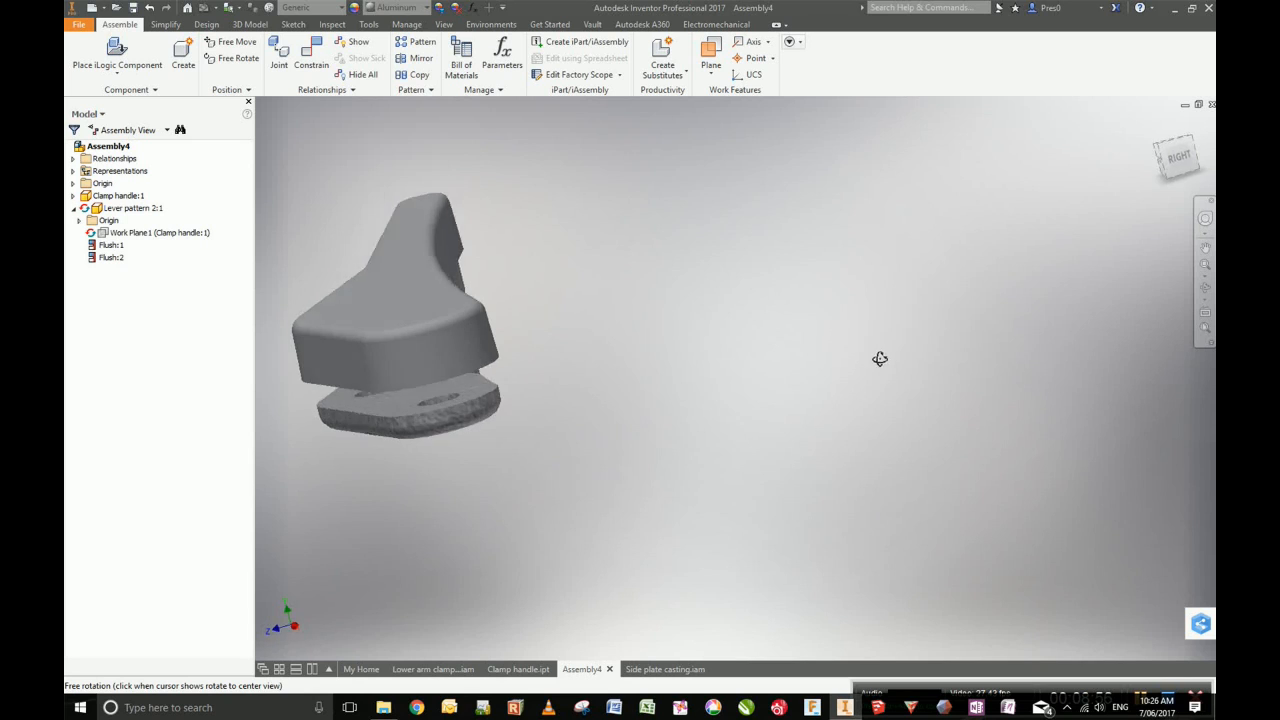
left_click_drag(880, 358, 838, 452)
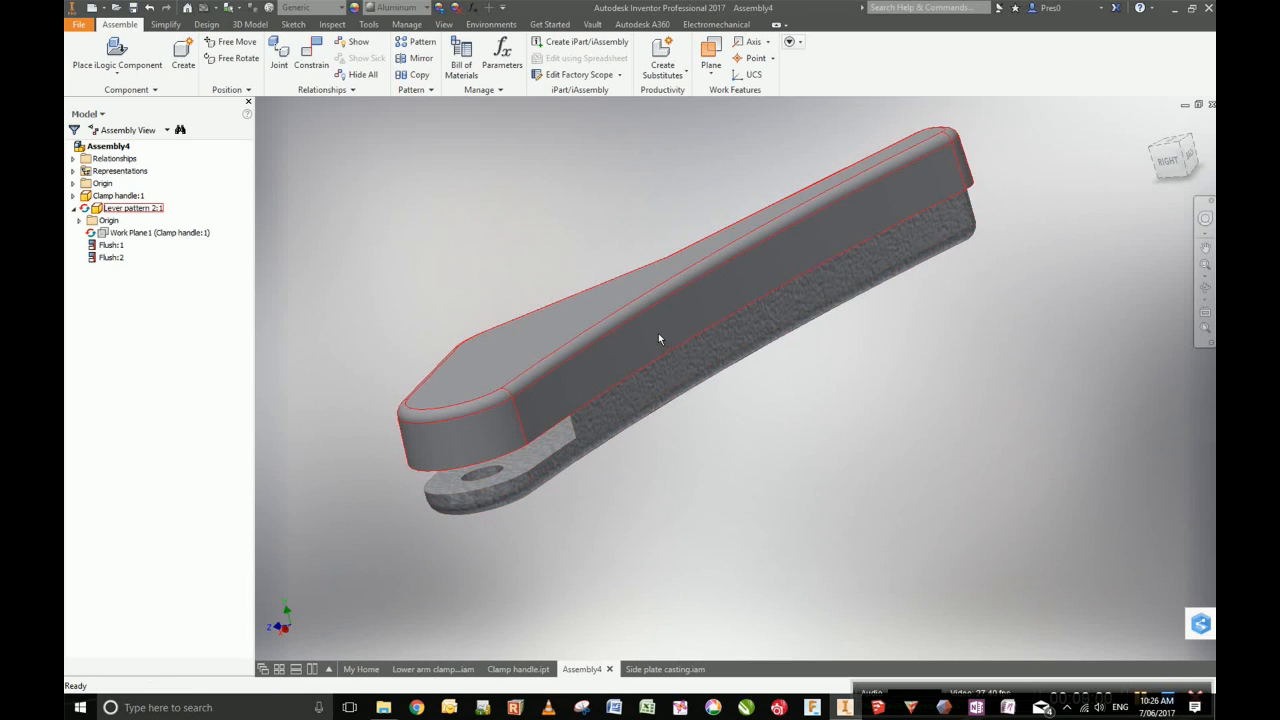
double_click(132, 208)
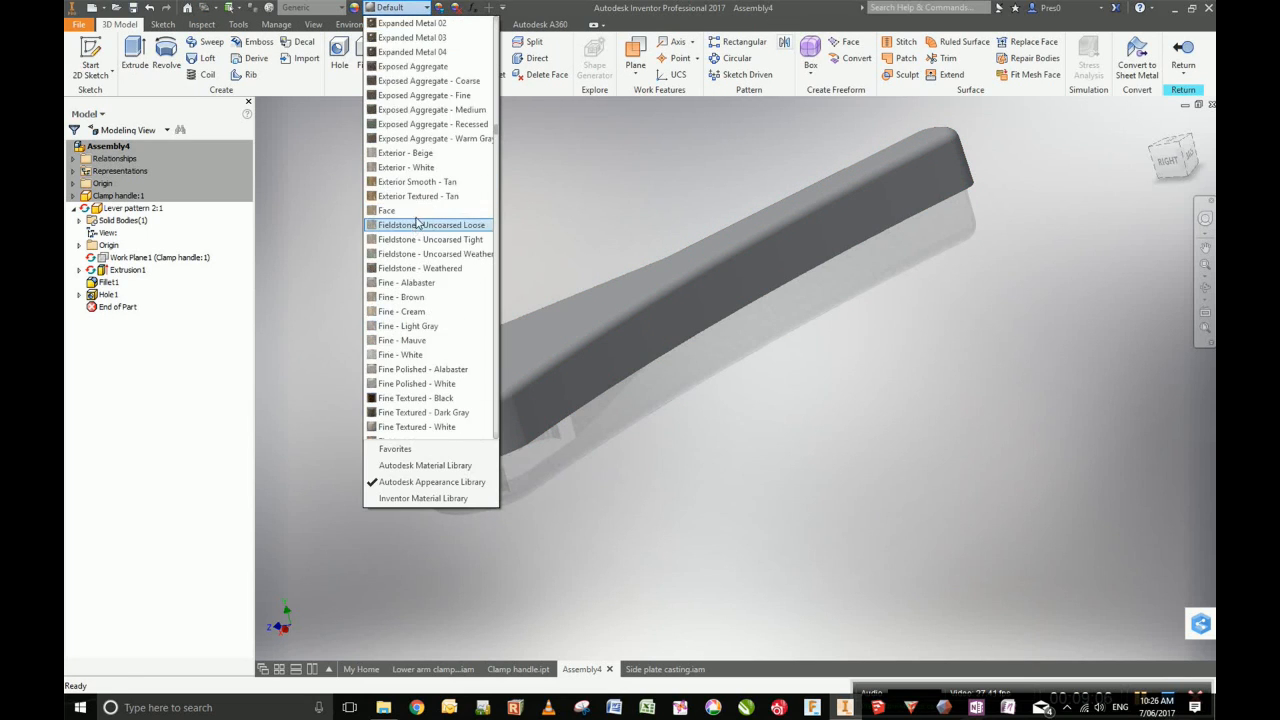
Give the lever pattern a blue appearance from the Appearance list.
scroll("down", 3)
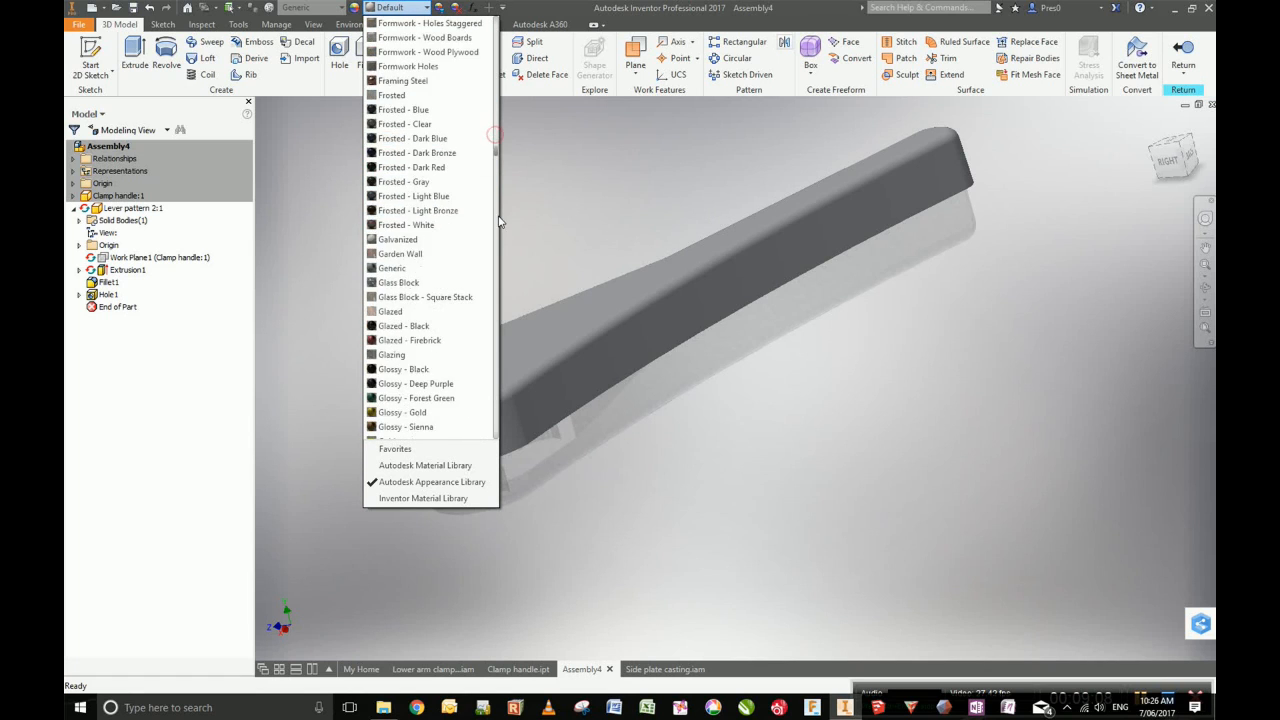
scroll("down", 3)
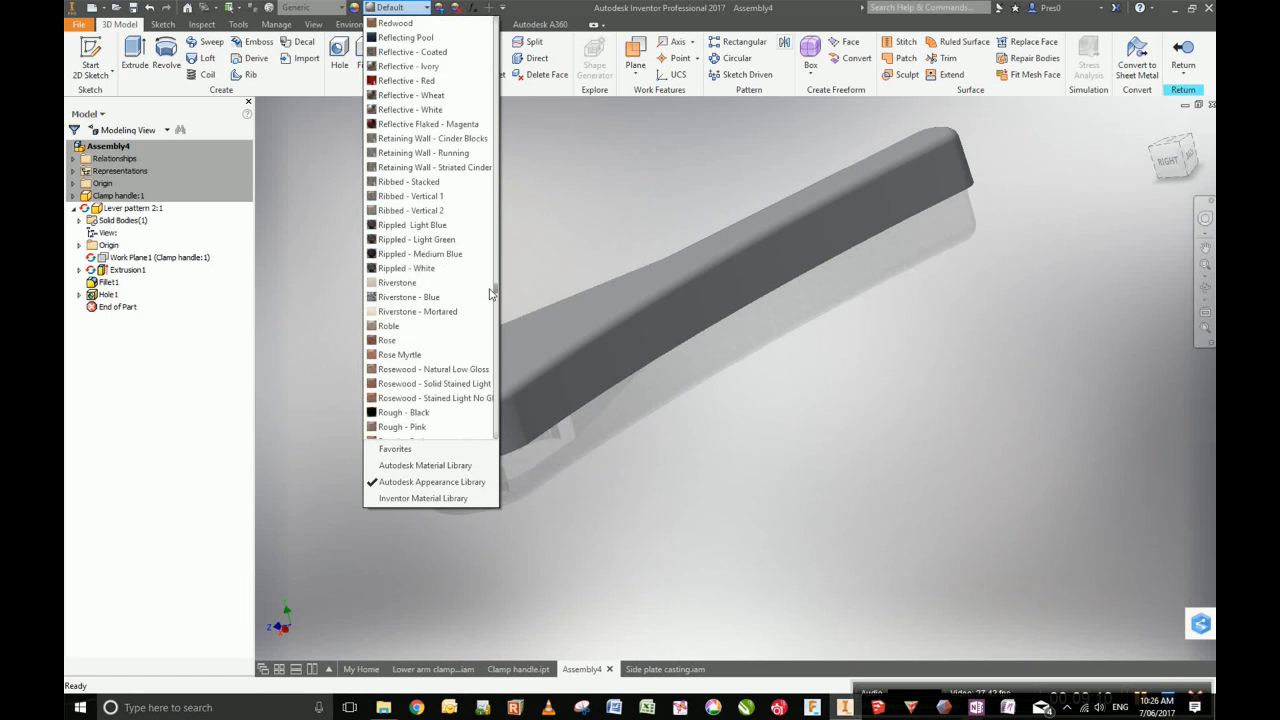
scroll("down", 3)
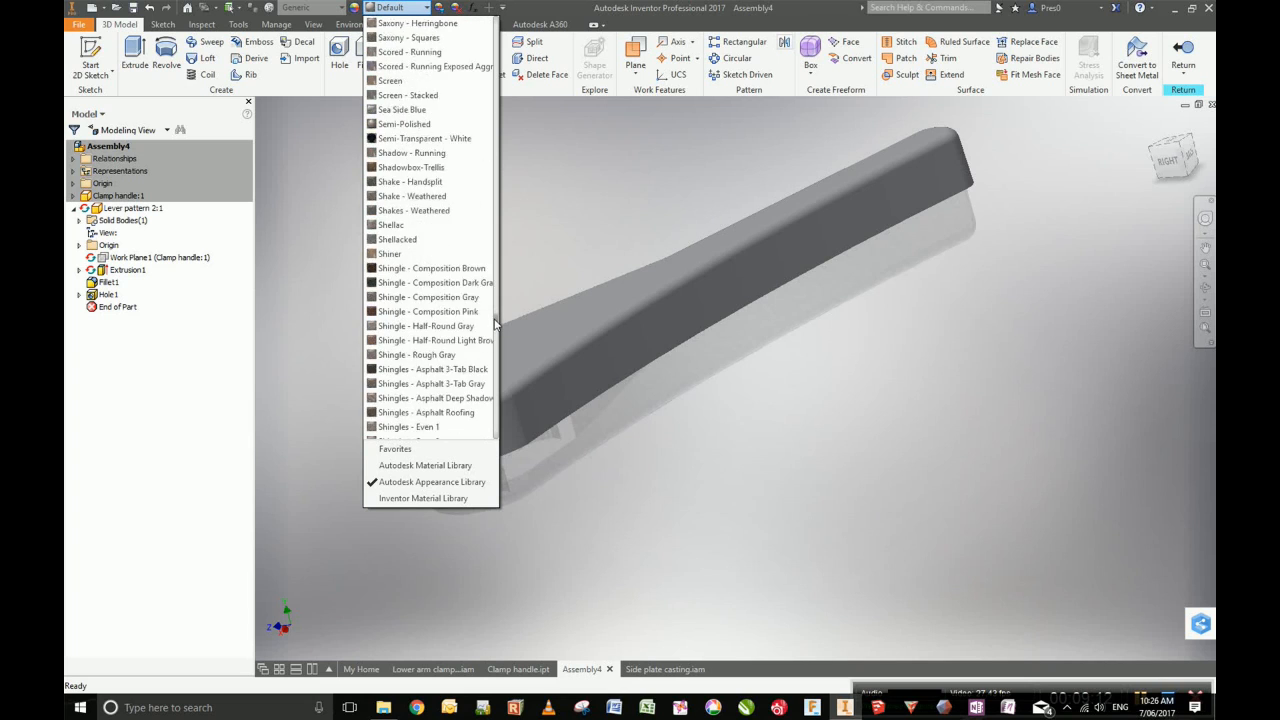
scroll("down", 3)
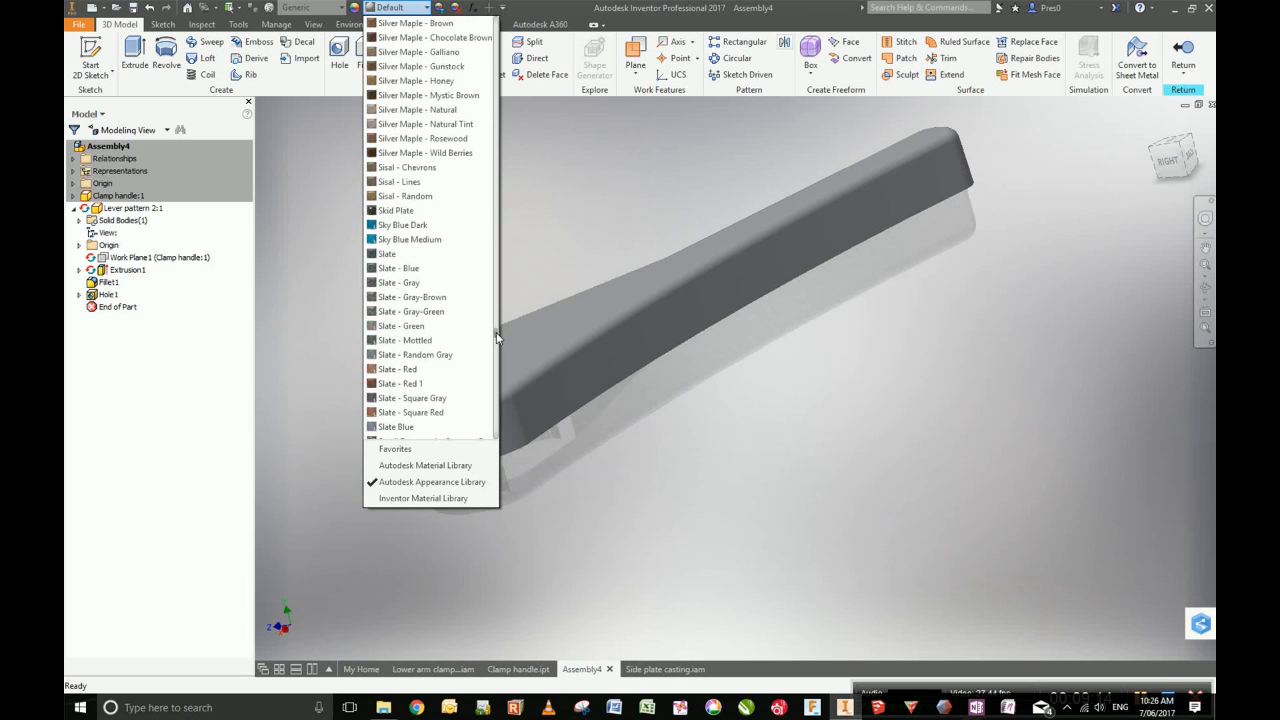
left_click(408, 240)
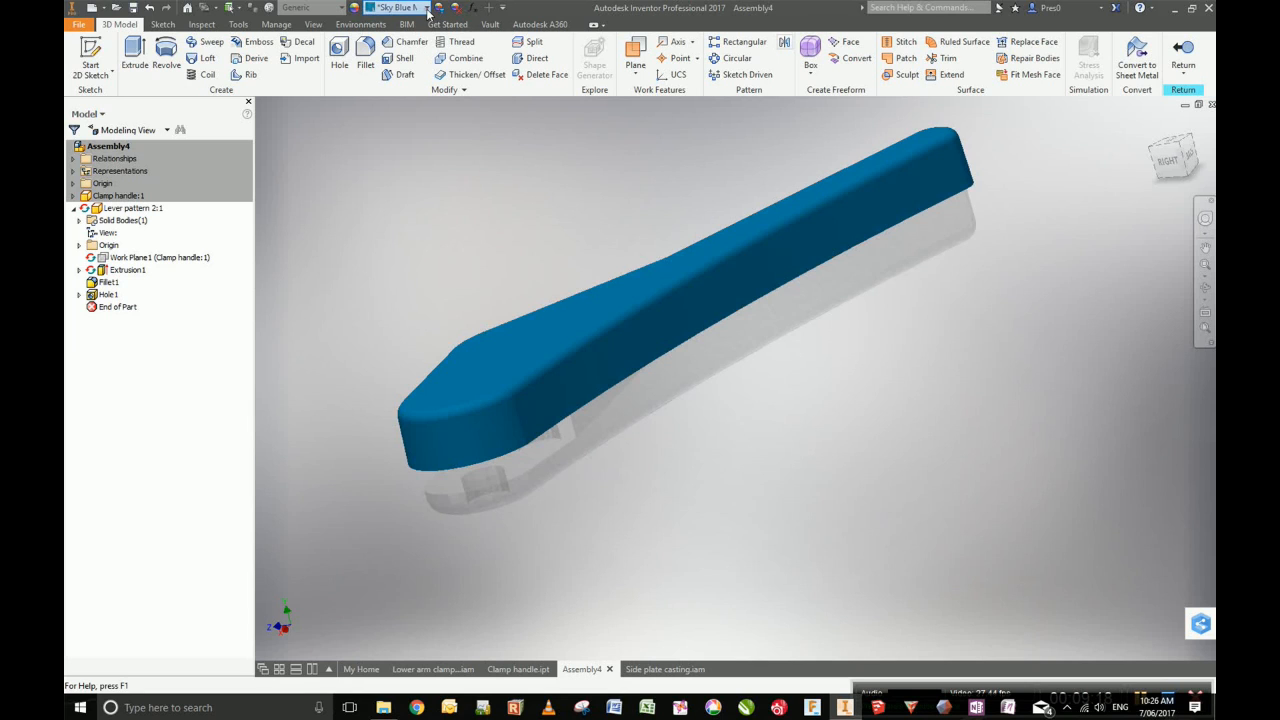
Change the lever pattern's appearance to Transparent - Clear so the handle shows through.
left_click(398, 8)
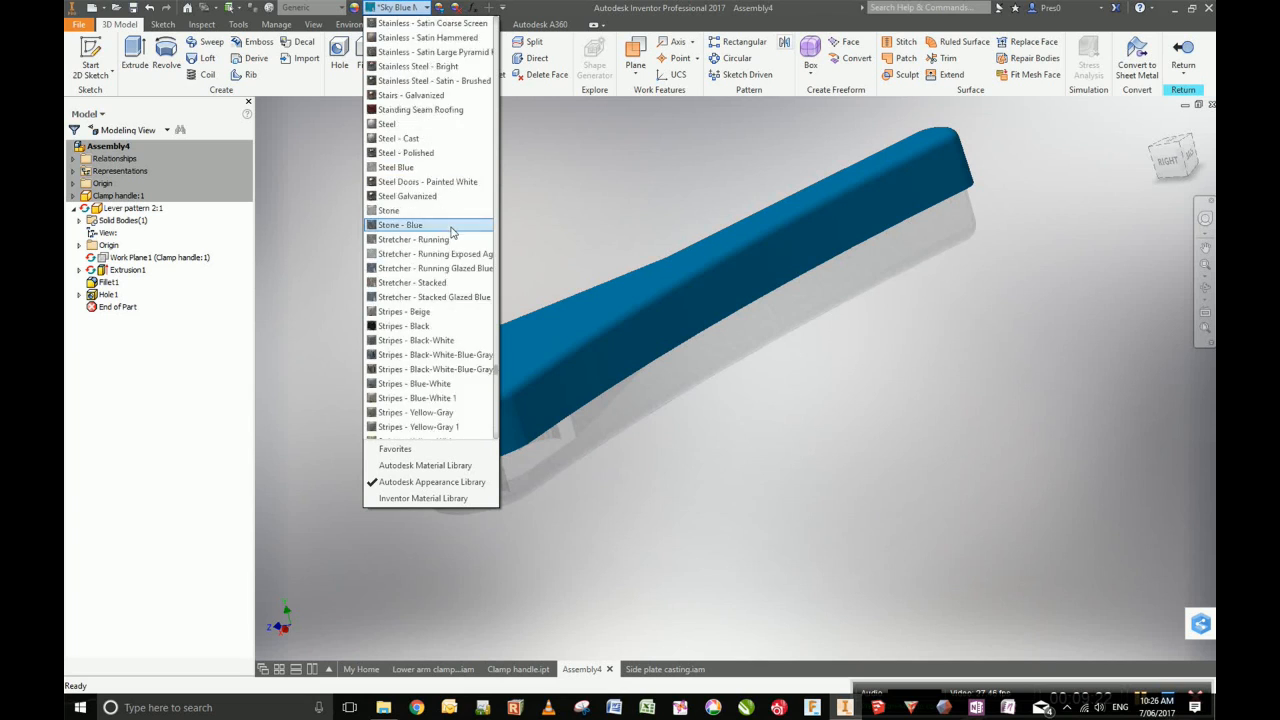
scroll("down", 3)
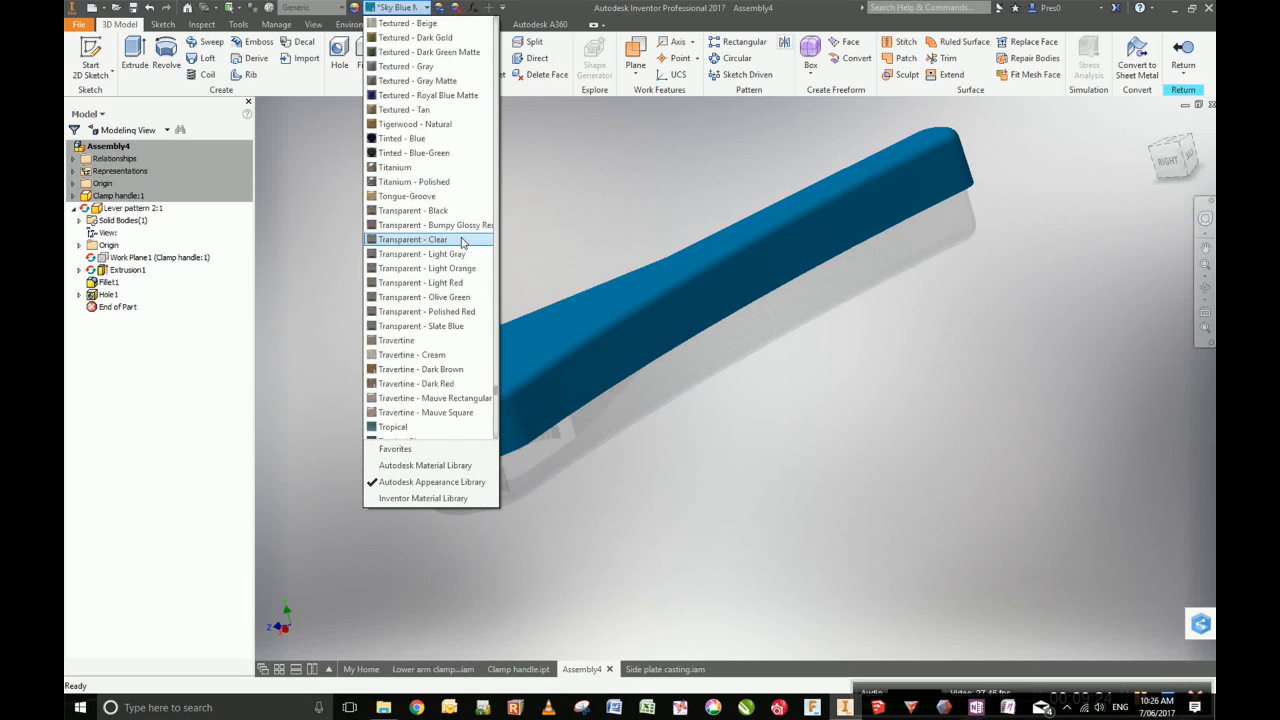
left_click(412, 240)
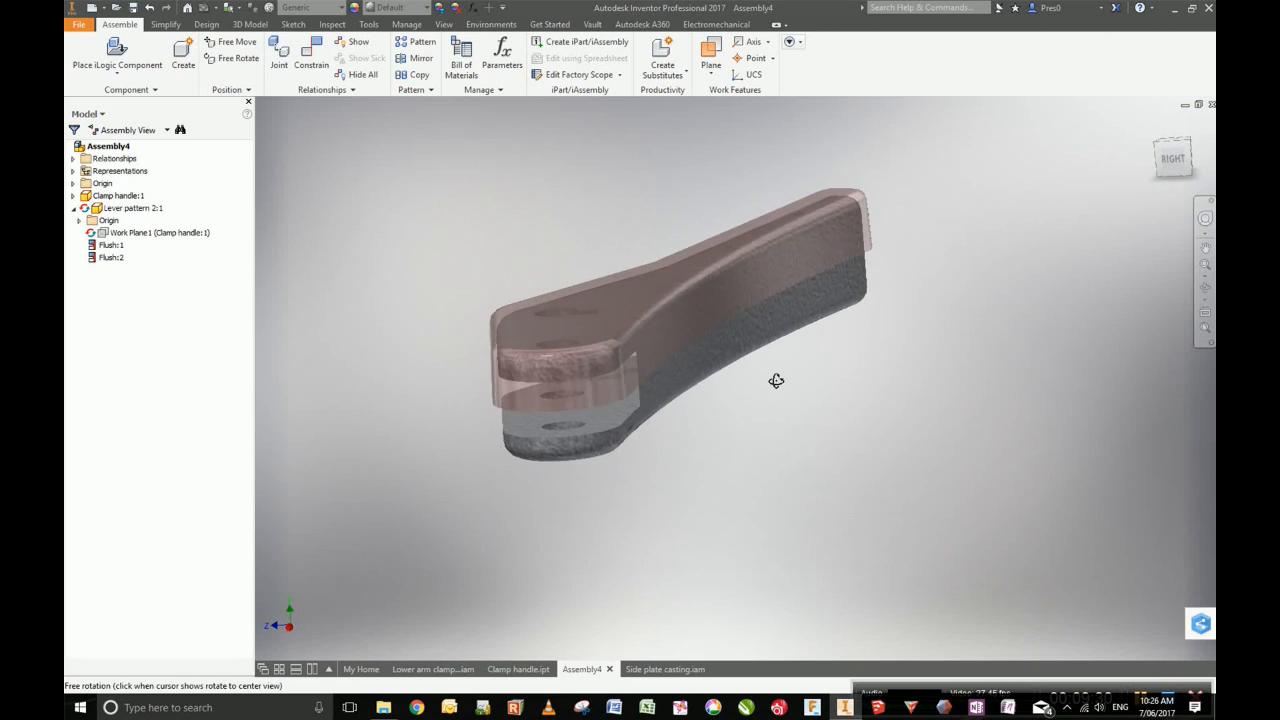
left_click_drag(776, 380, 760, 376)
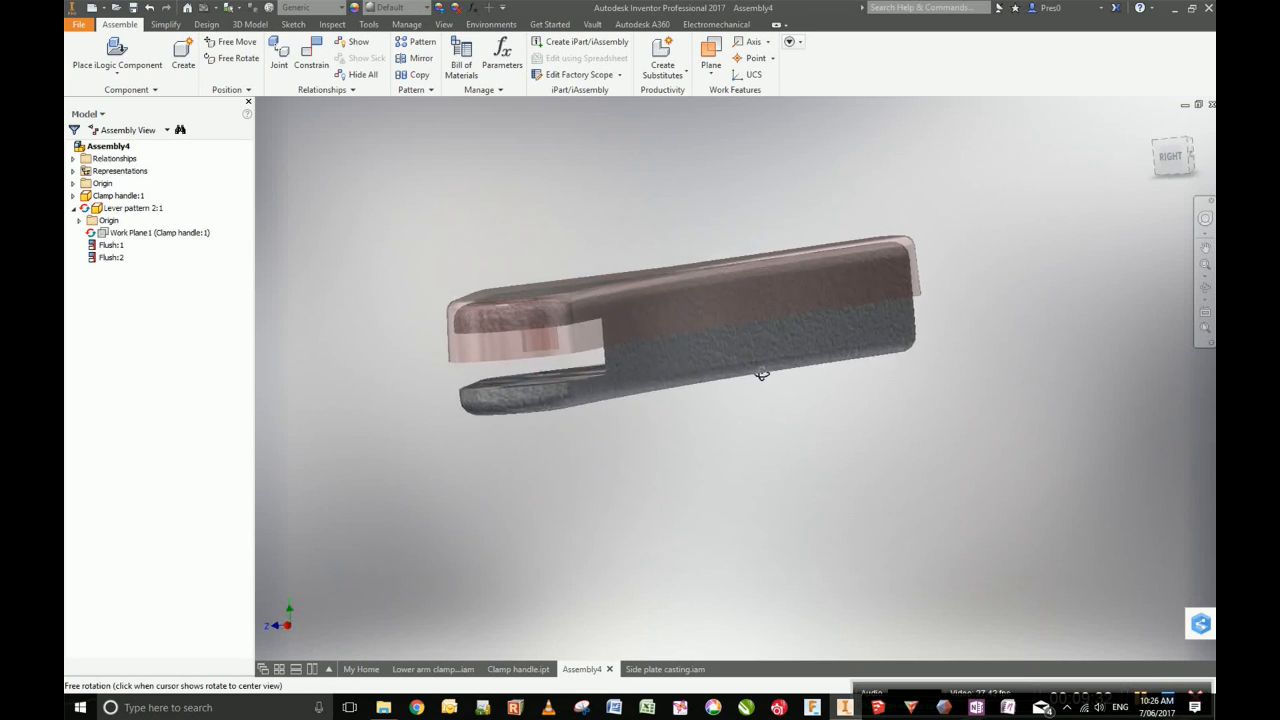
left_click_drag(760, 376, 764, 404)
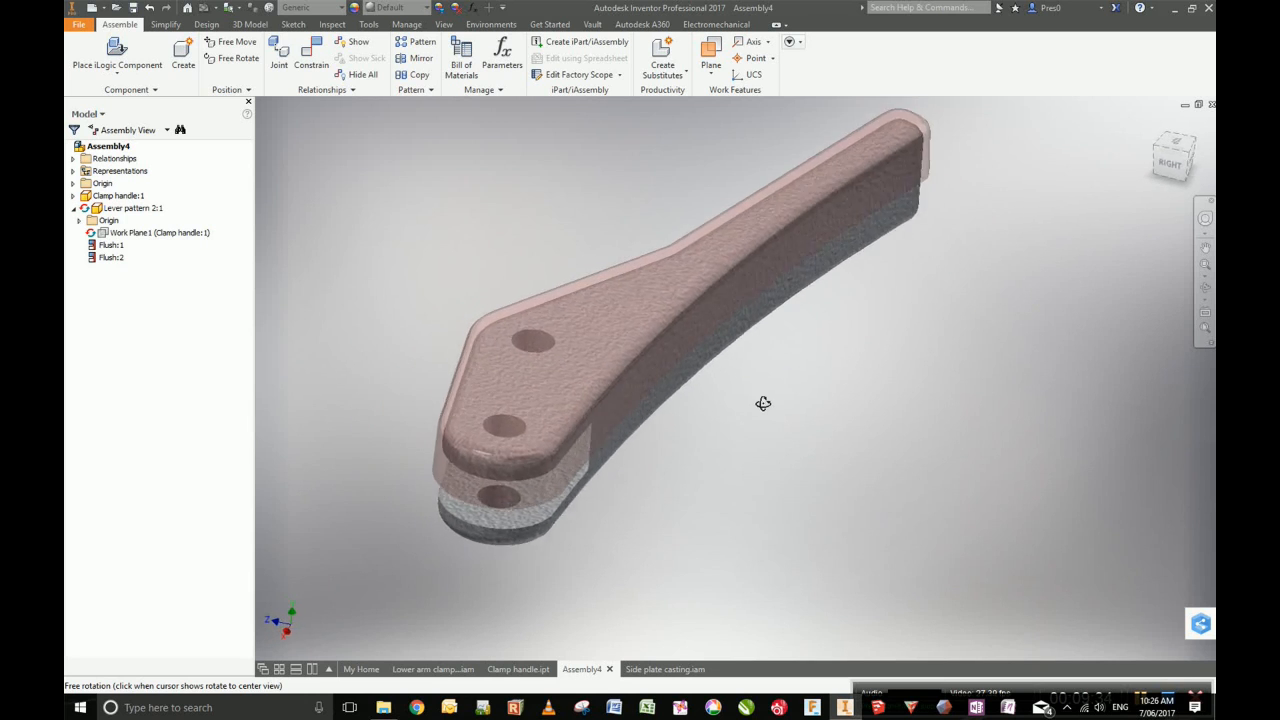
left_click_drag(764, 404, 868, 376)
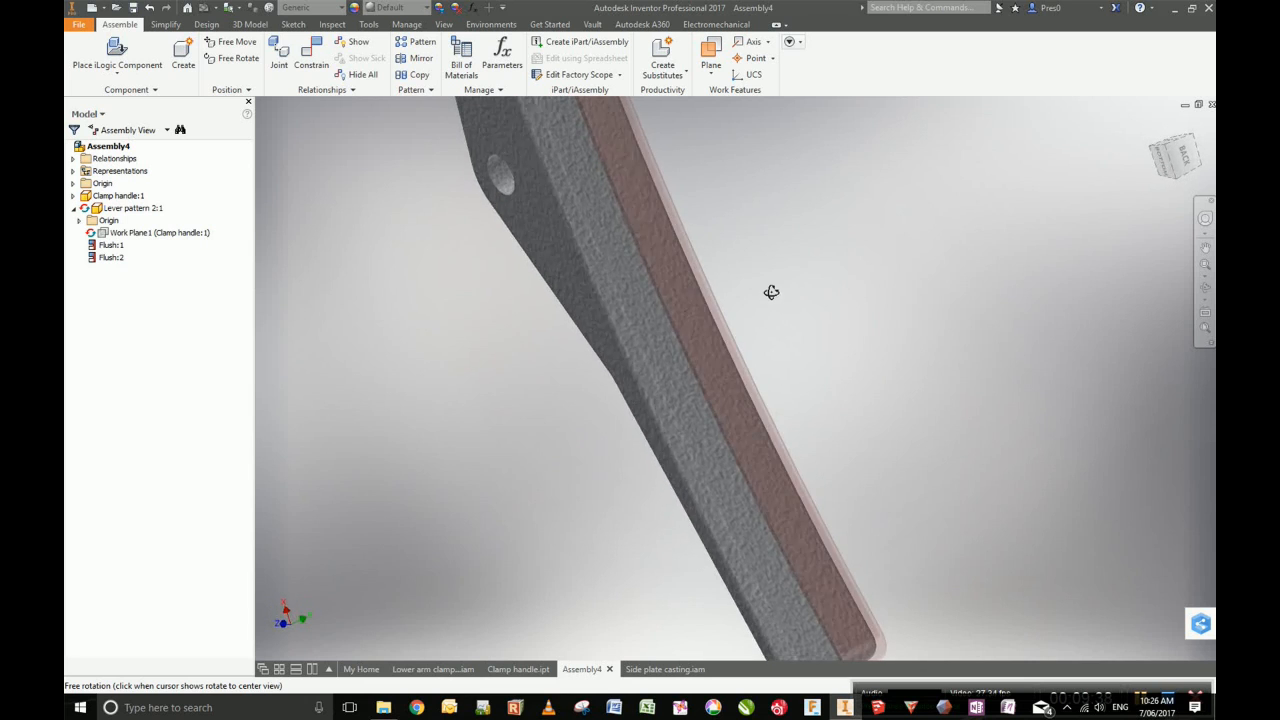
left_click_drag(772, 292, 826, 270)
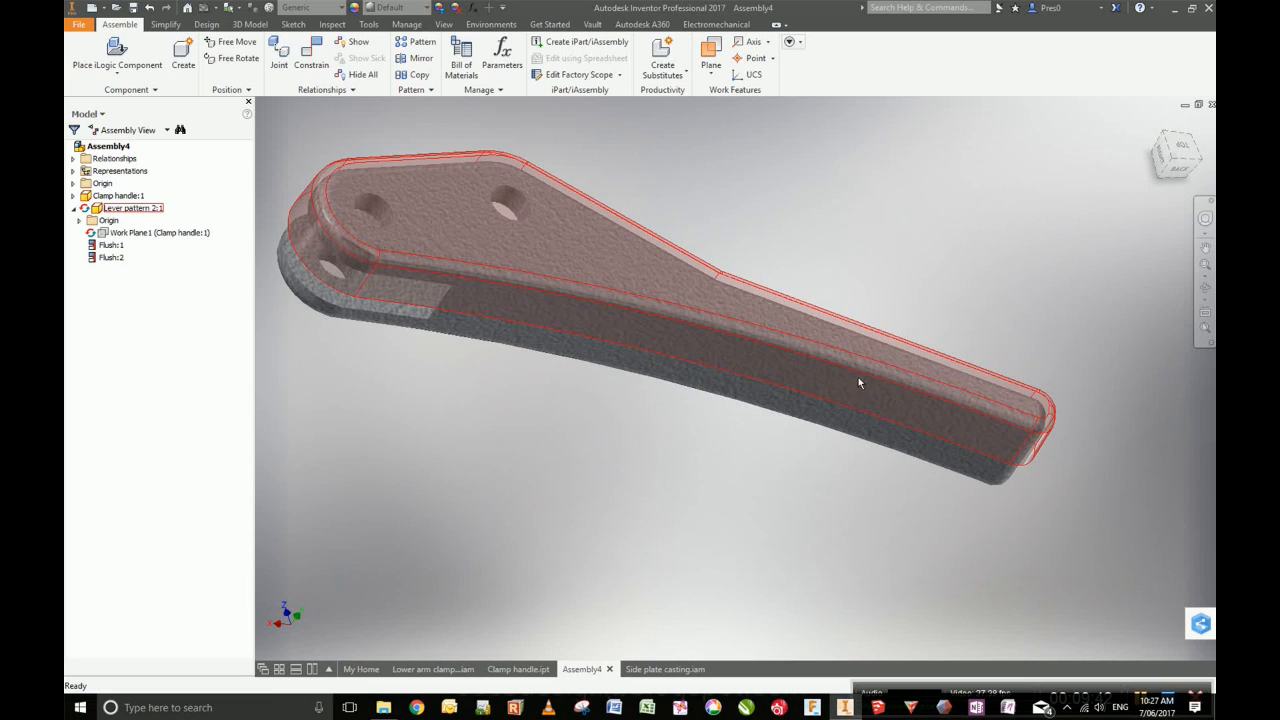
mouse_move(840, 364)
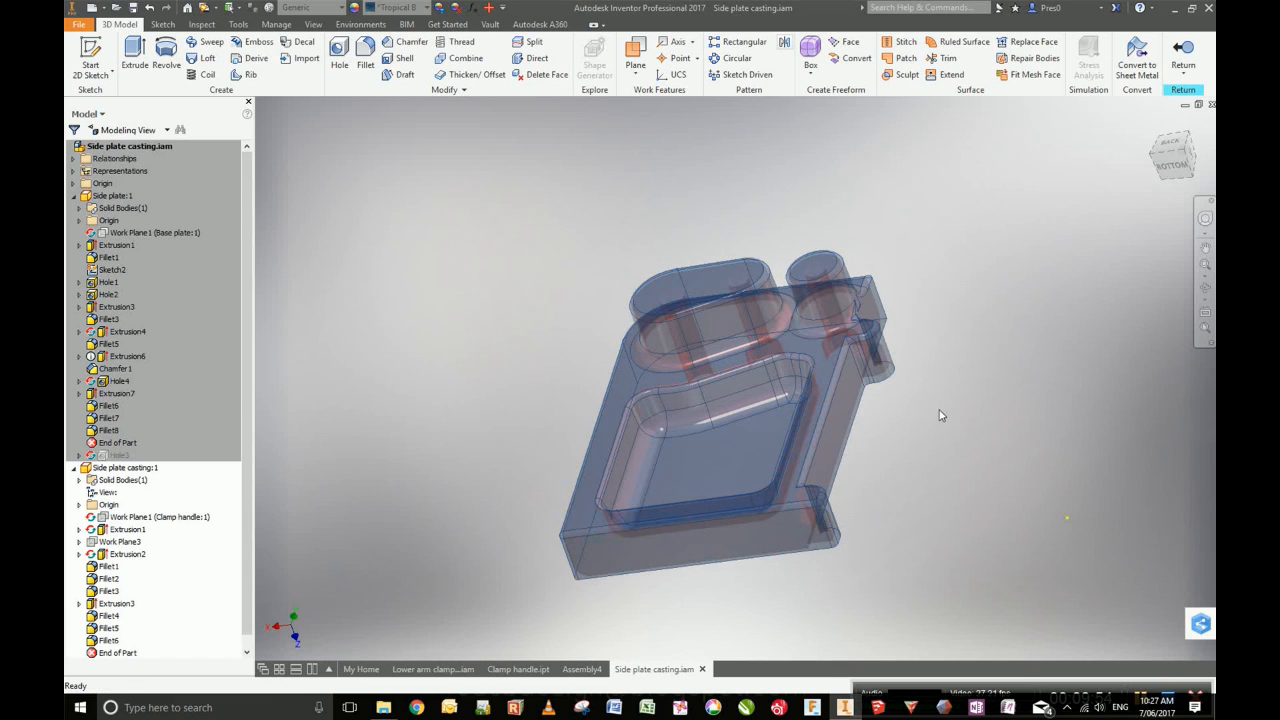
Orbit the side plate casting to view the see-through pattern around the plate.
left_click_drag(940, 414, 918, 458)
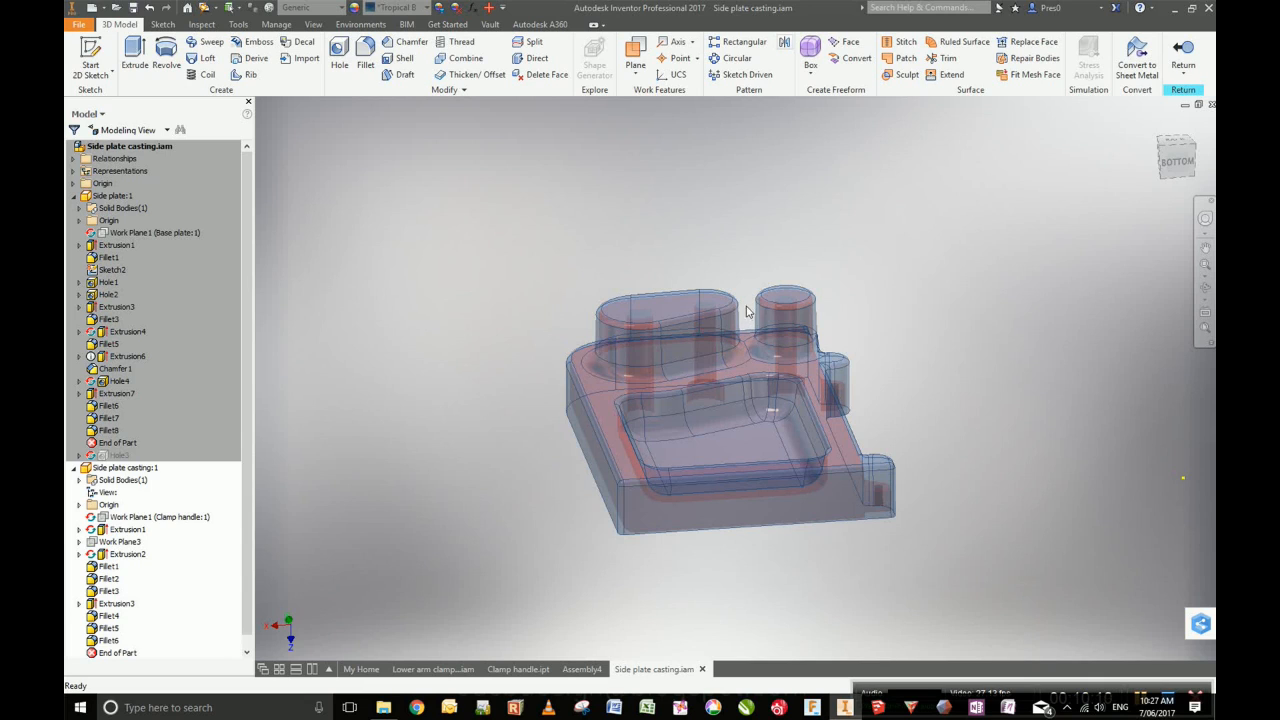
mouse_move(788, 298)
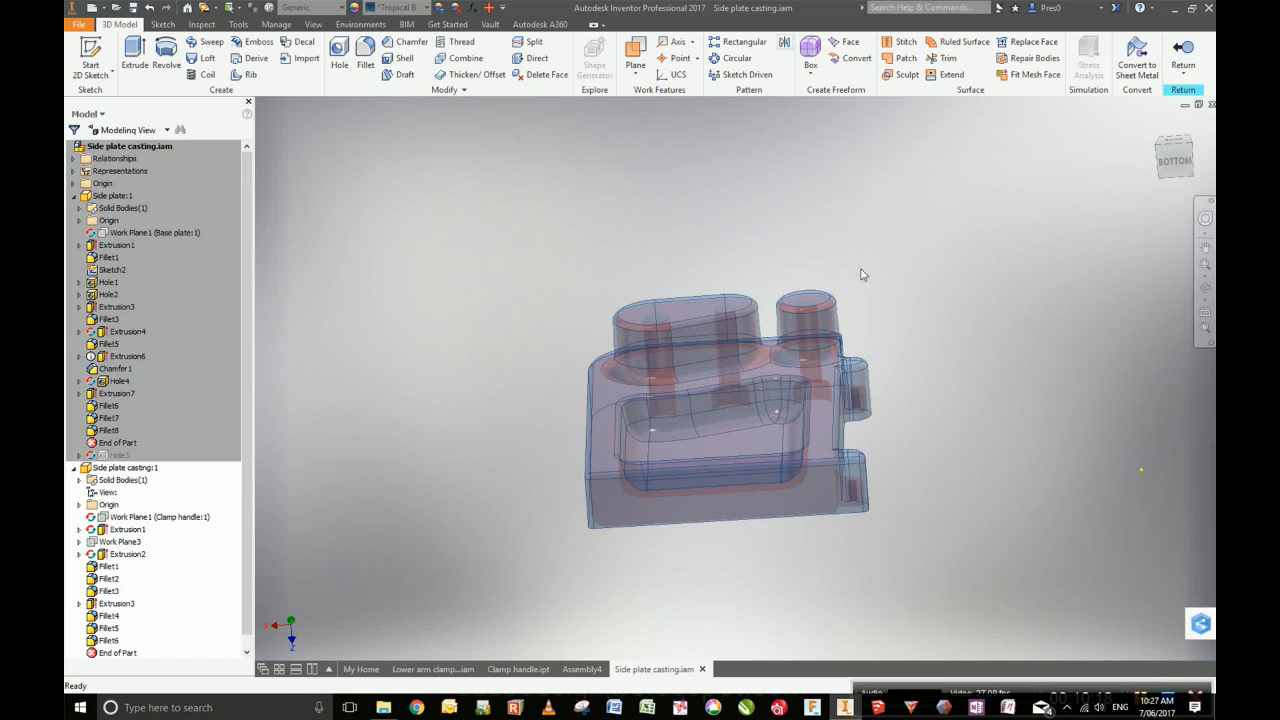
Roll the End of Part back to Extrusion1, then forward past Extrusion2 and the first fillets.
left_click(108, 640)
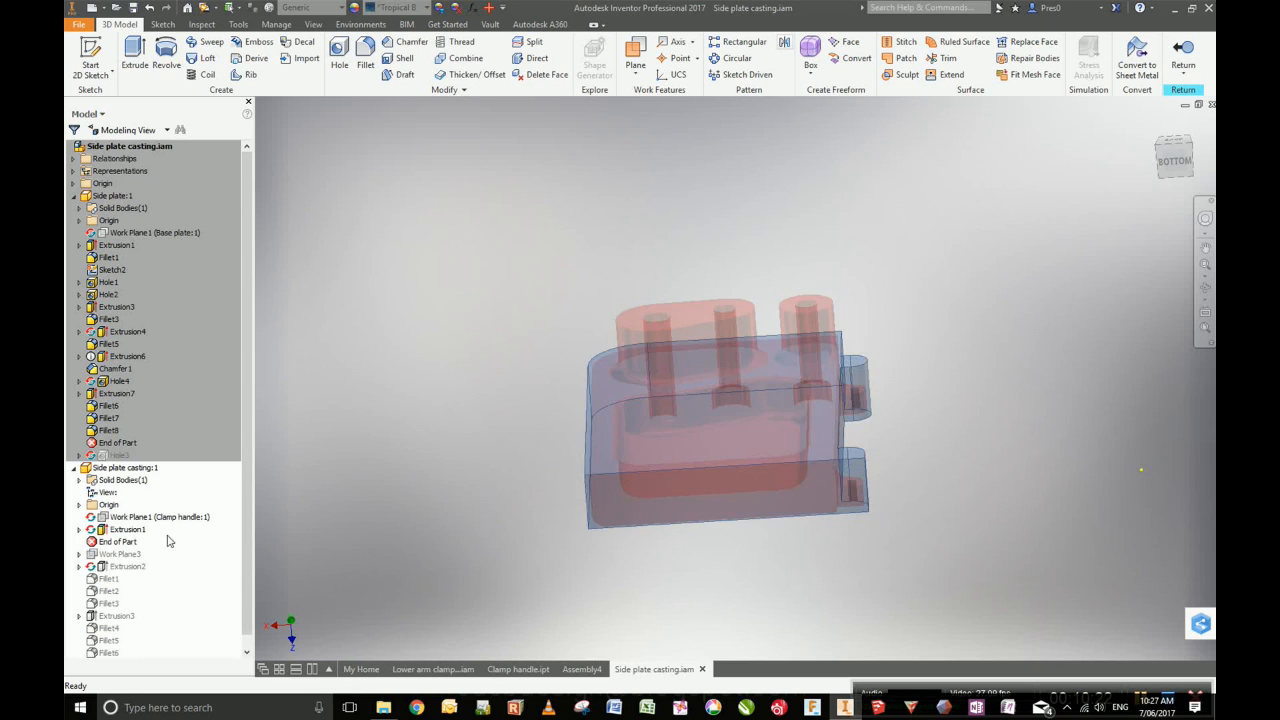
left_click_drag(724, 410, 532, 520)
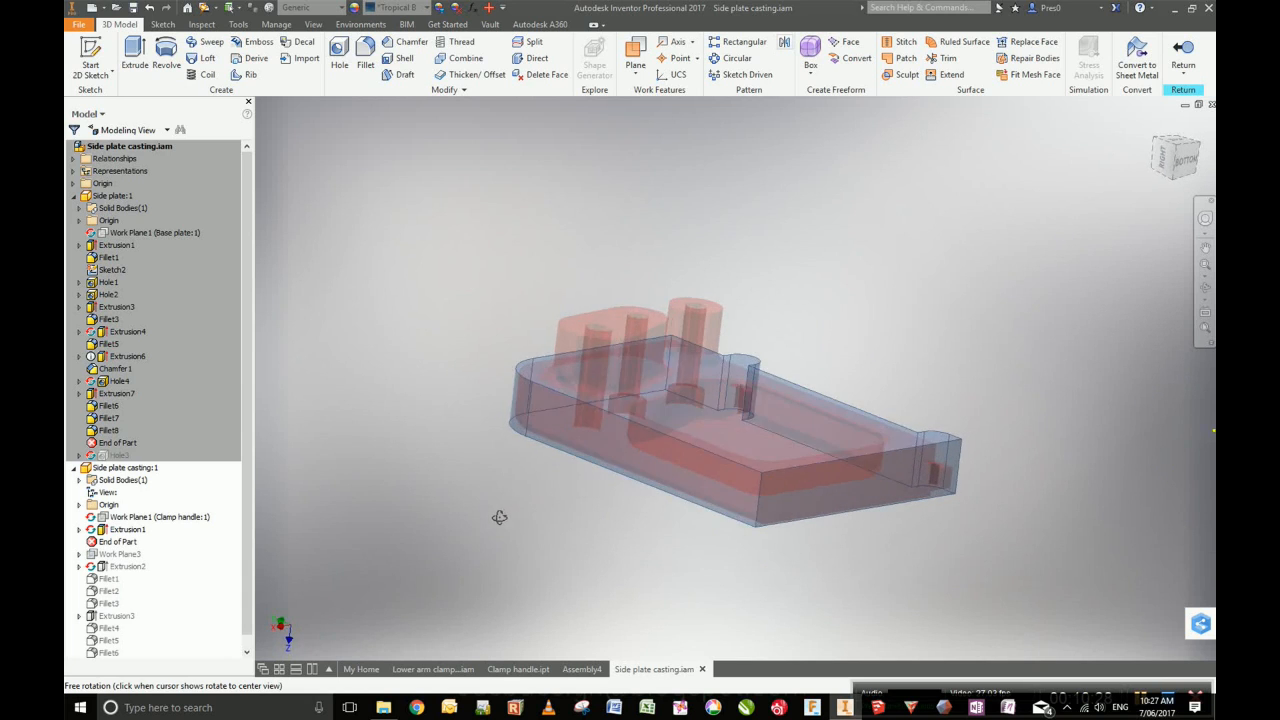
left_click(128, 528)
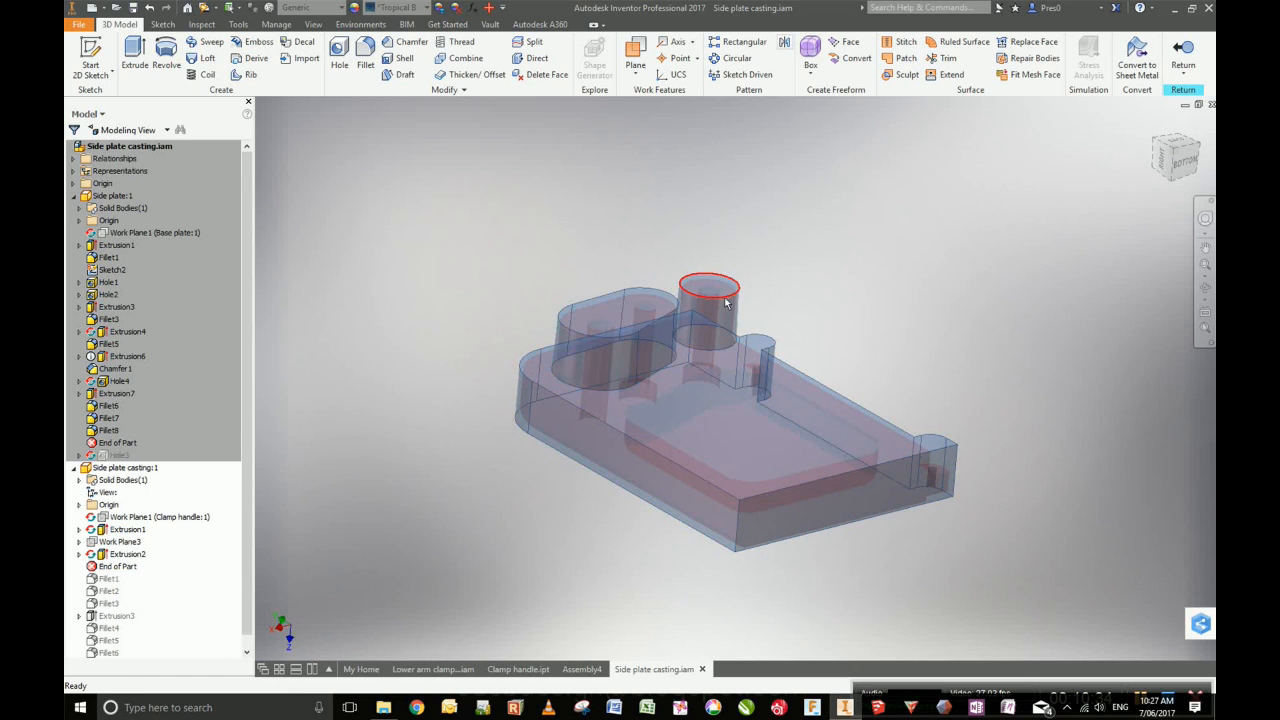
left_click(118, 566)
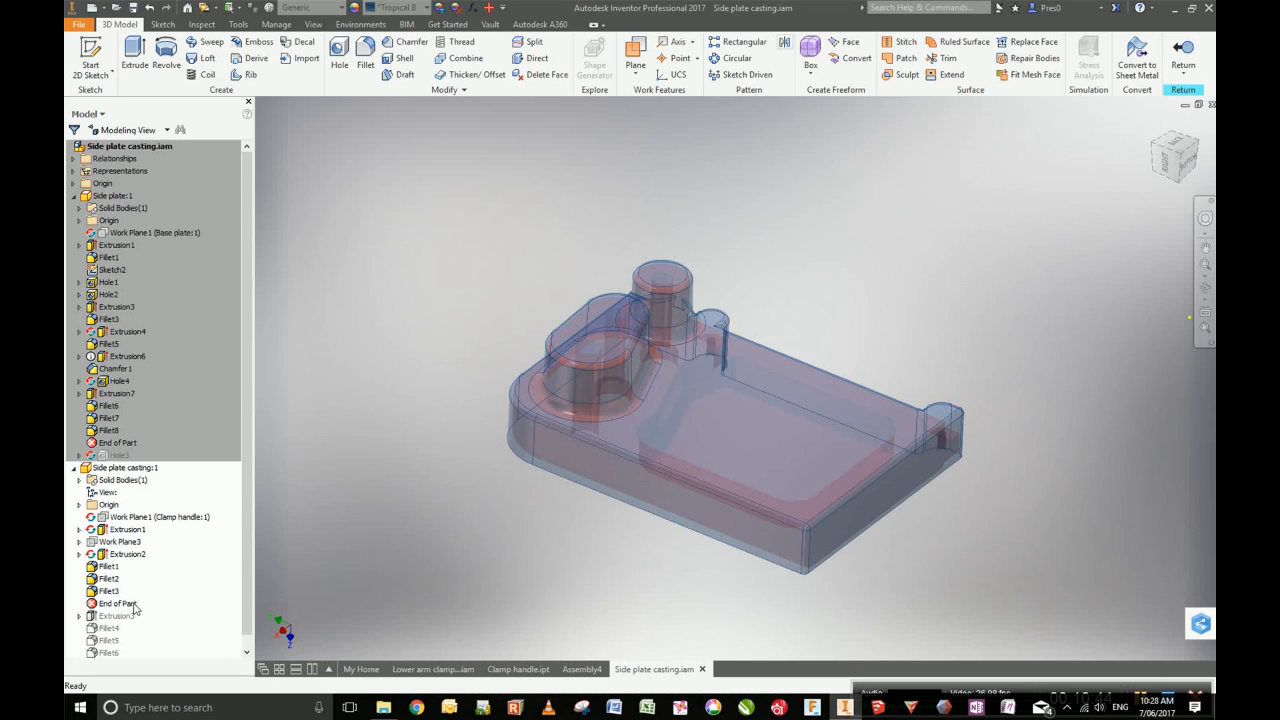
Move the End of Part past Extrusion3's recessed pocket and the features after it.
left_click(116, 604)
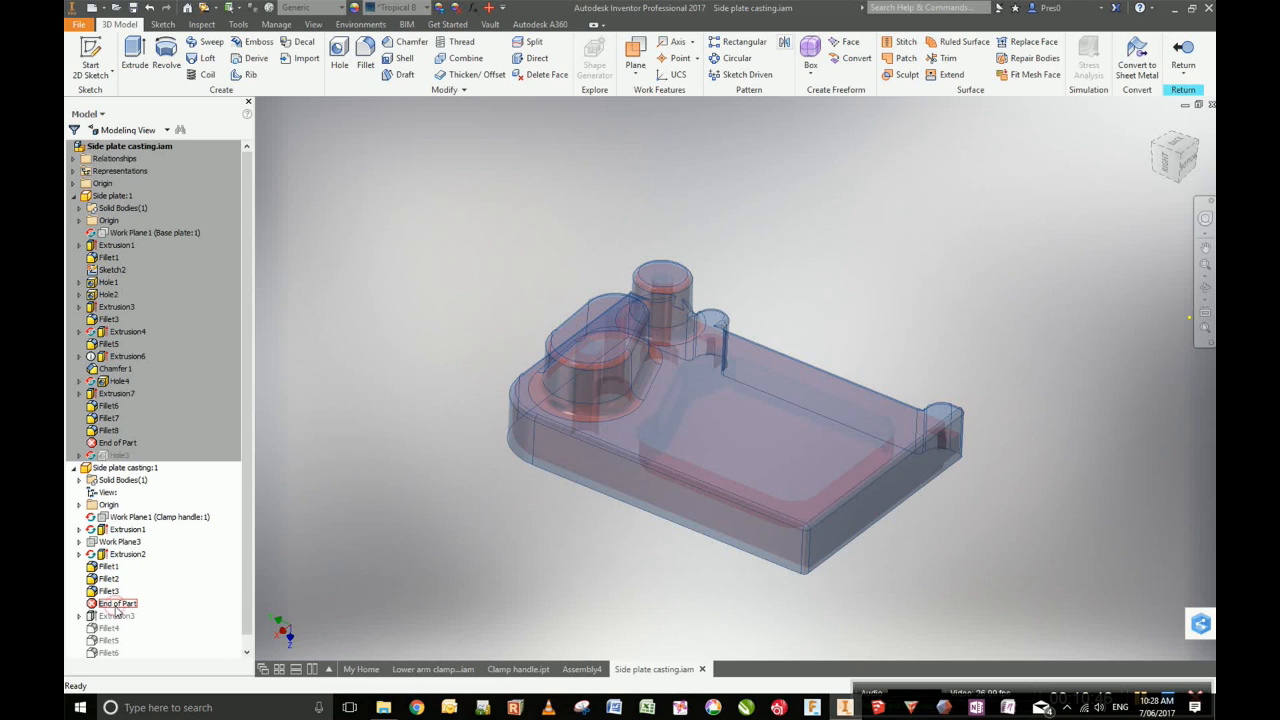
left_click(758, 452)
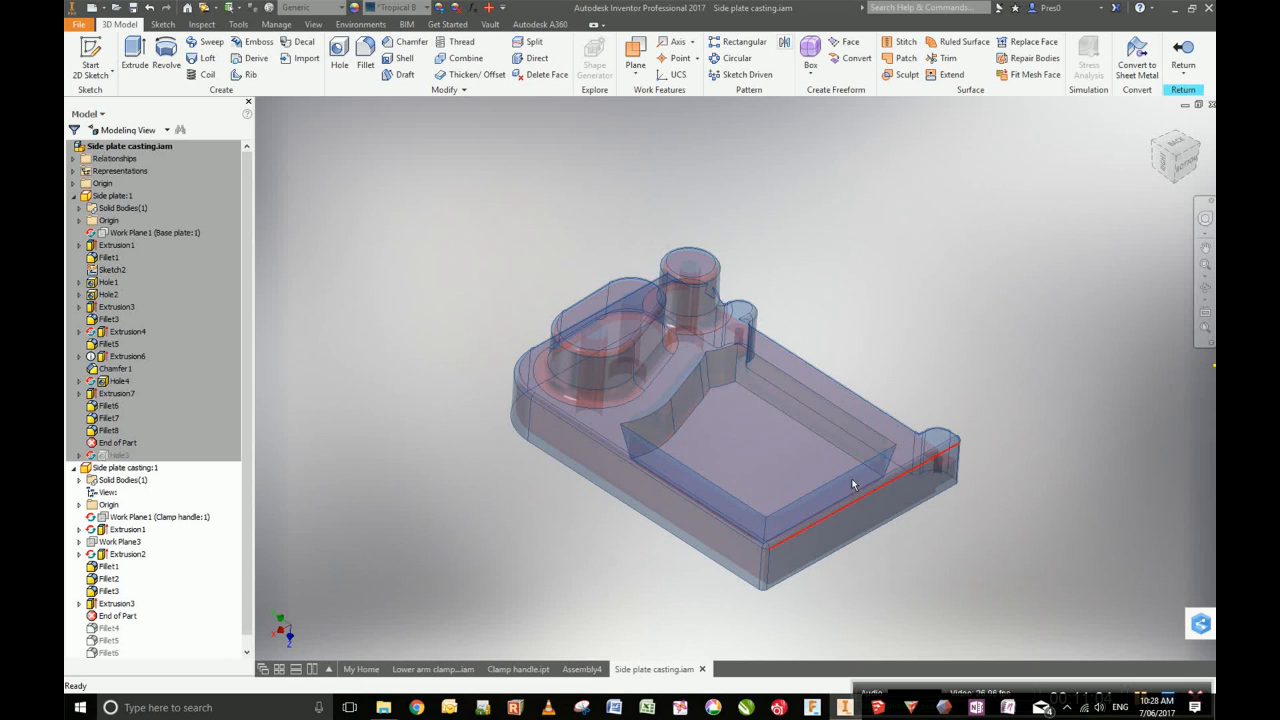
left_click_drag(850, 480, 928, 546)
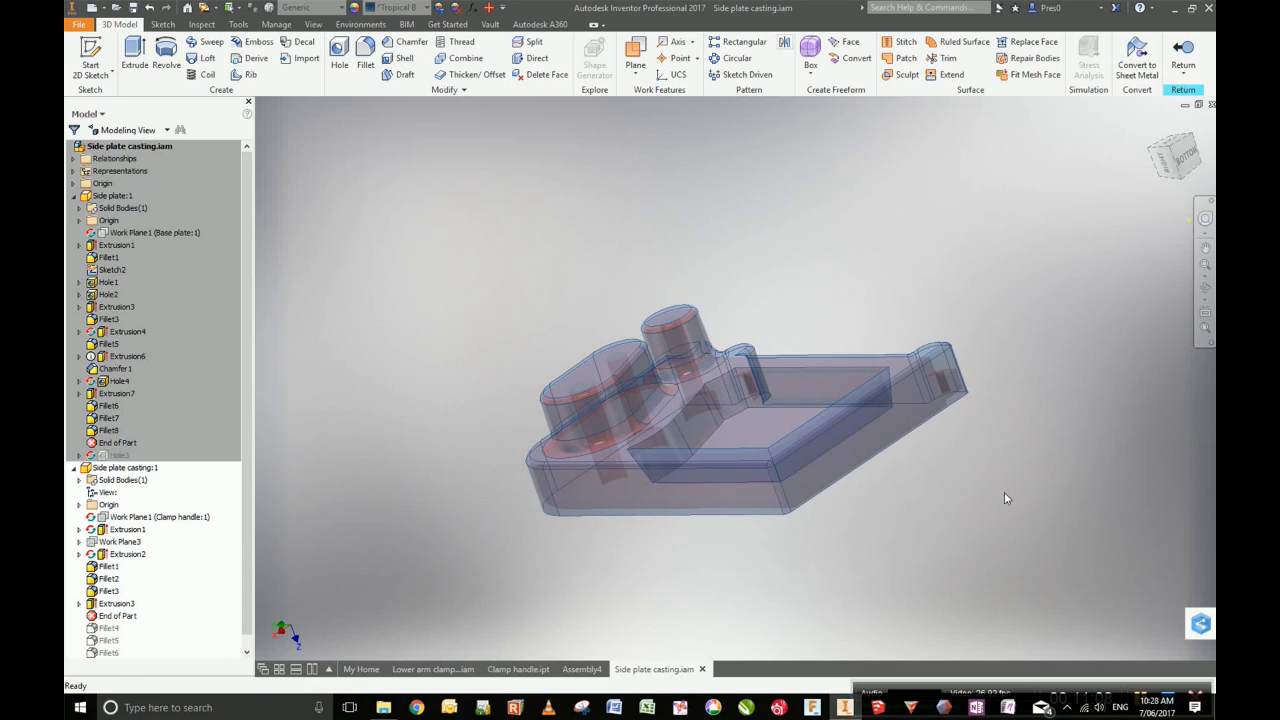
left_click(116, 616)
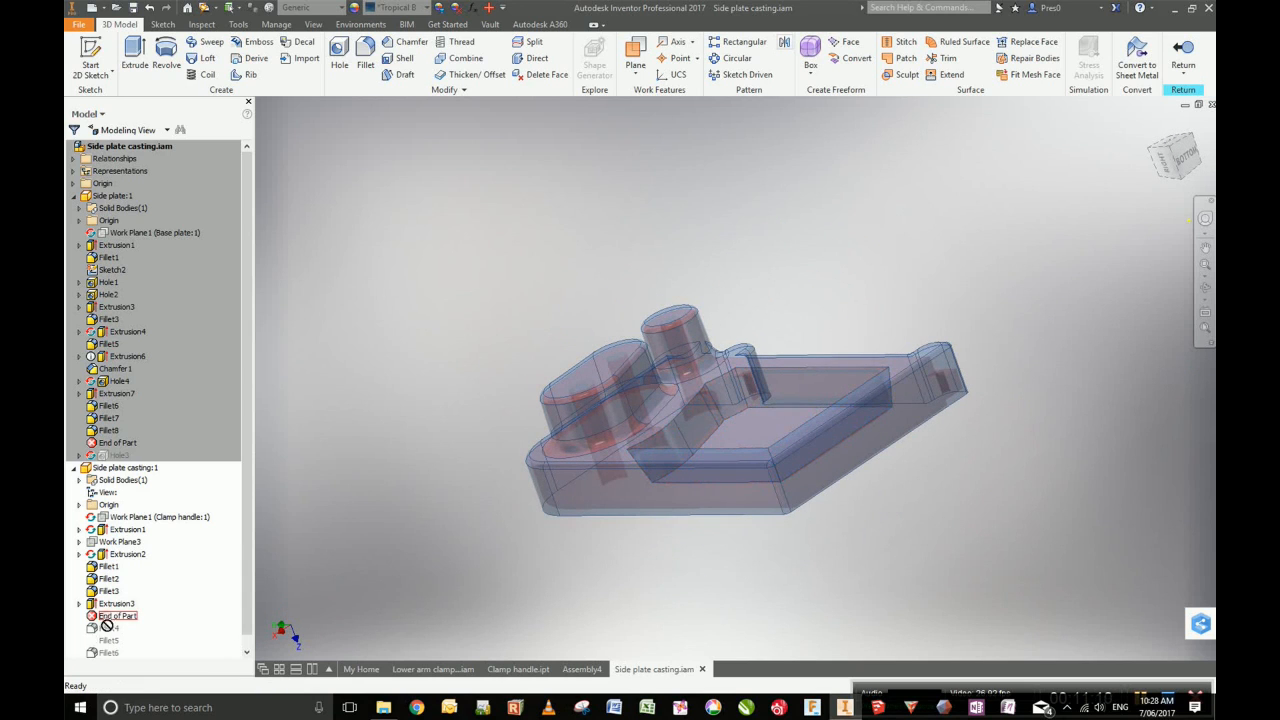